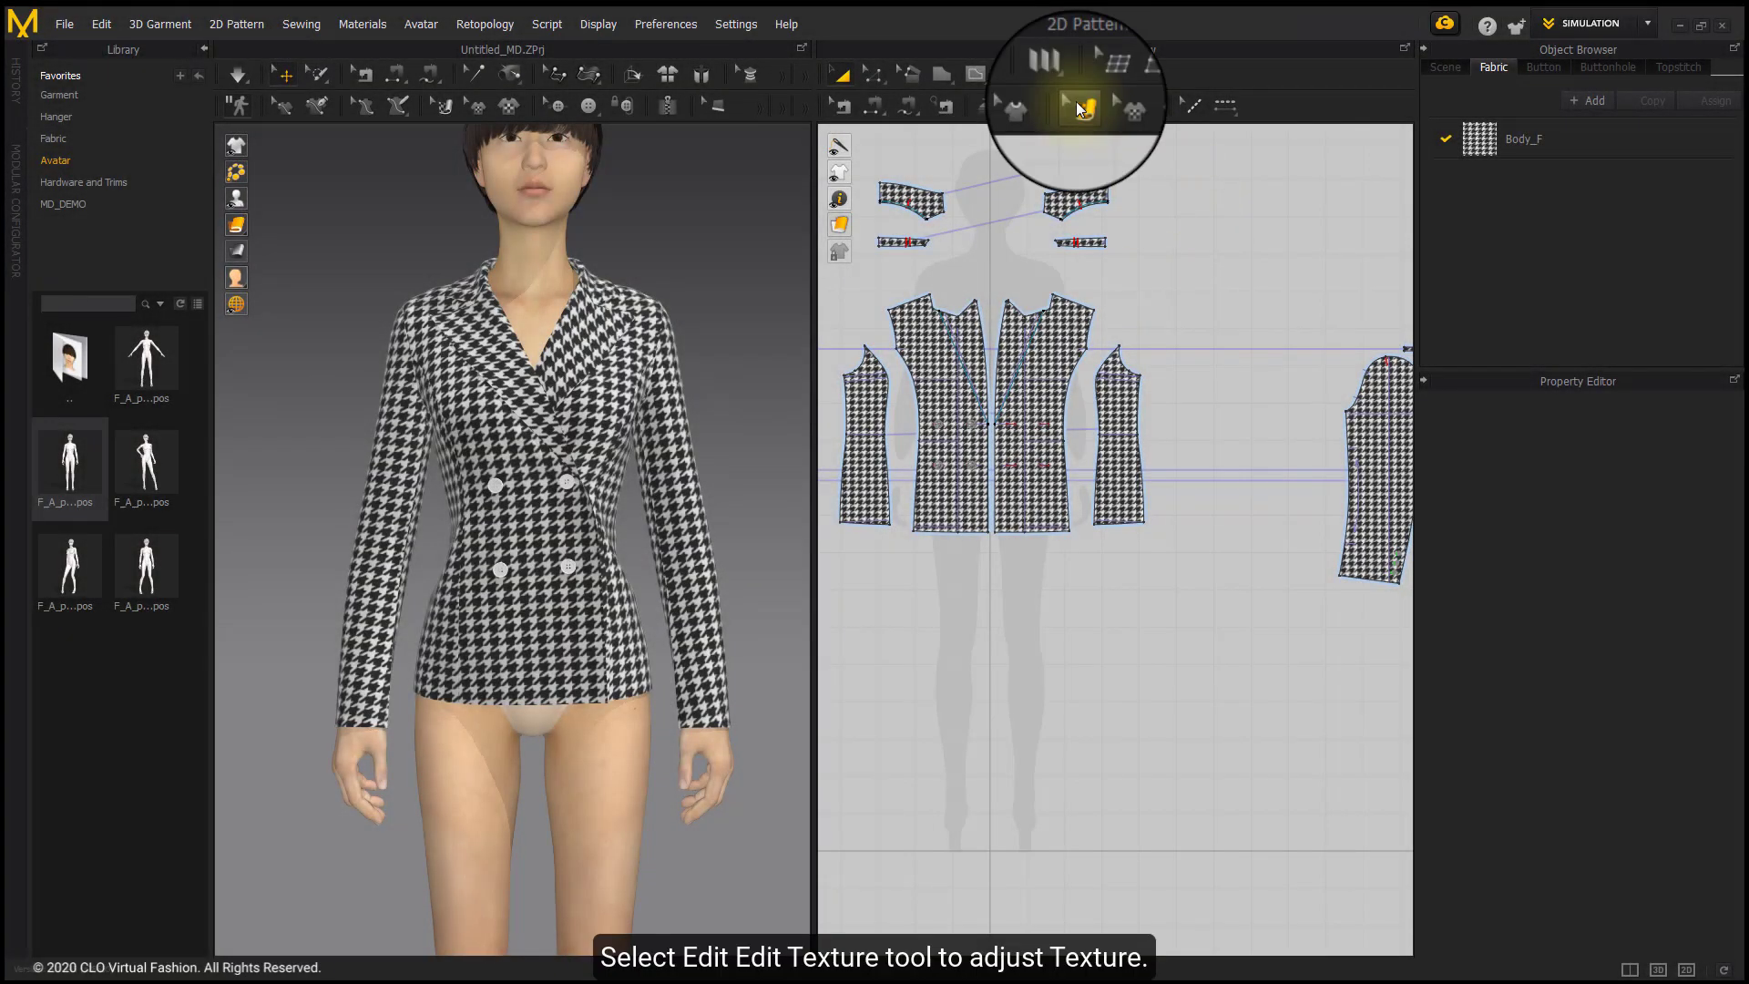
# Step: Activate the Edit Texture (2D) tool and select the jacket's front pattern panel
pyautogui.click(1085, 107)
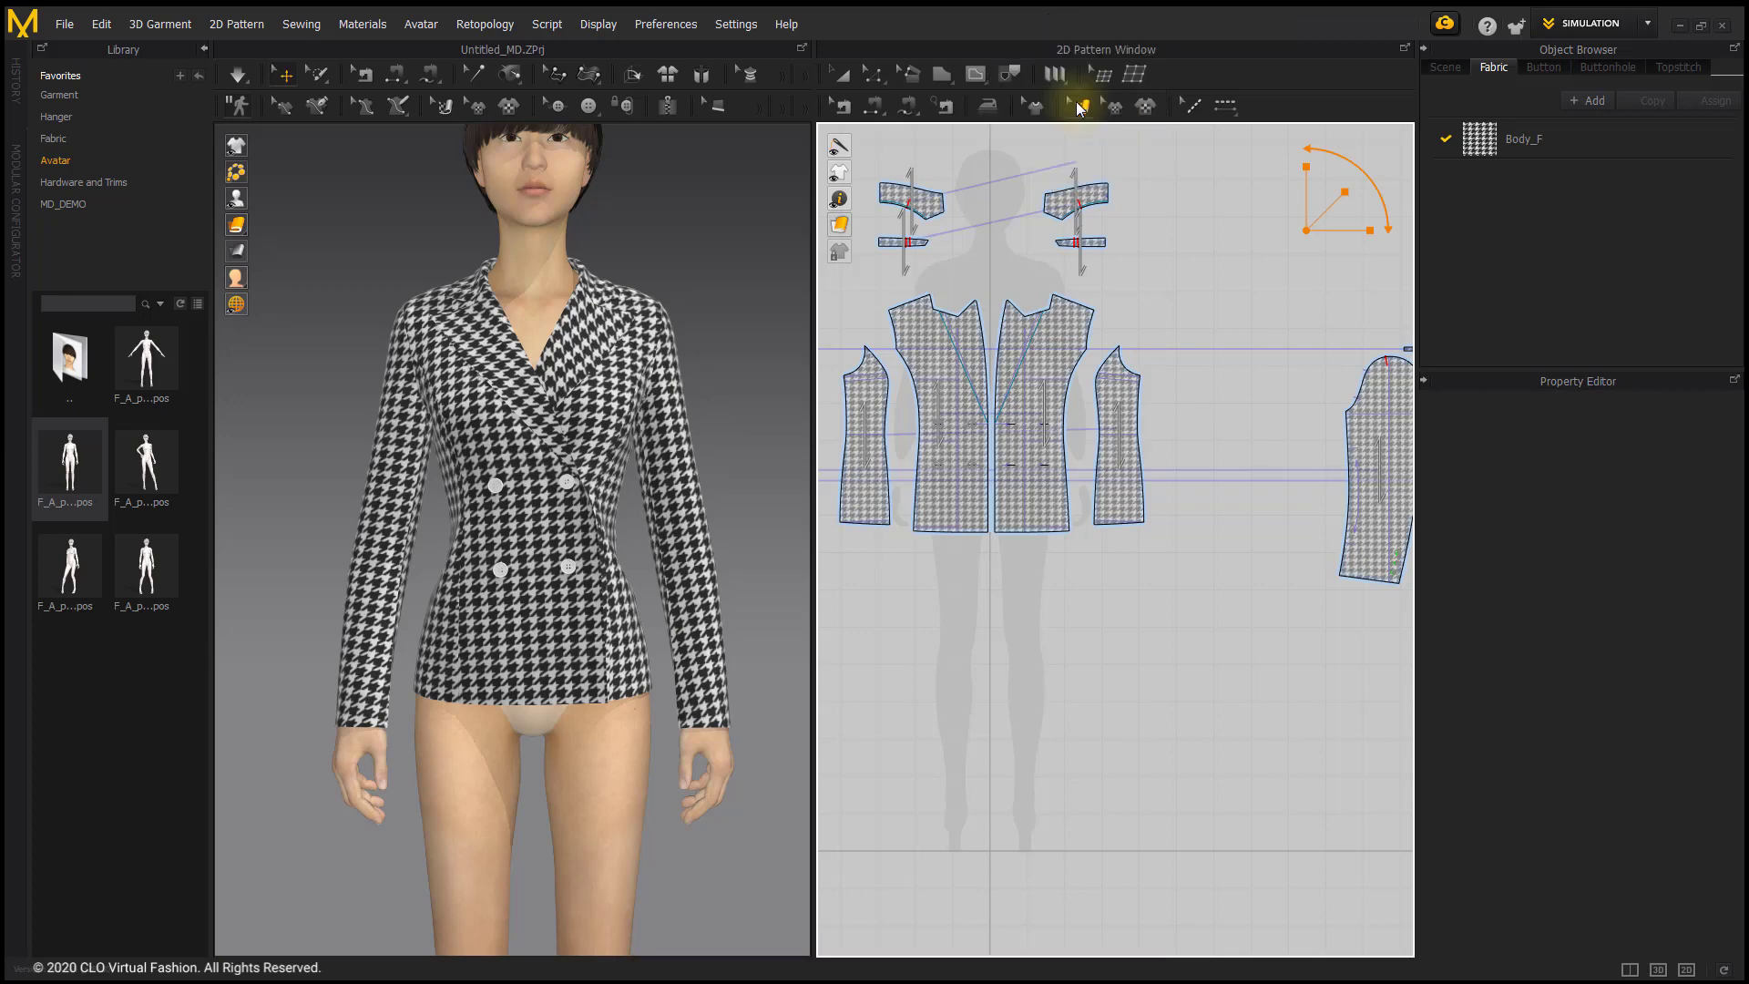
pyautogui.click(1067, 105)
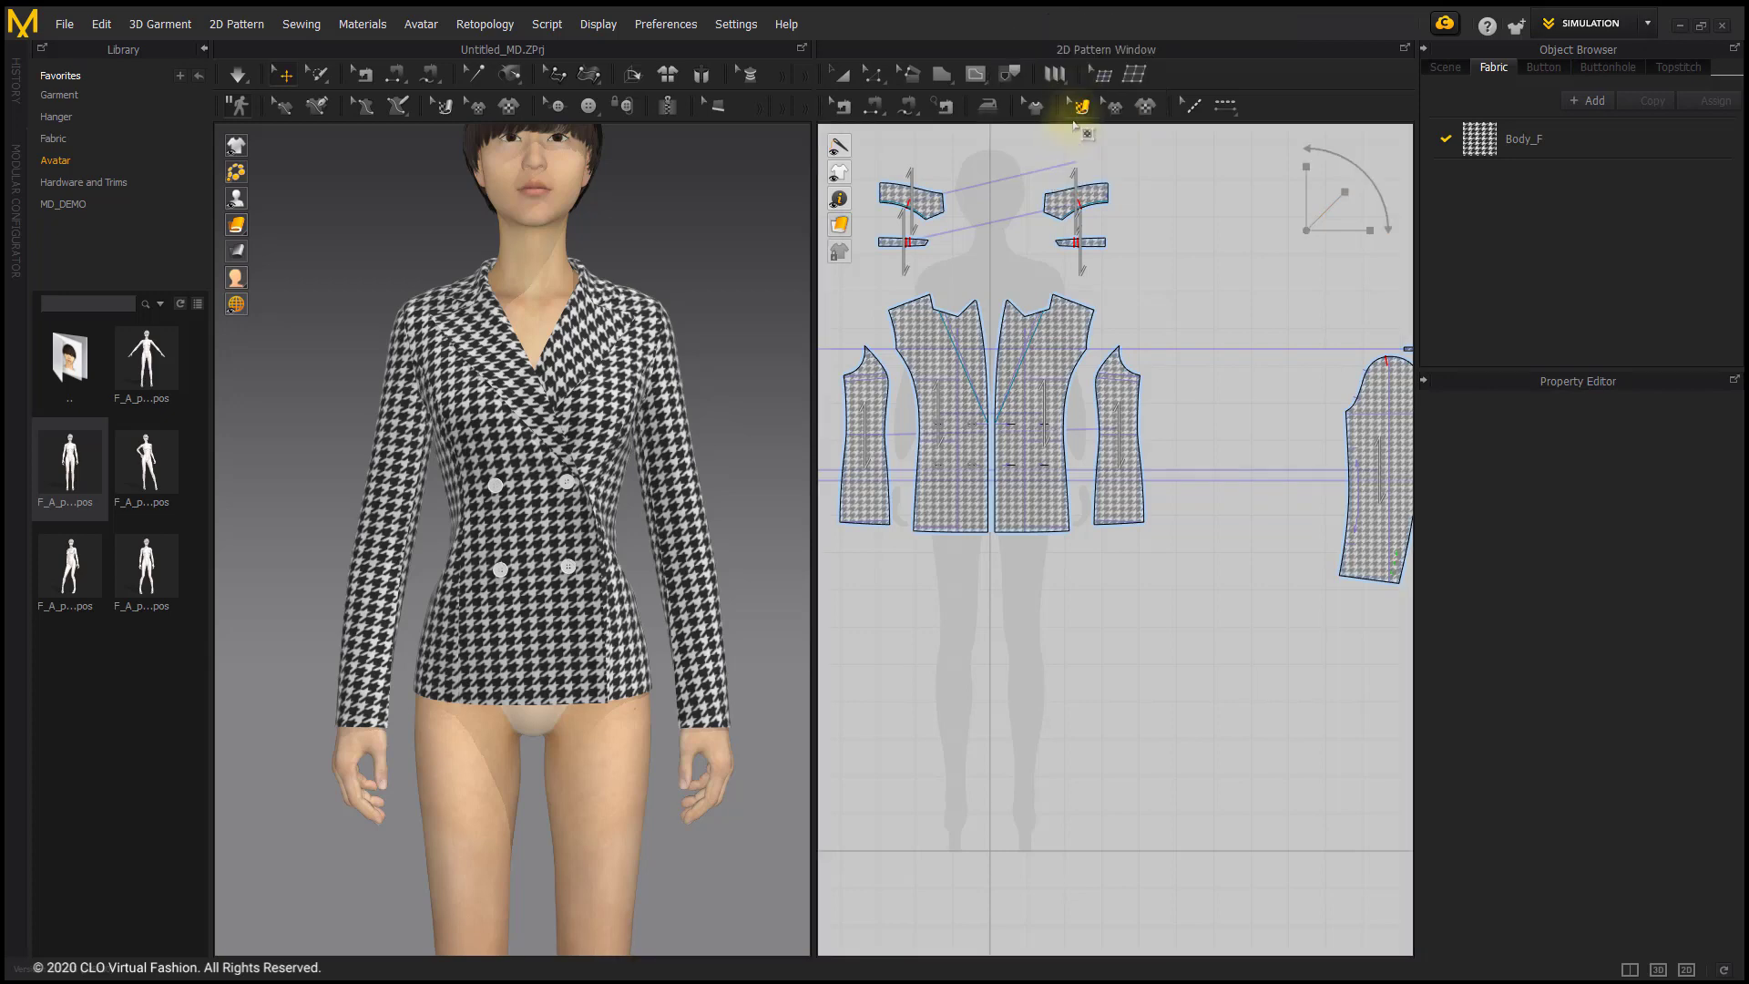
pyautogui.click(440, 107)
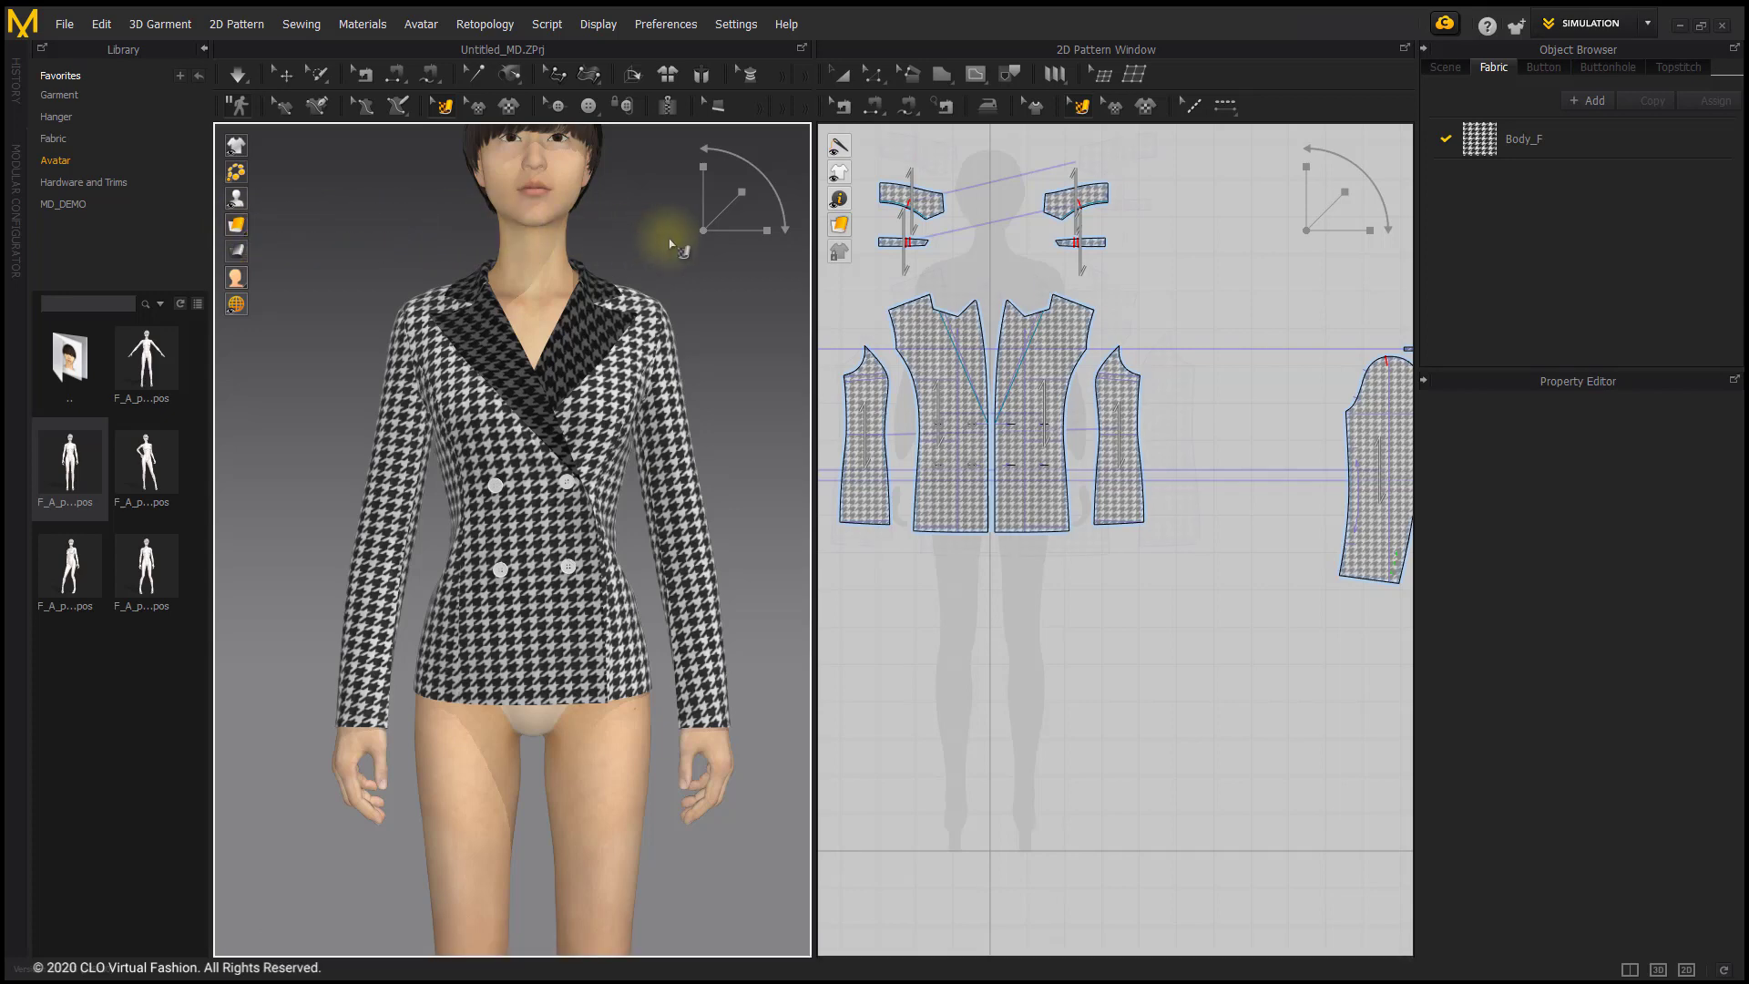
pyautogui.click(1063, 387)
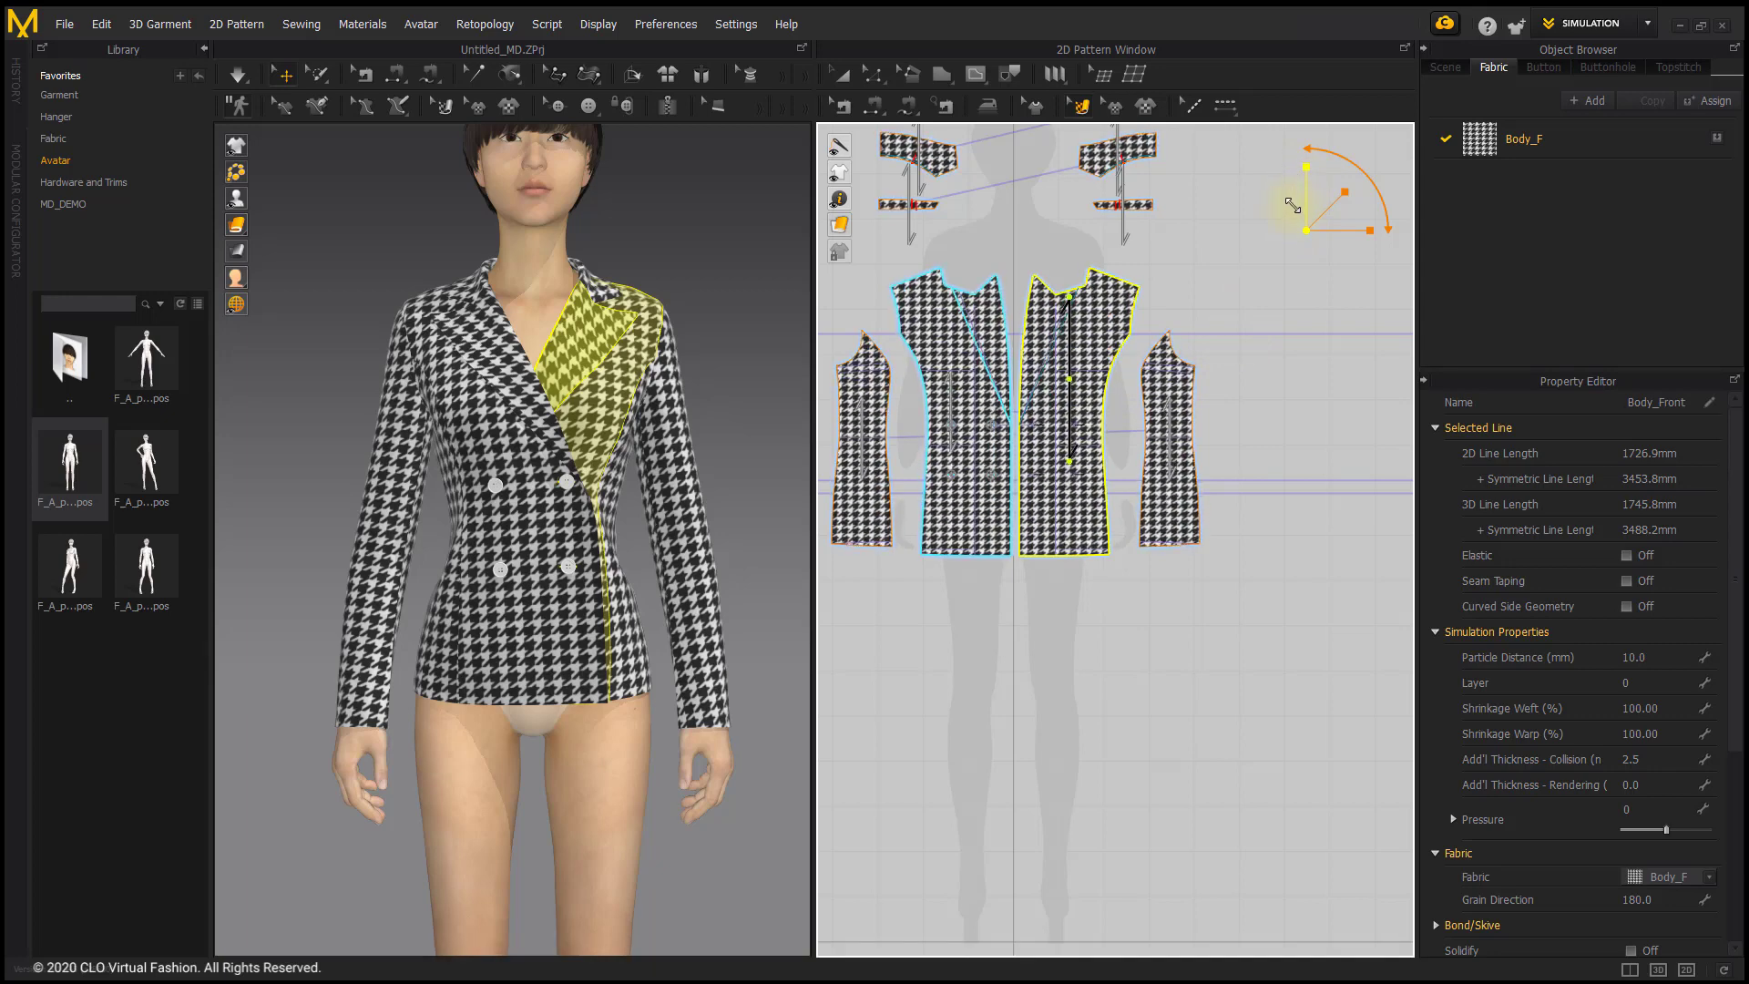
# Step: Stretch the houndstooth texture taller, type its height in Transform, and tilt it slightly
pyautogui.moveTo(1296, 204); pyautogui.dragTo(1322, 232)
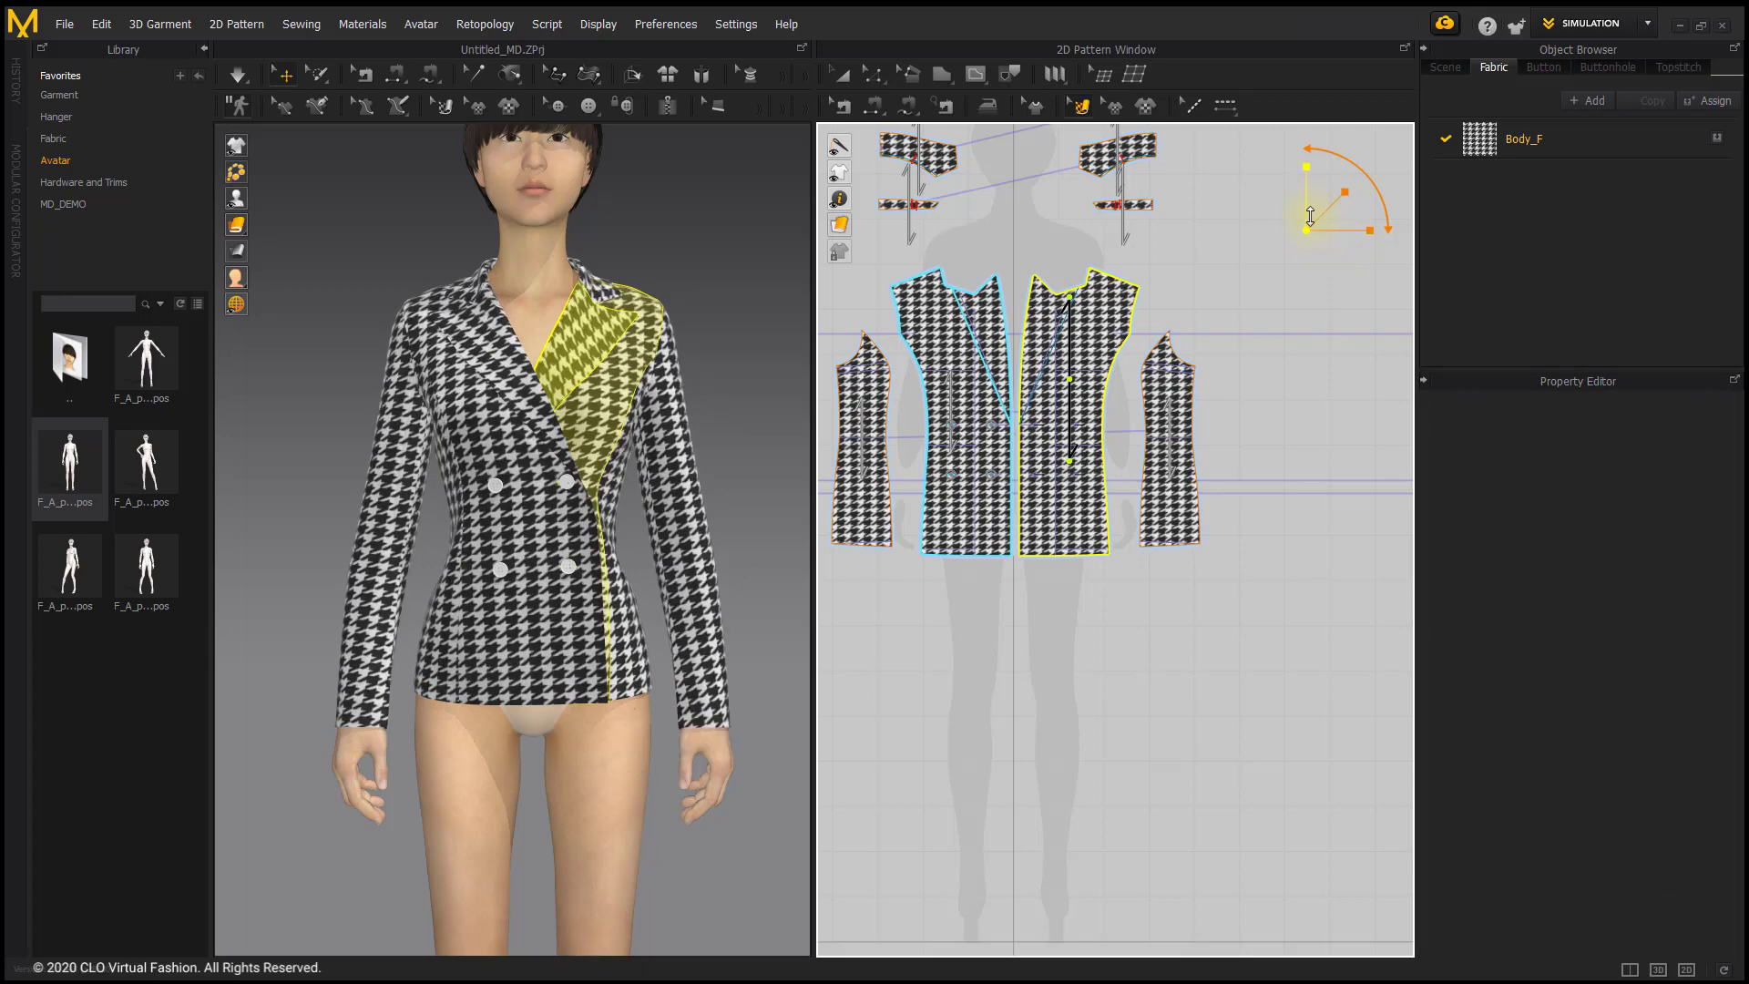
pyautogui.rightClick(1307, 225)
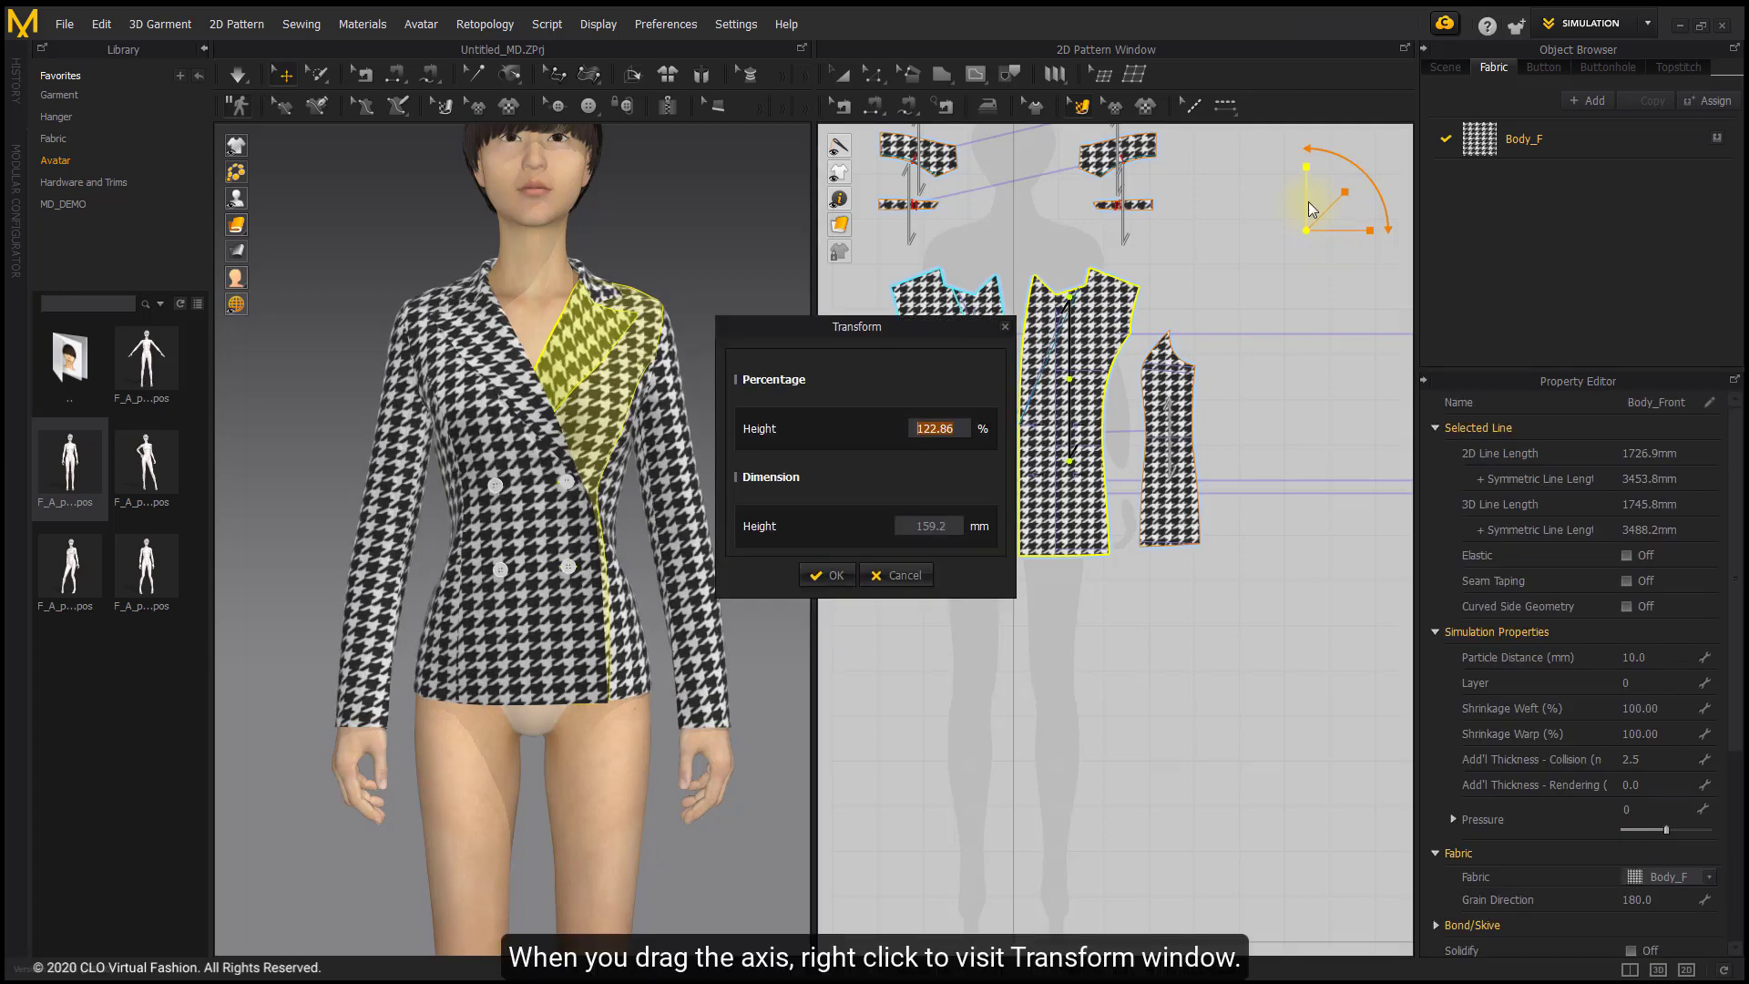
pyautogui.moveTo(845, 342)
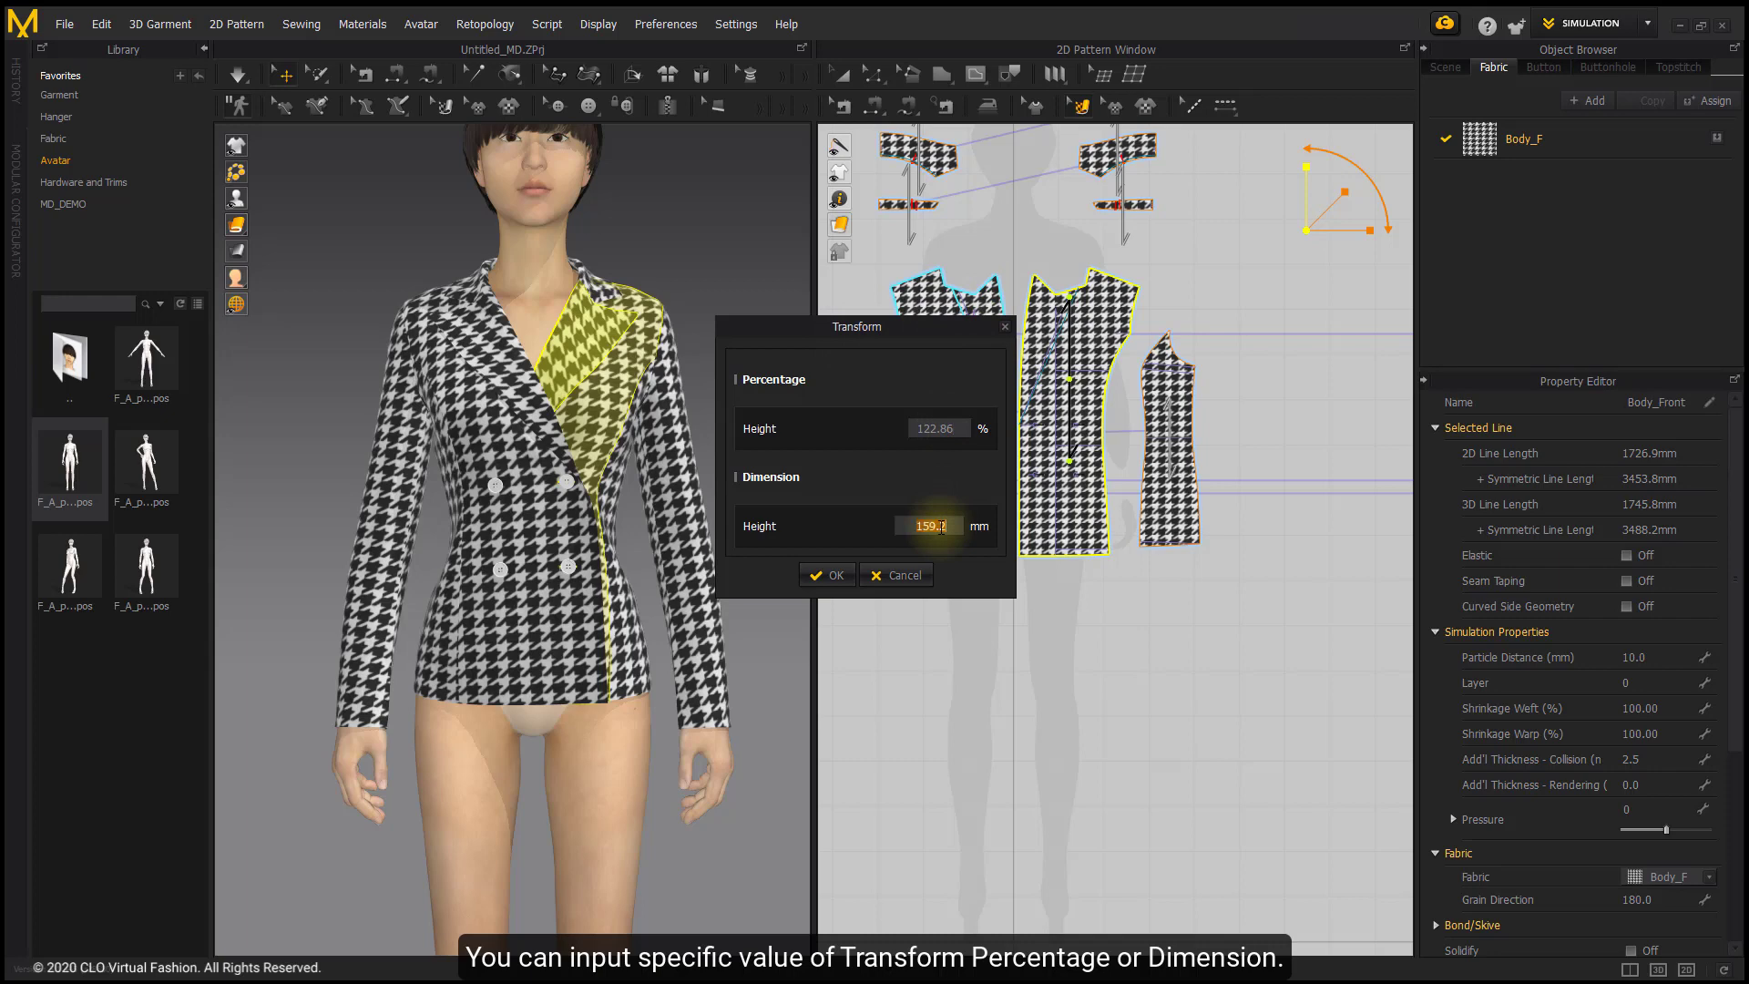
pyautogui.click(827, 575)
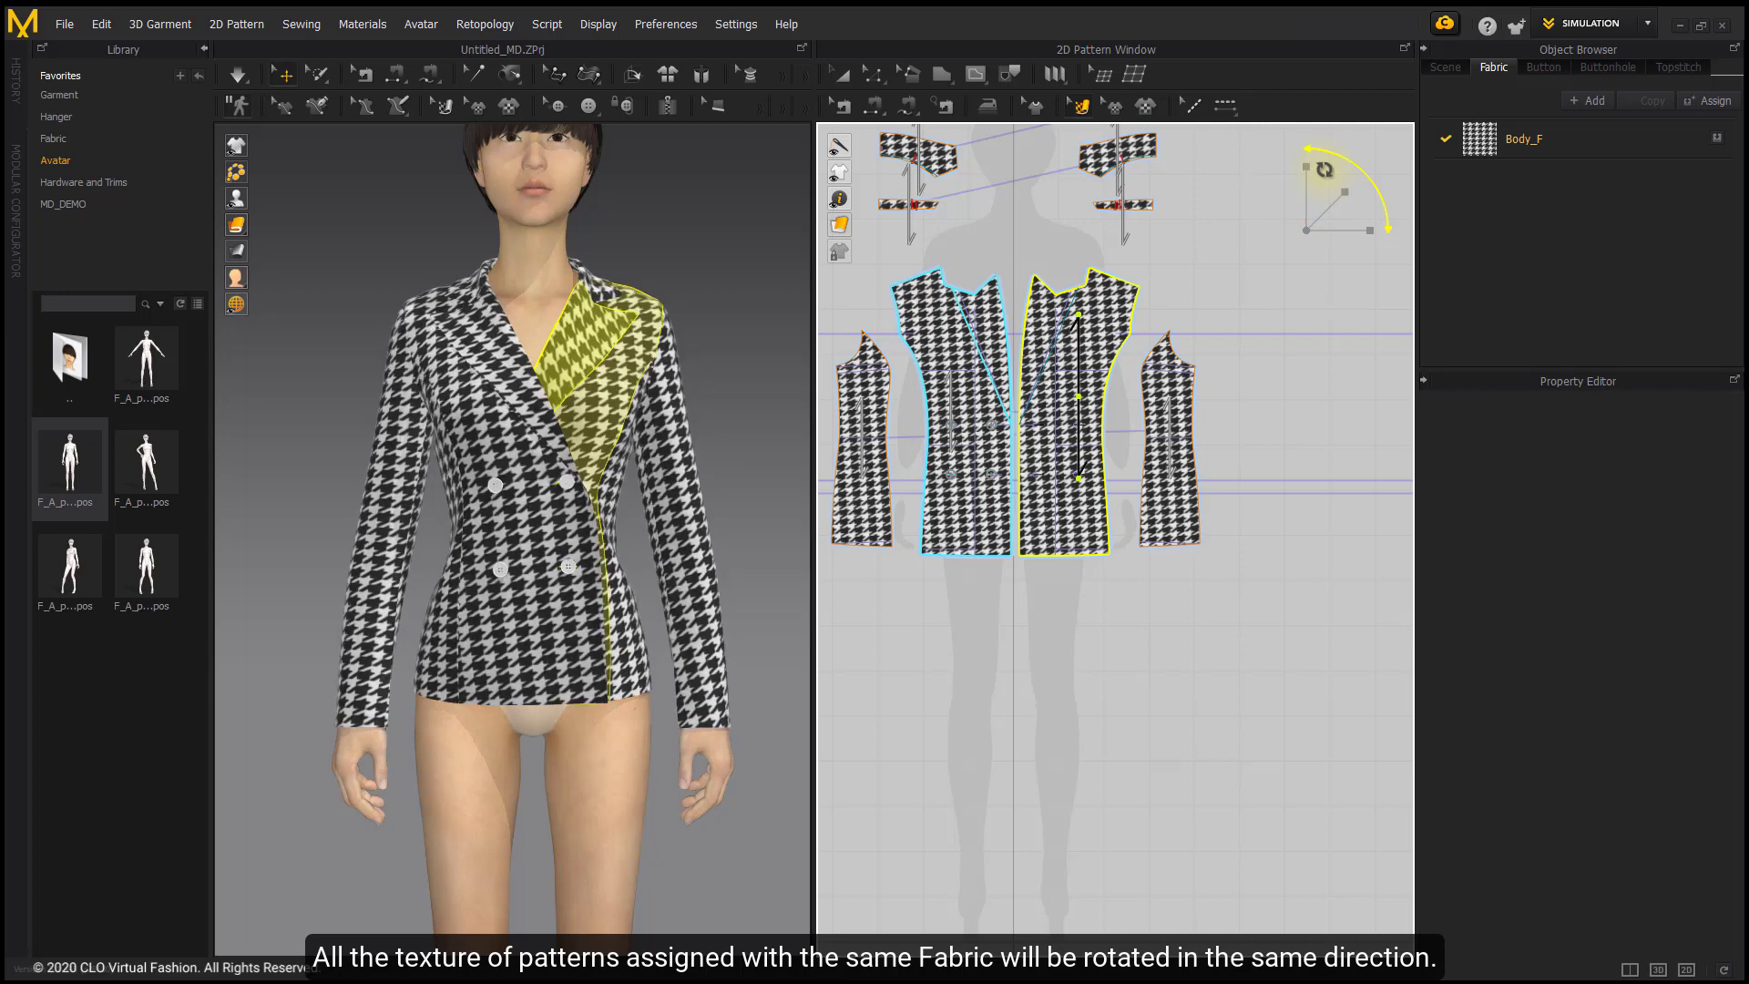
pyautogui.click(1479, 139)
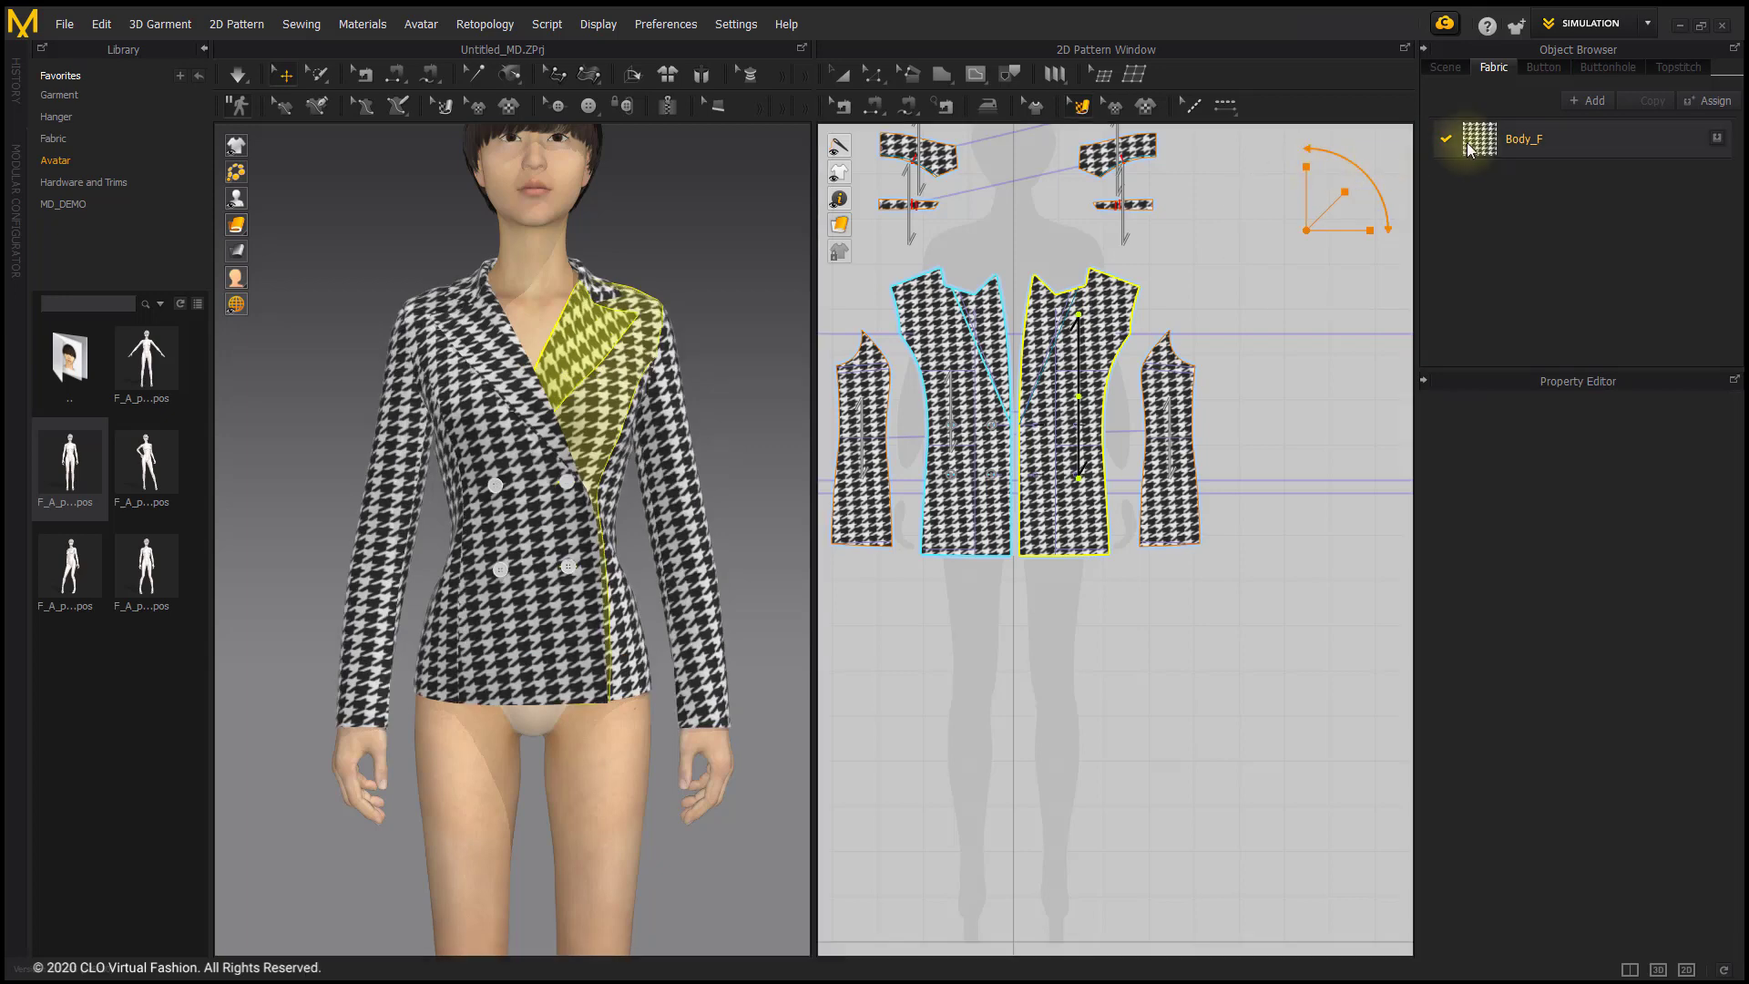
# Step: Set the Body_F fabric's Texture Angle to 0 in the Property Editor
pyautogui.click(1524, 138)
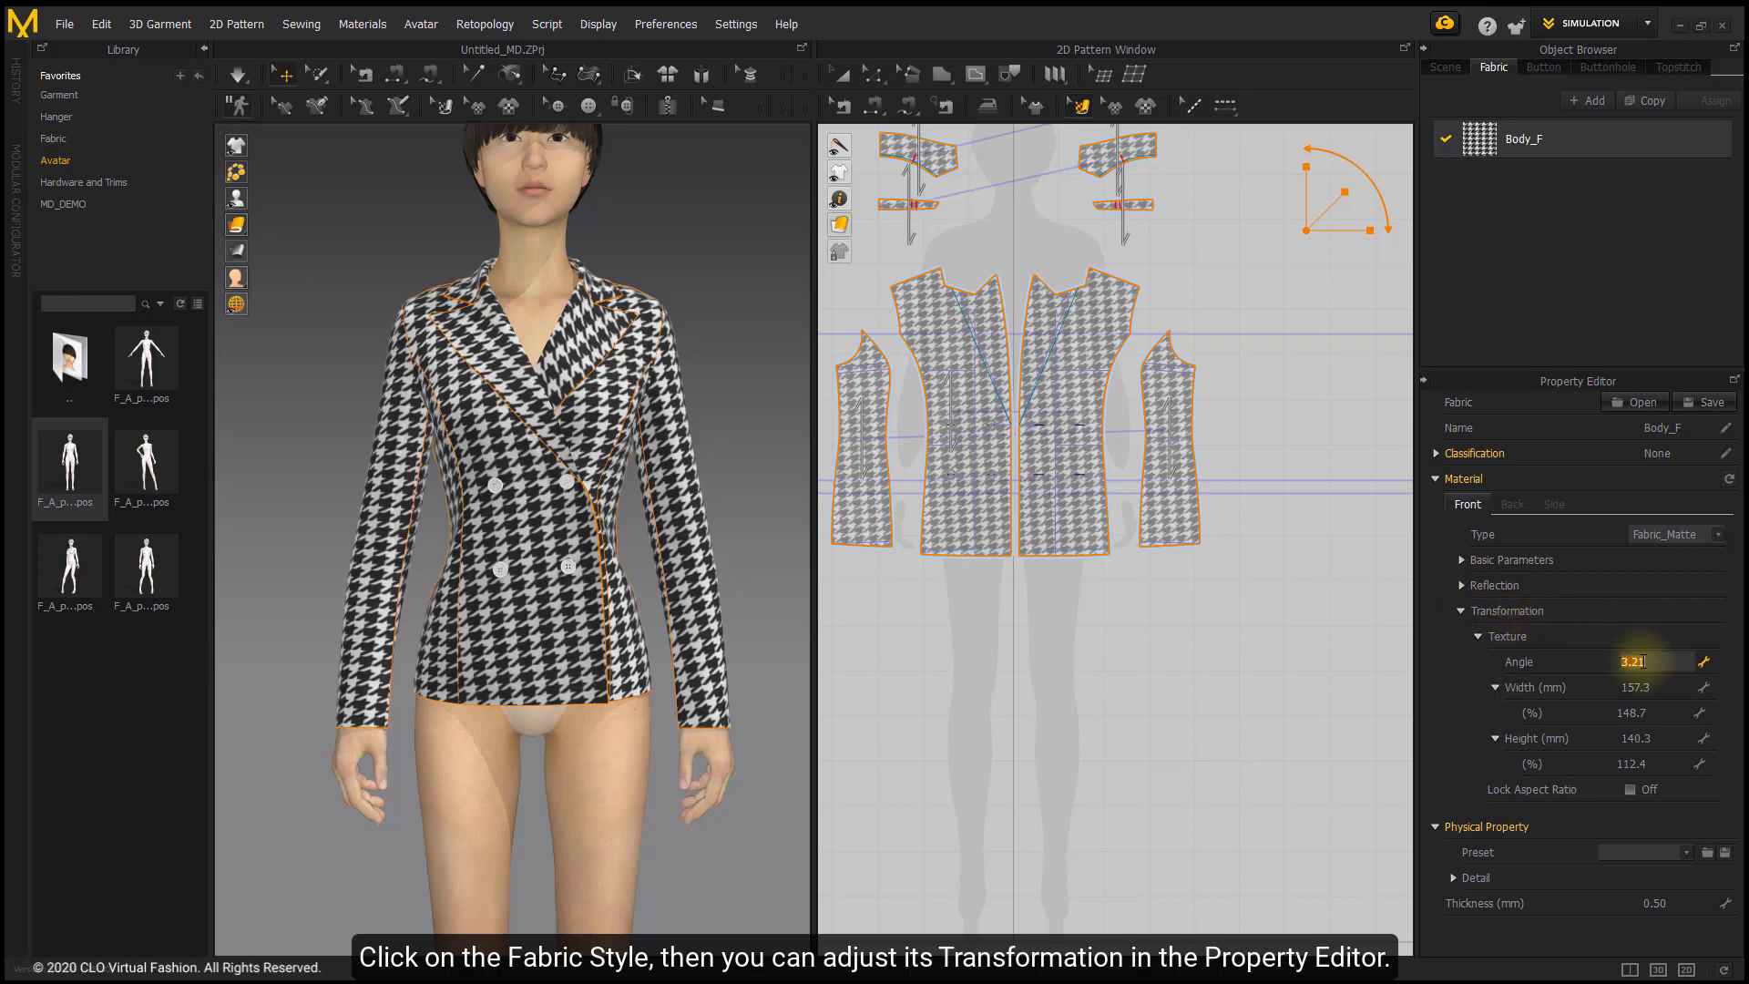
pyautogui.write('0.00')
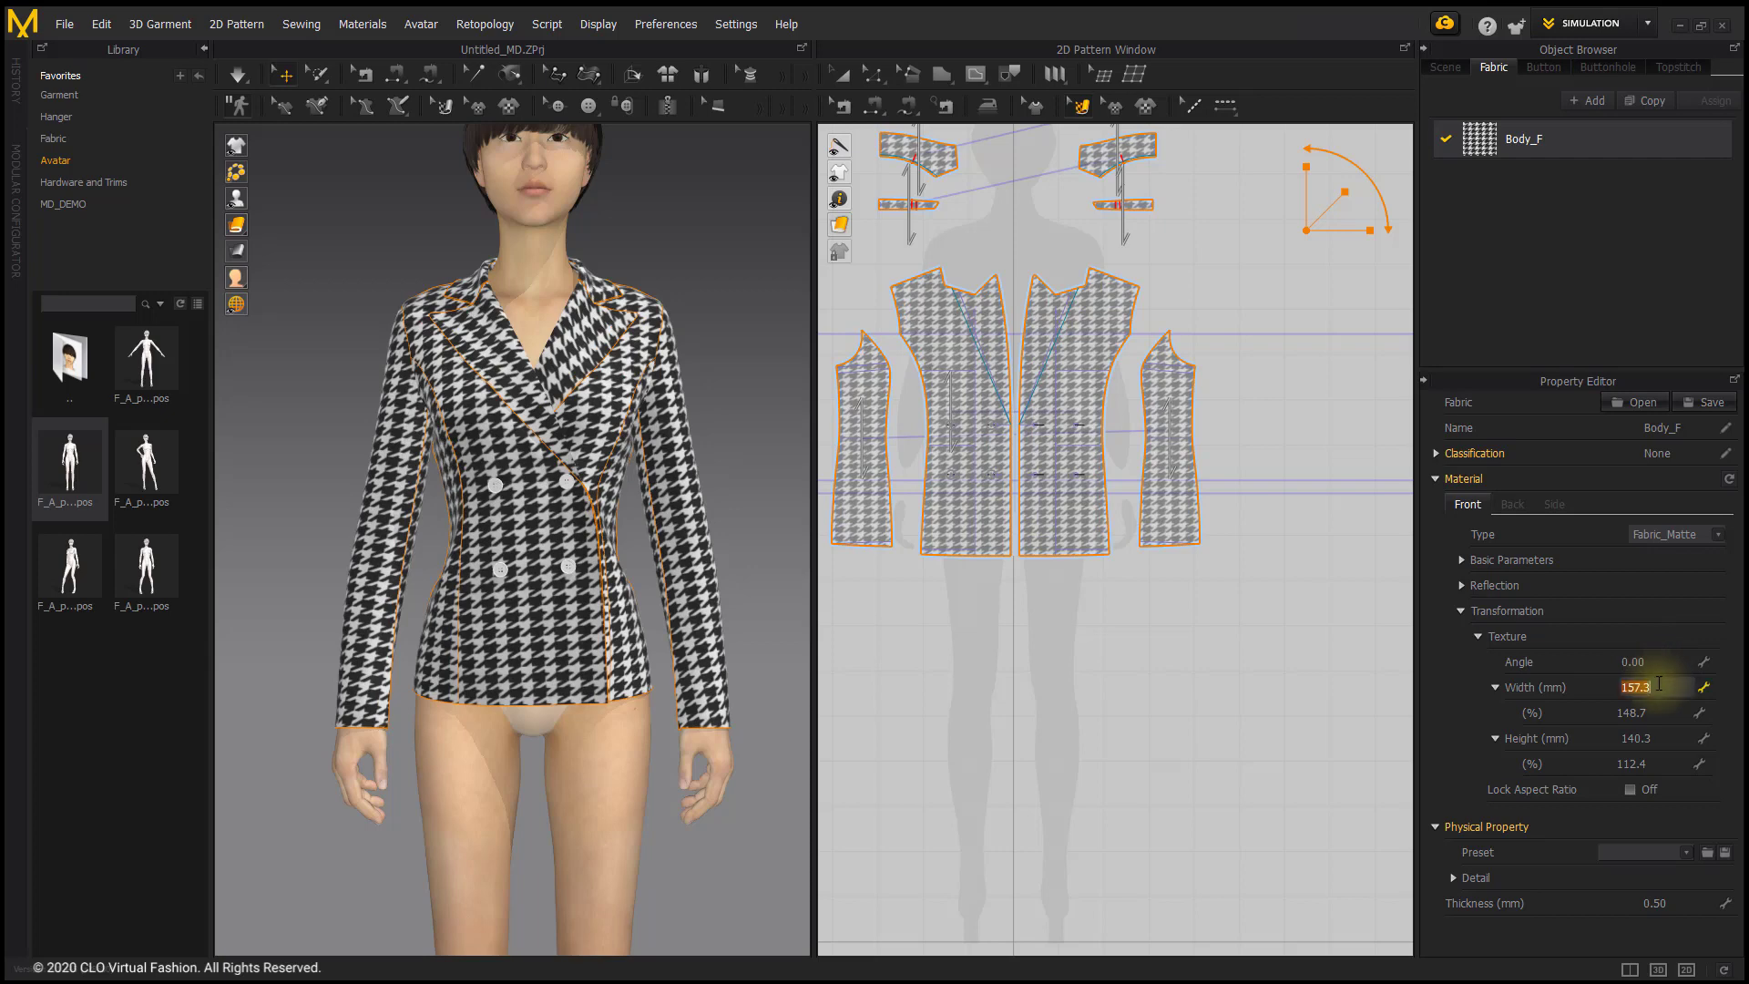
pyautogui.click(1647, 739)
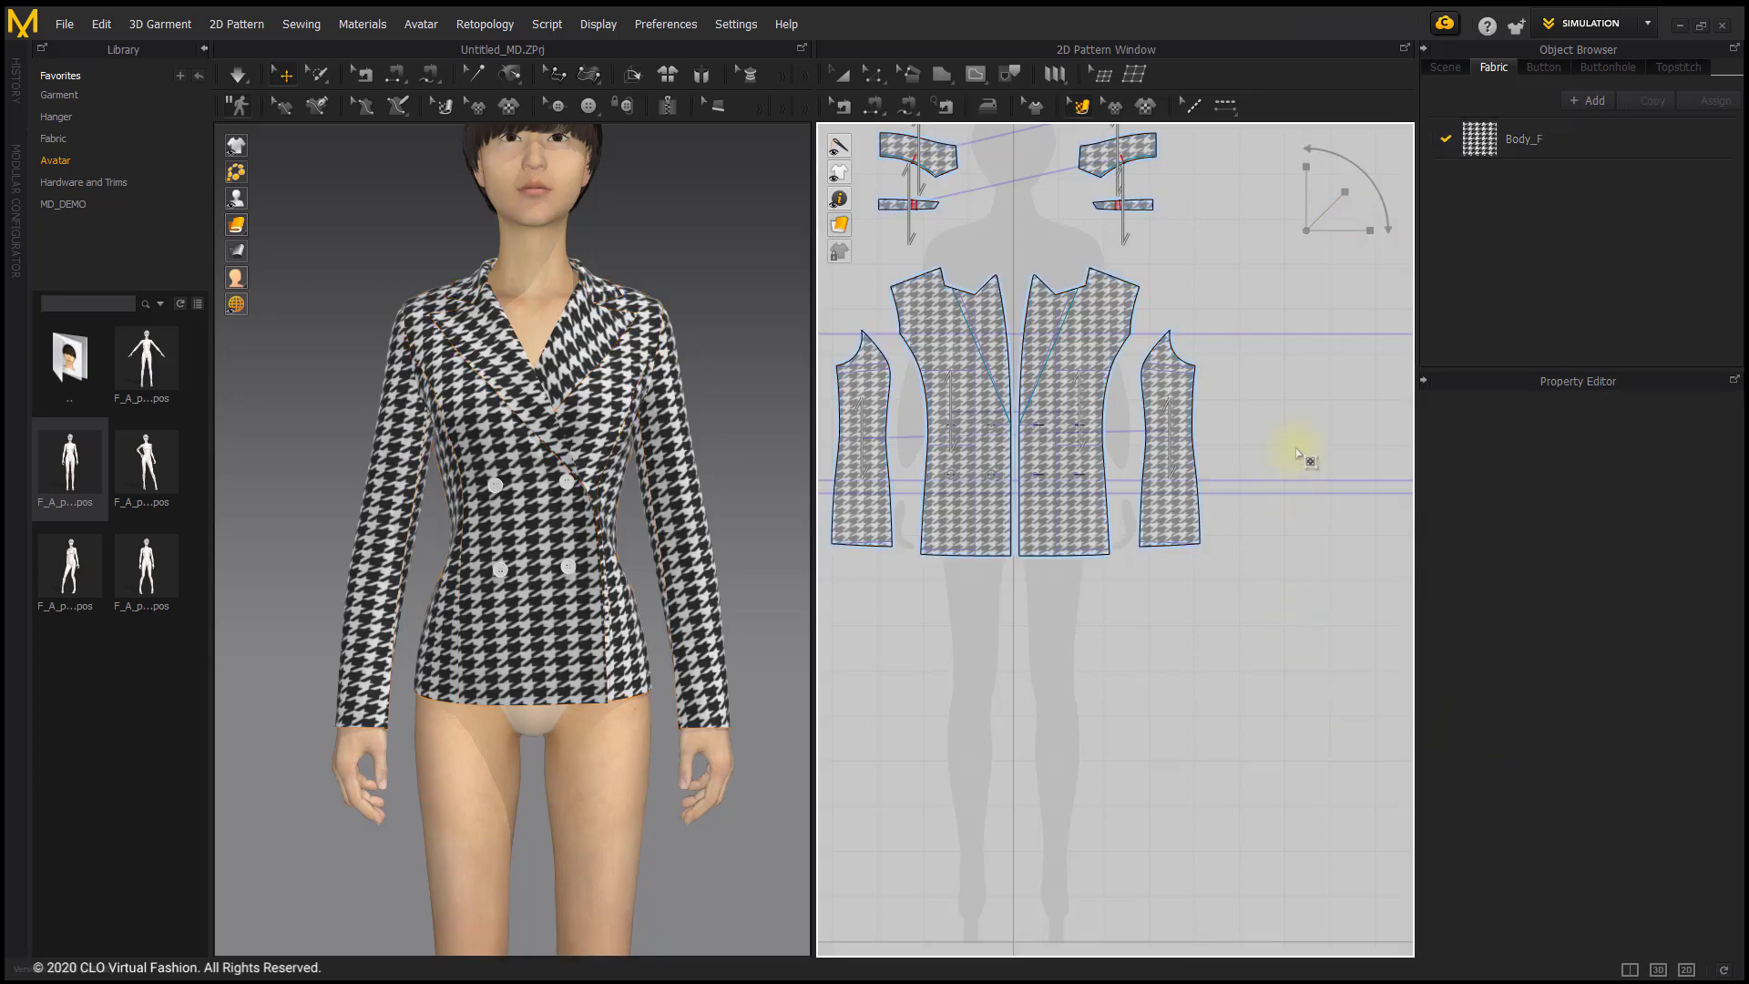
pyautogui.moveTo(1281, 463)
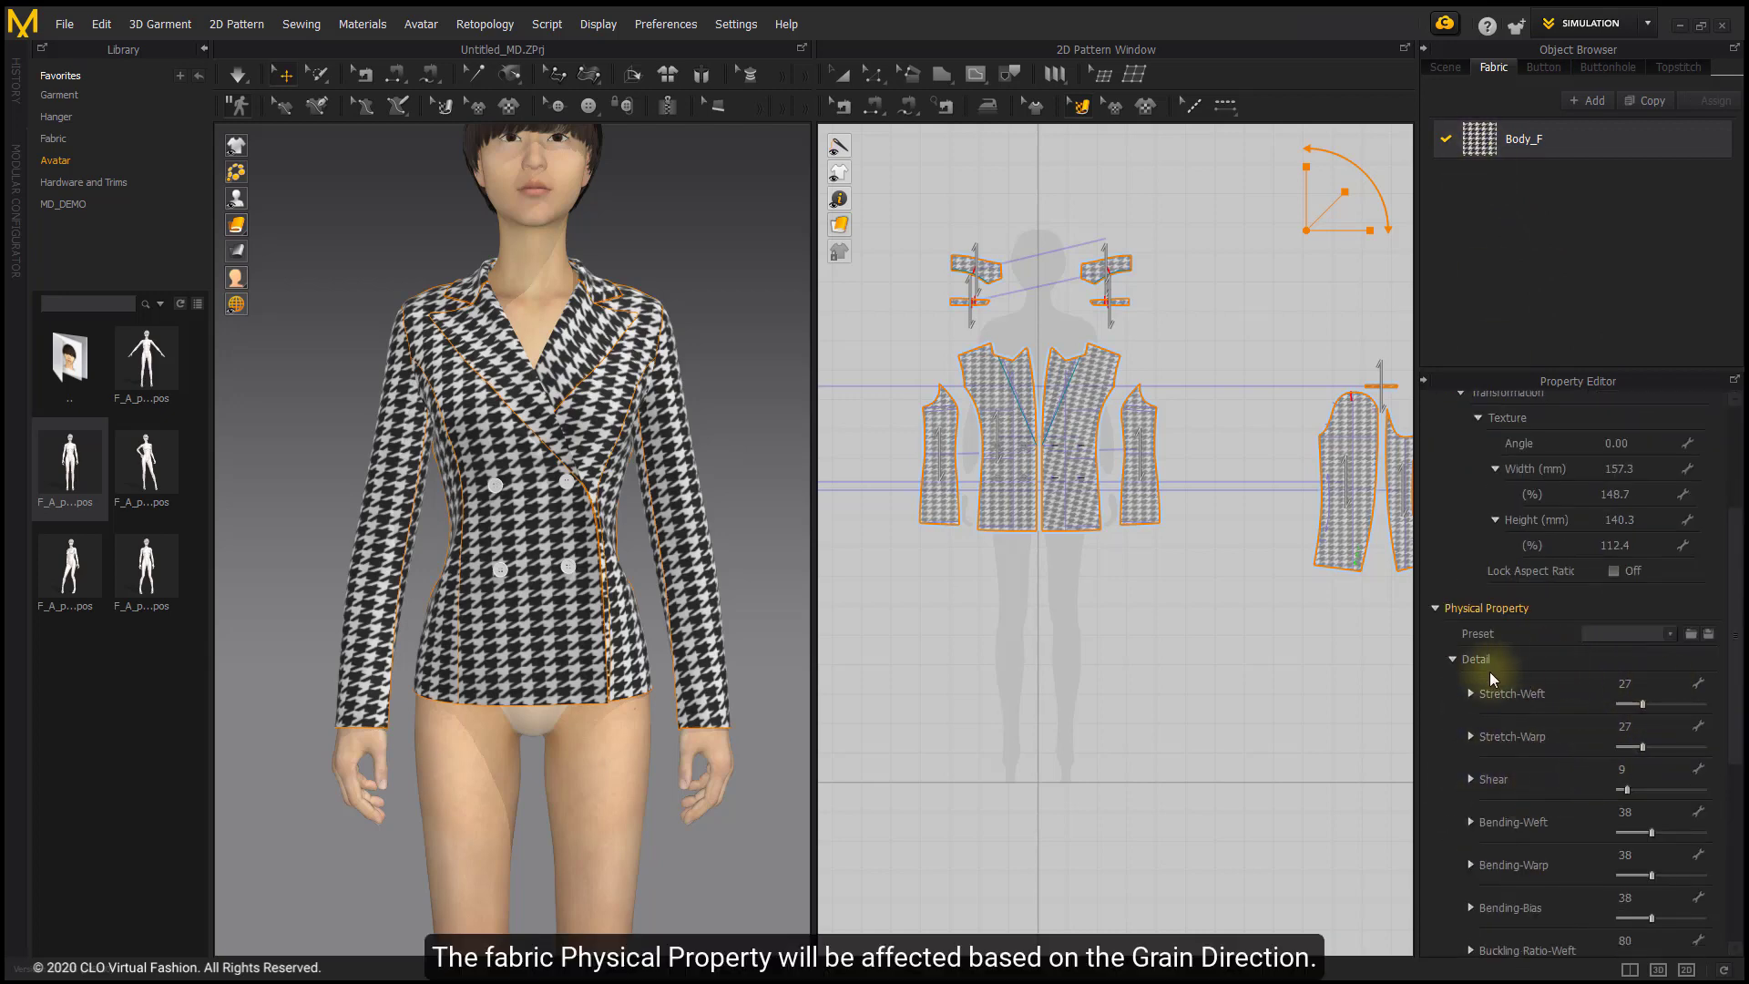
# Step: Expand the fabric's Physical Property Detail values in the Property Editor
pyautogui.click(1071, 434)
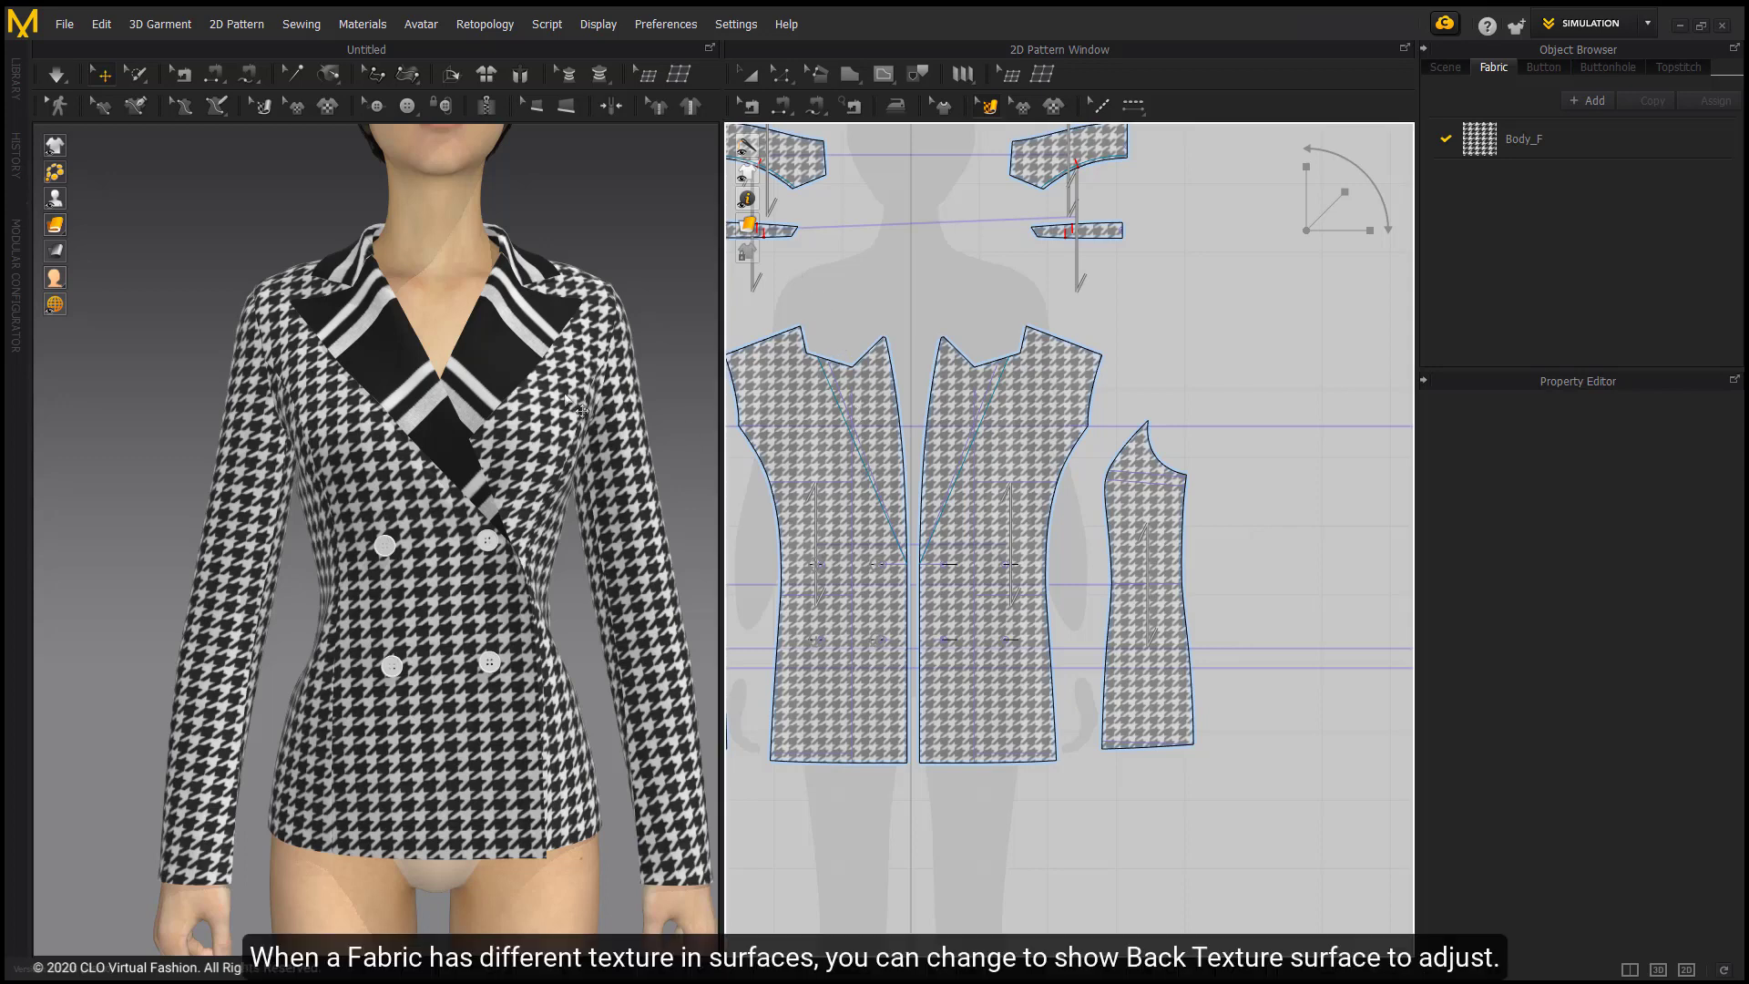
pyautogui.moveTo(640, 247)
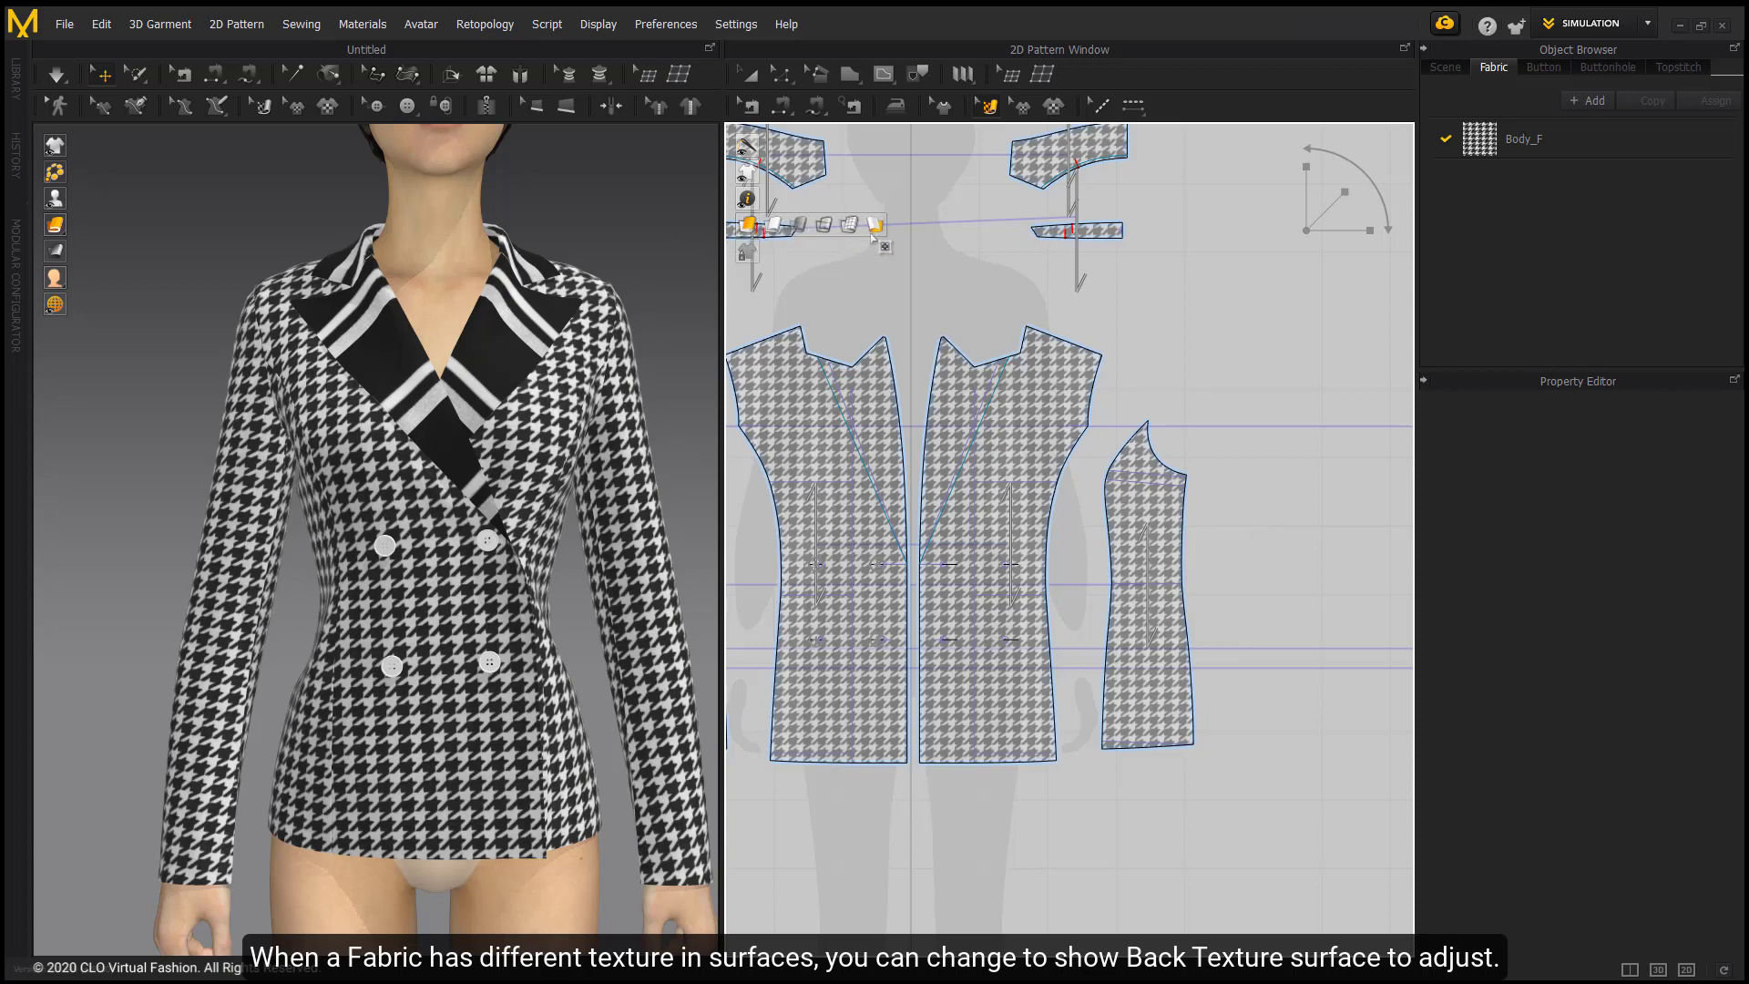
# Step: Display the Back Texture on the 2D pattern pieces and select the front pieces
pyautogui.click(870, 225)
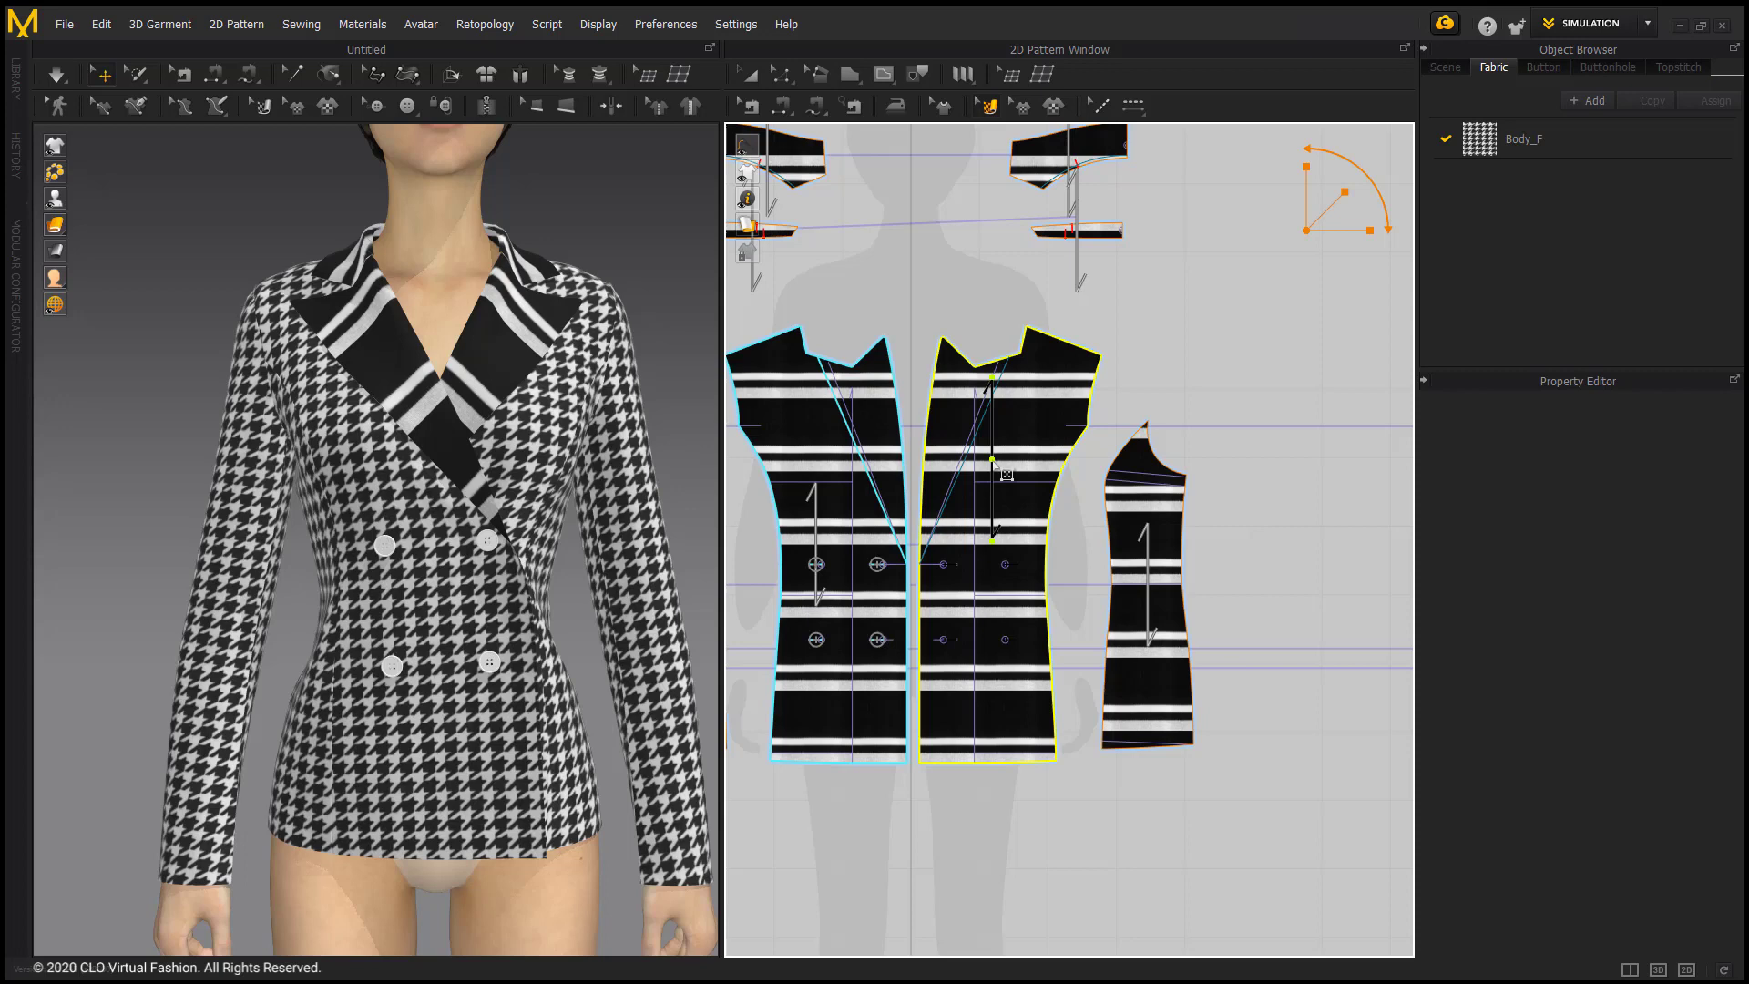
pyautogui.click(985, 378)
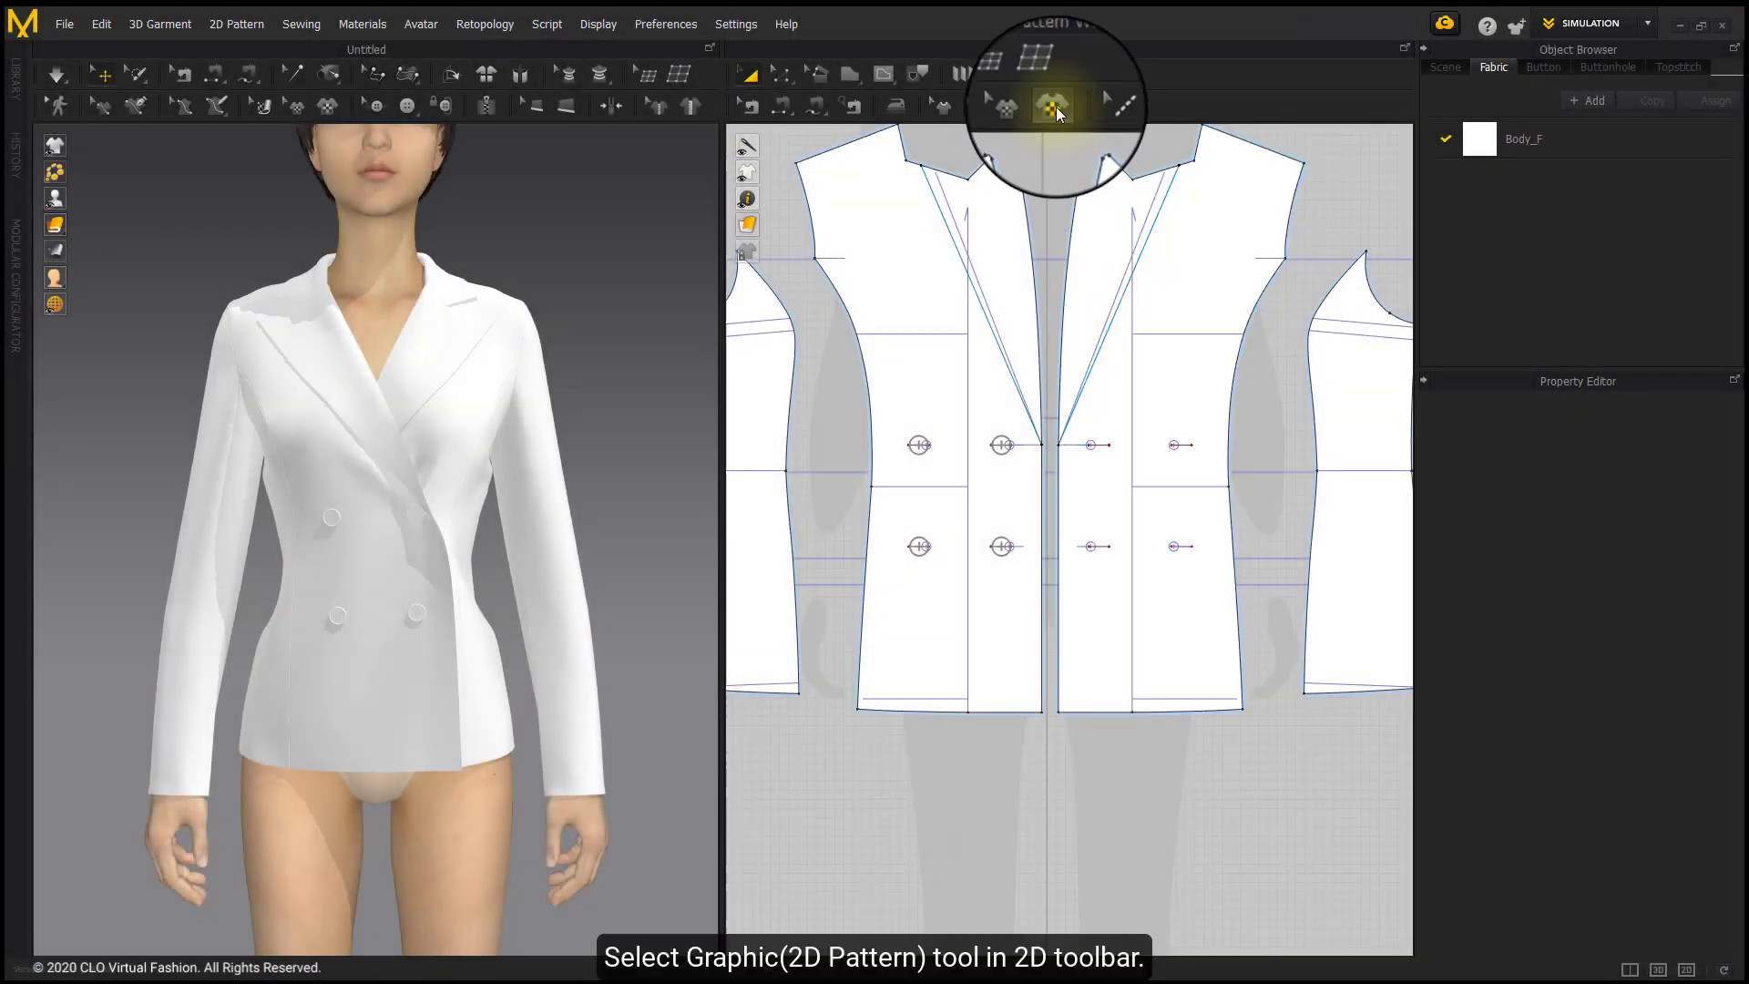
# Step: Load the anchor image 21.png with the Graphic (2D Pattern) tool
pyautogui.click(1051, 105)
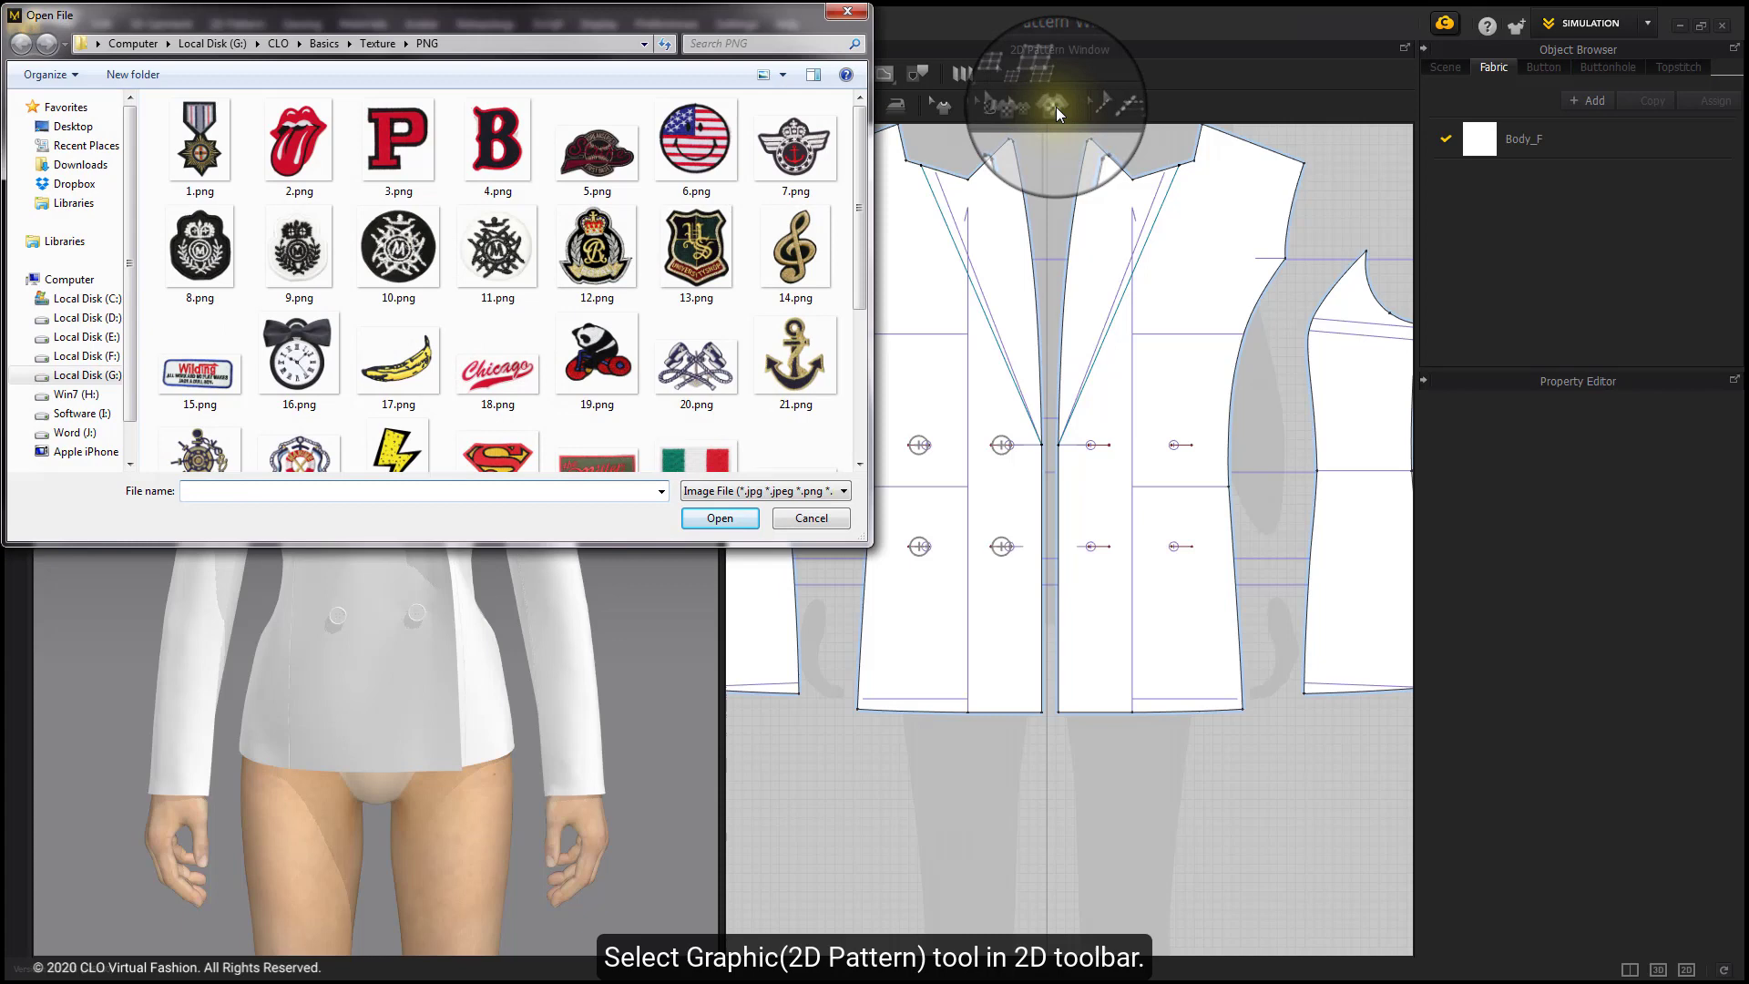
pyautogui.click(597, 354)
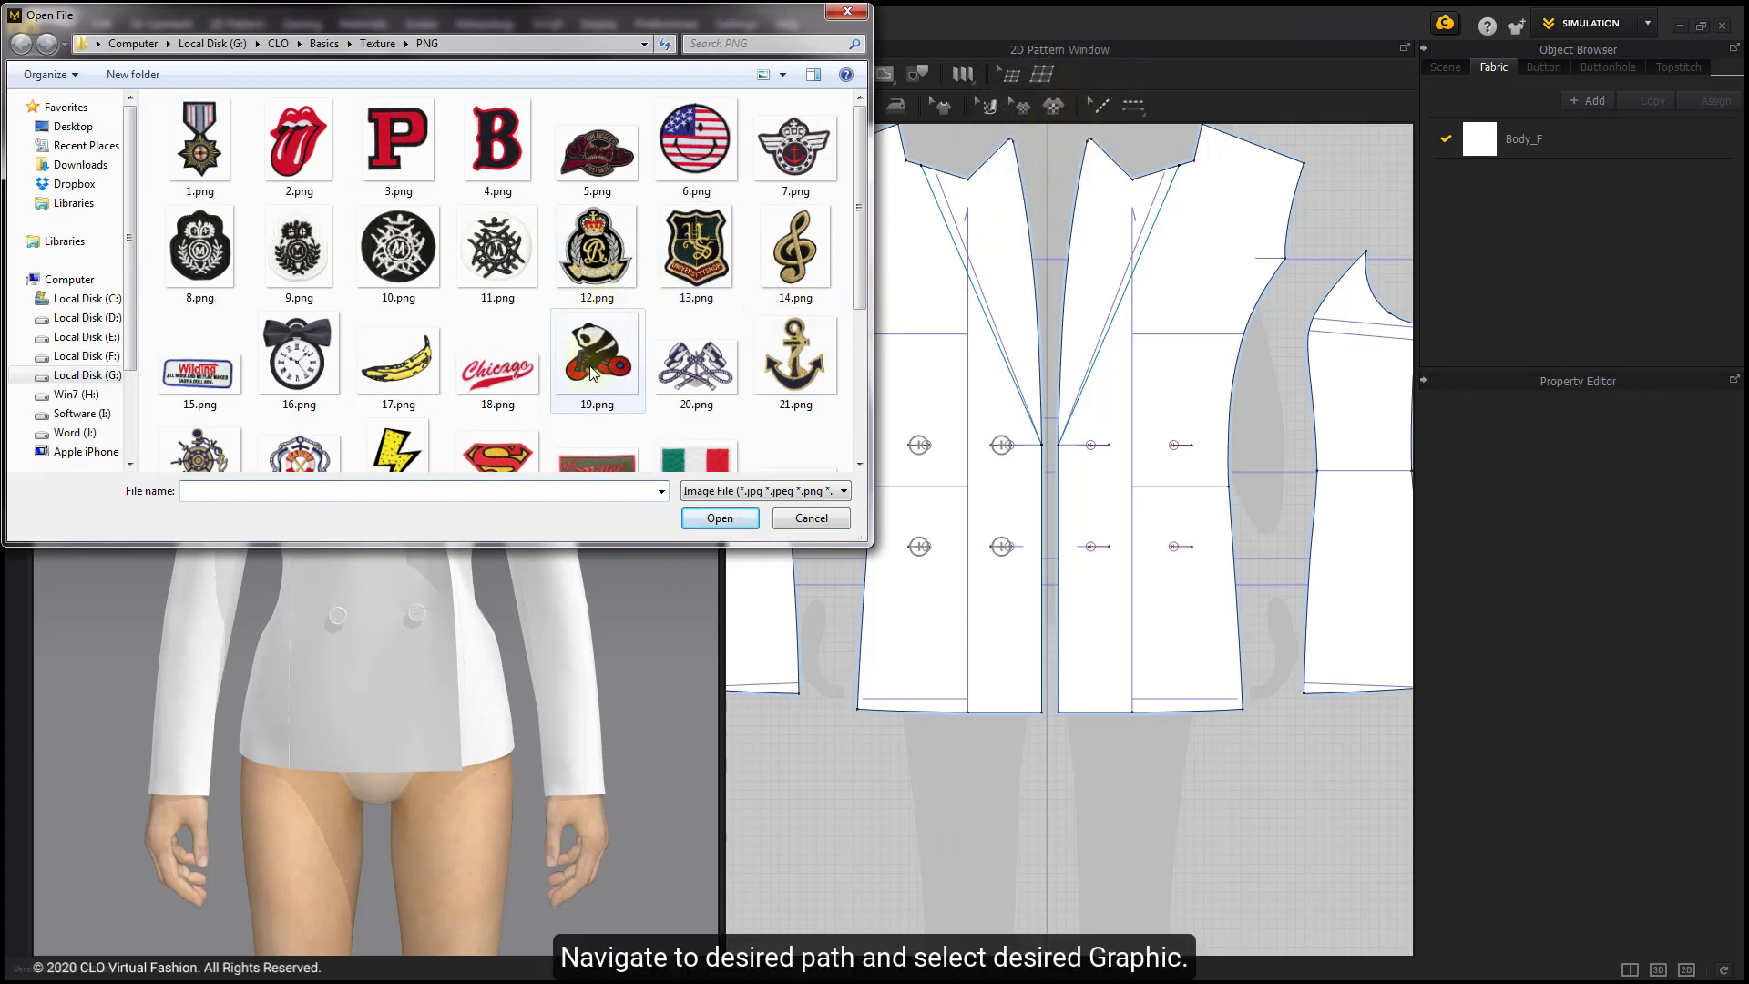
pyautogui.click(795, 355)
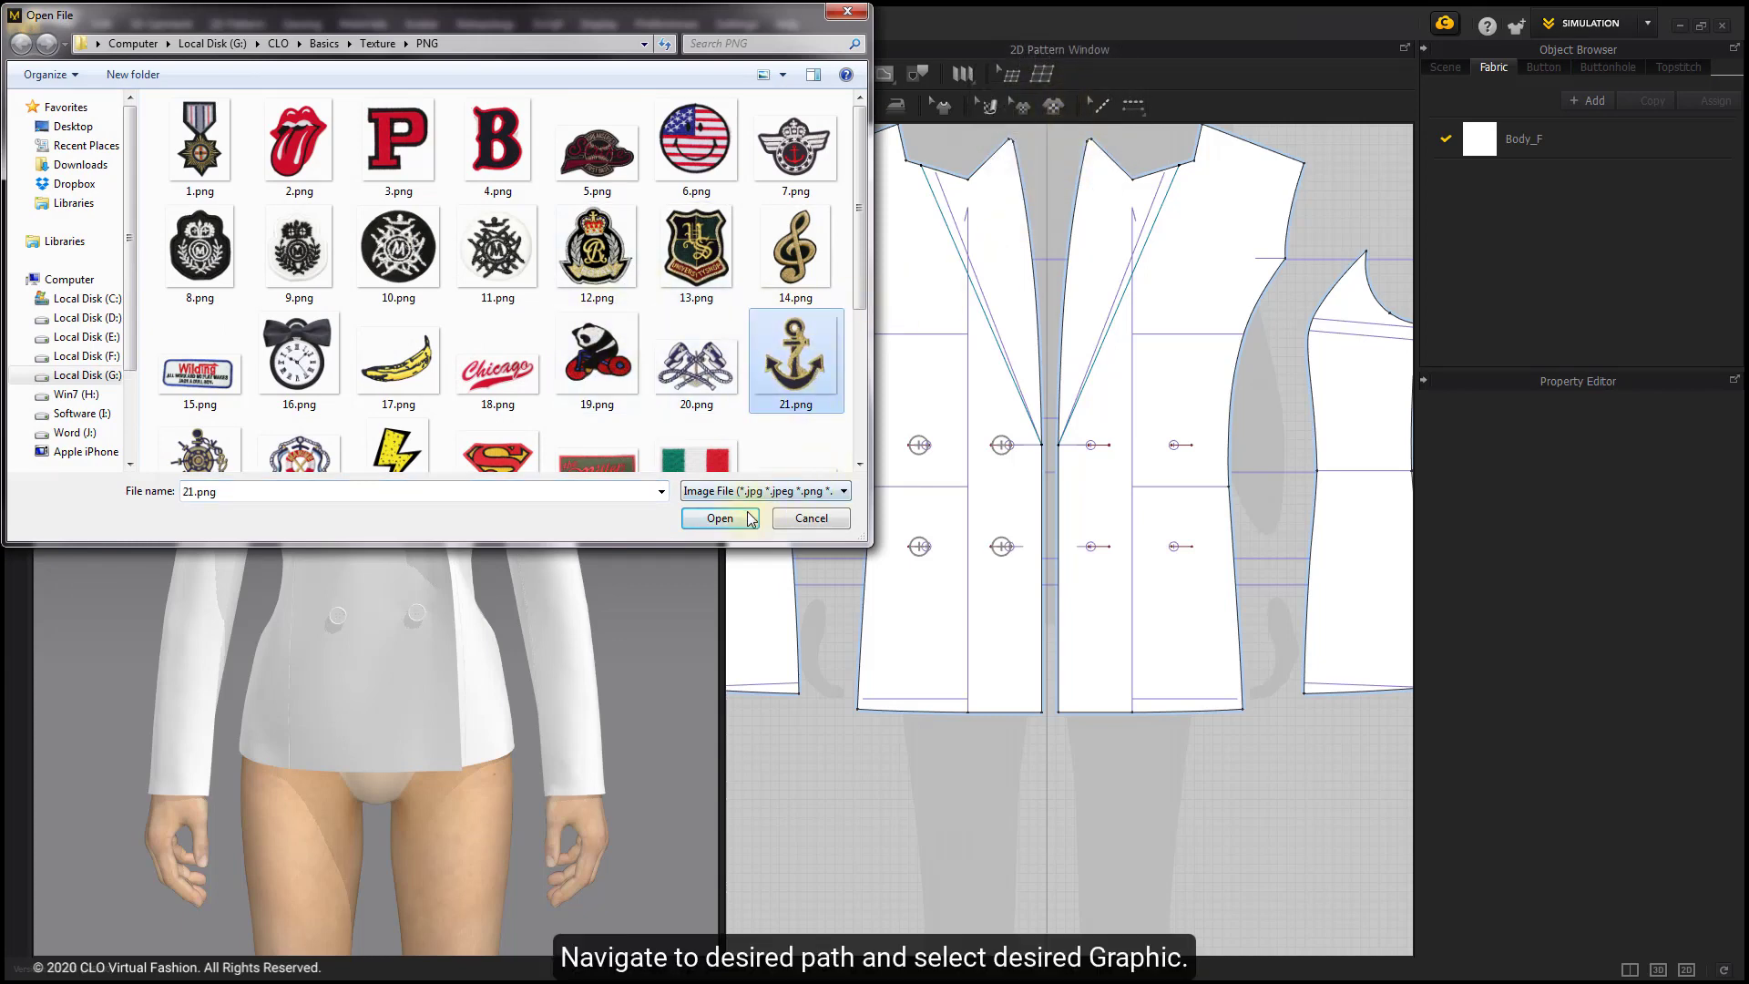
pyautogui.click(720, 518)
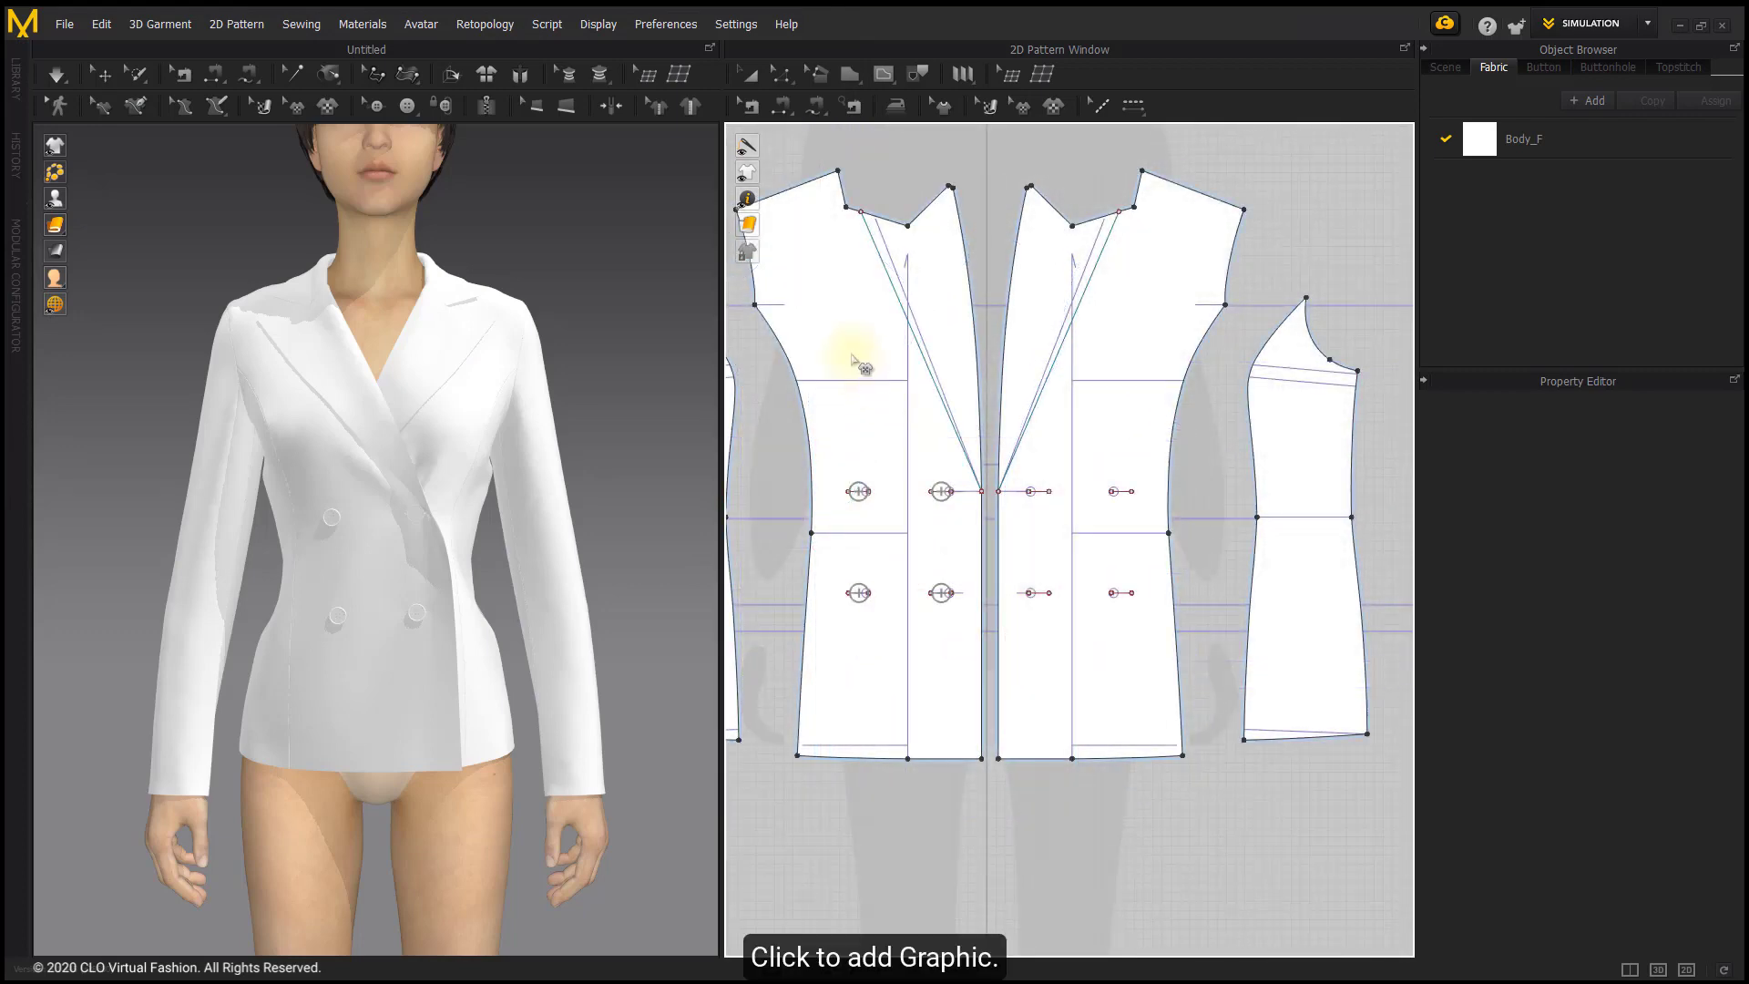
# Step: Place the anchor on the upper left front piece and confirm its size in Add Graphic
pyautogui.click(855, 361)
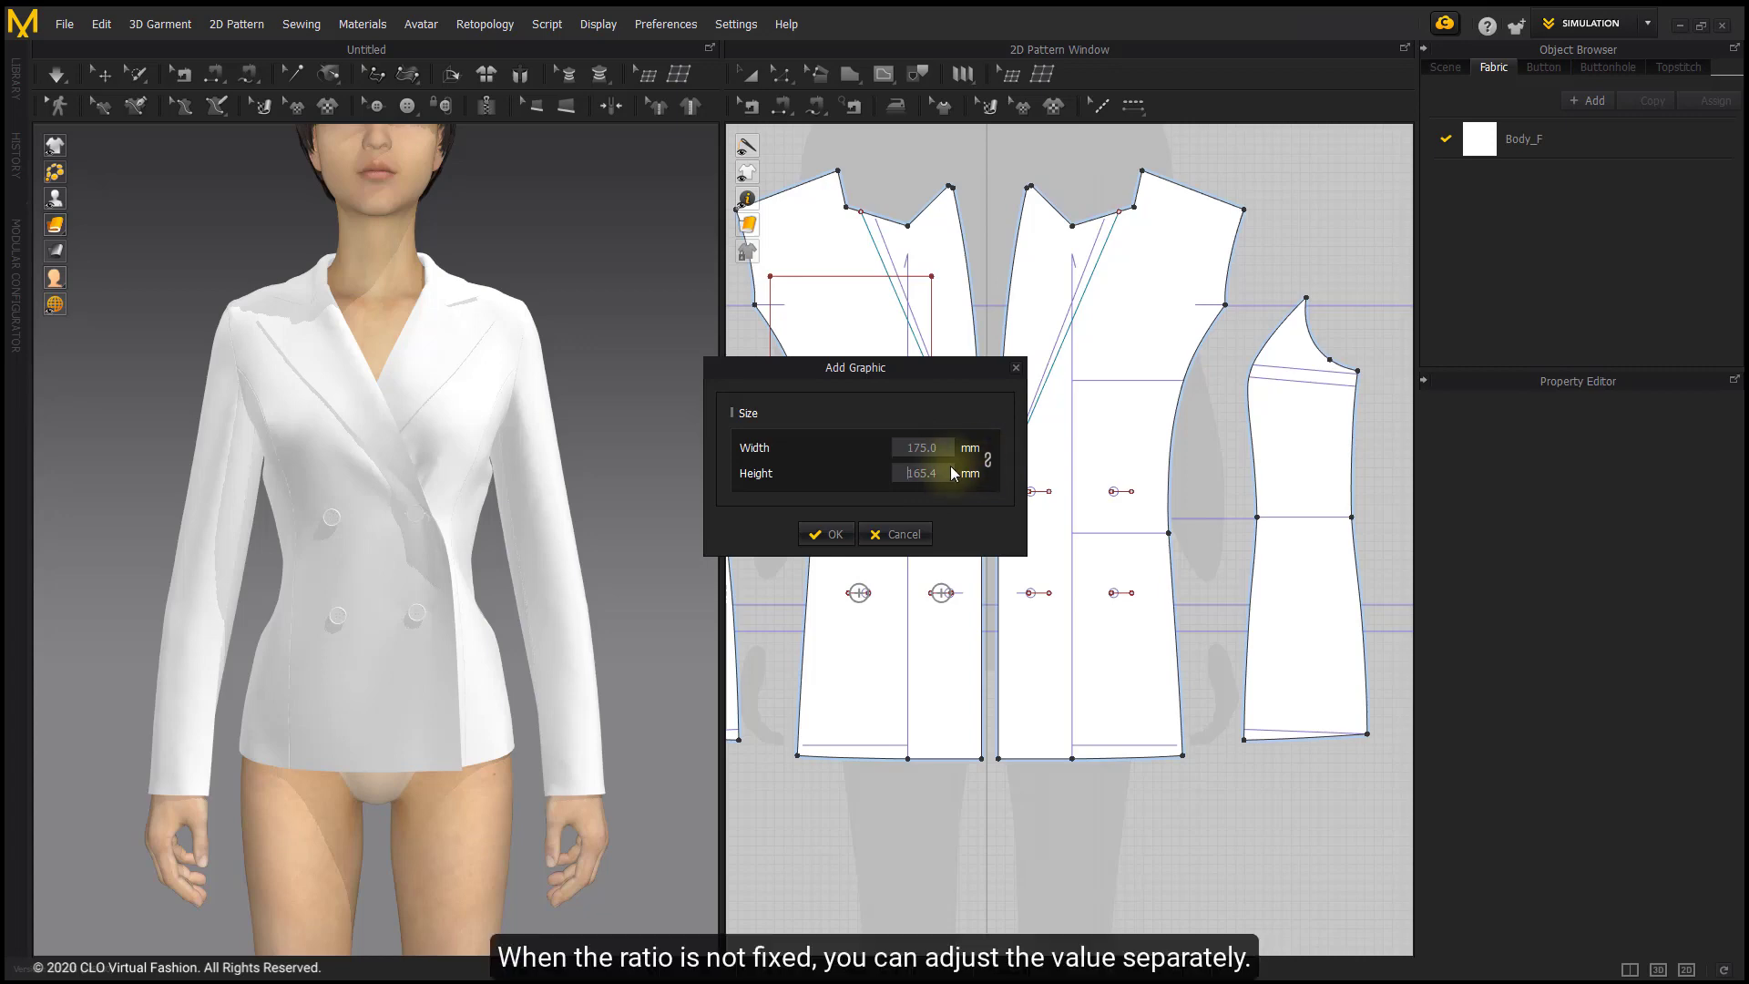
pyautogui.click(921, 473)
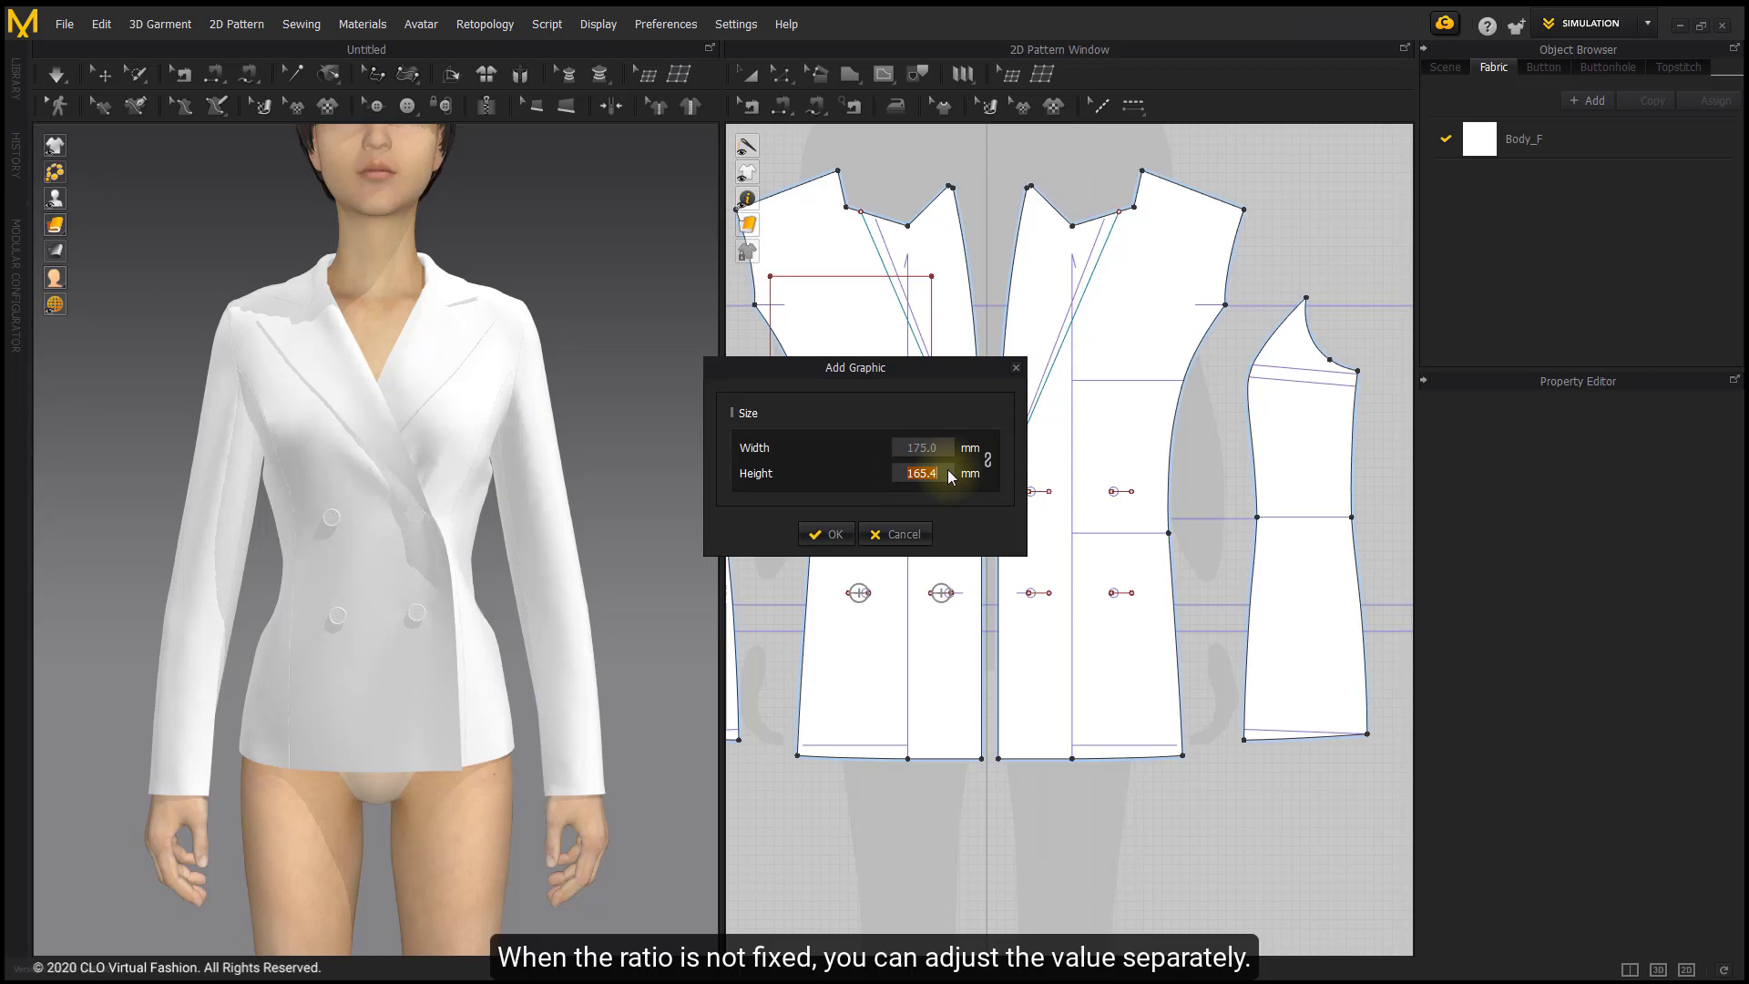
pyautogui.click(826, 534)
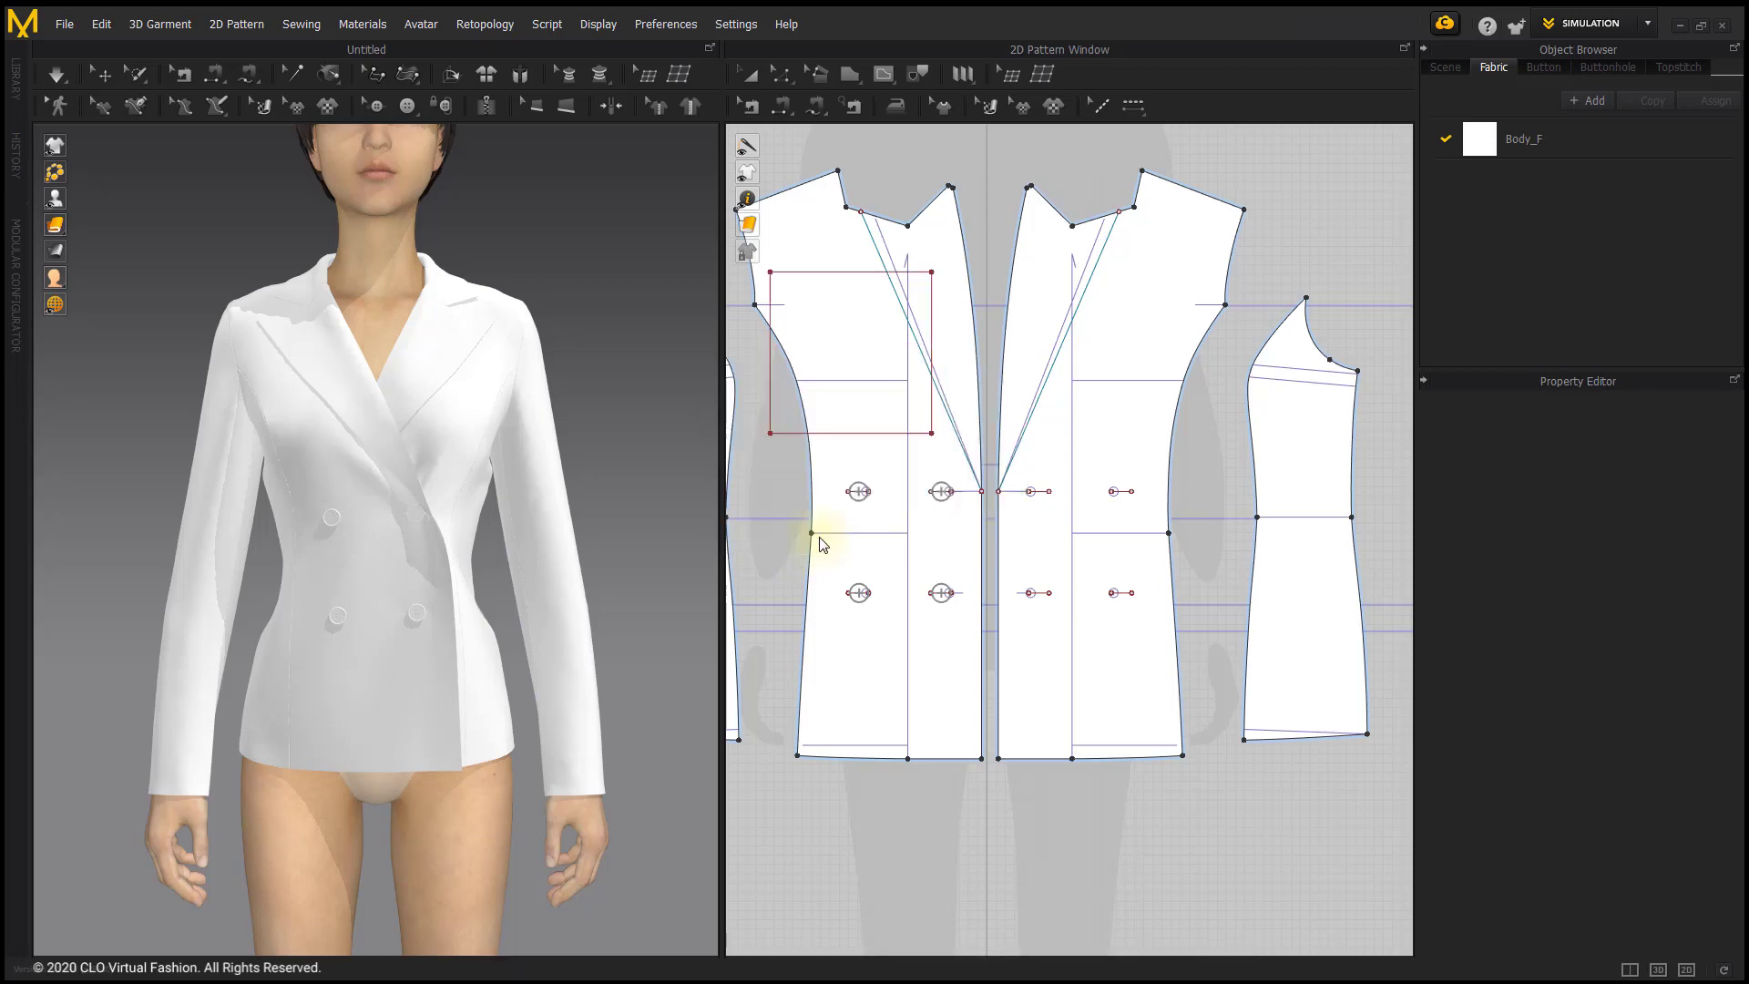
pyautogui.moveTo(962, 345)
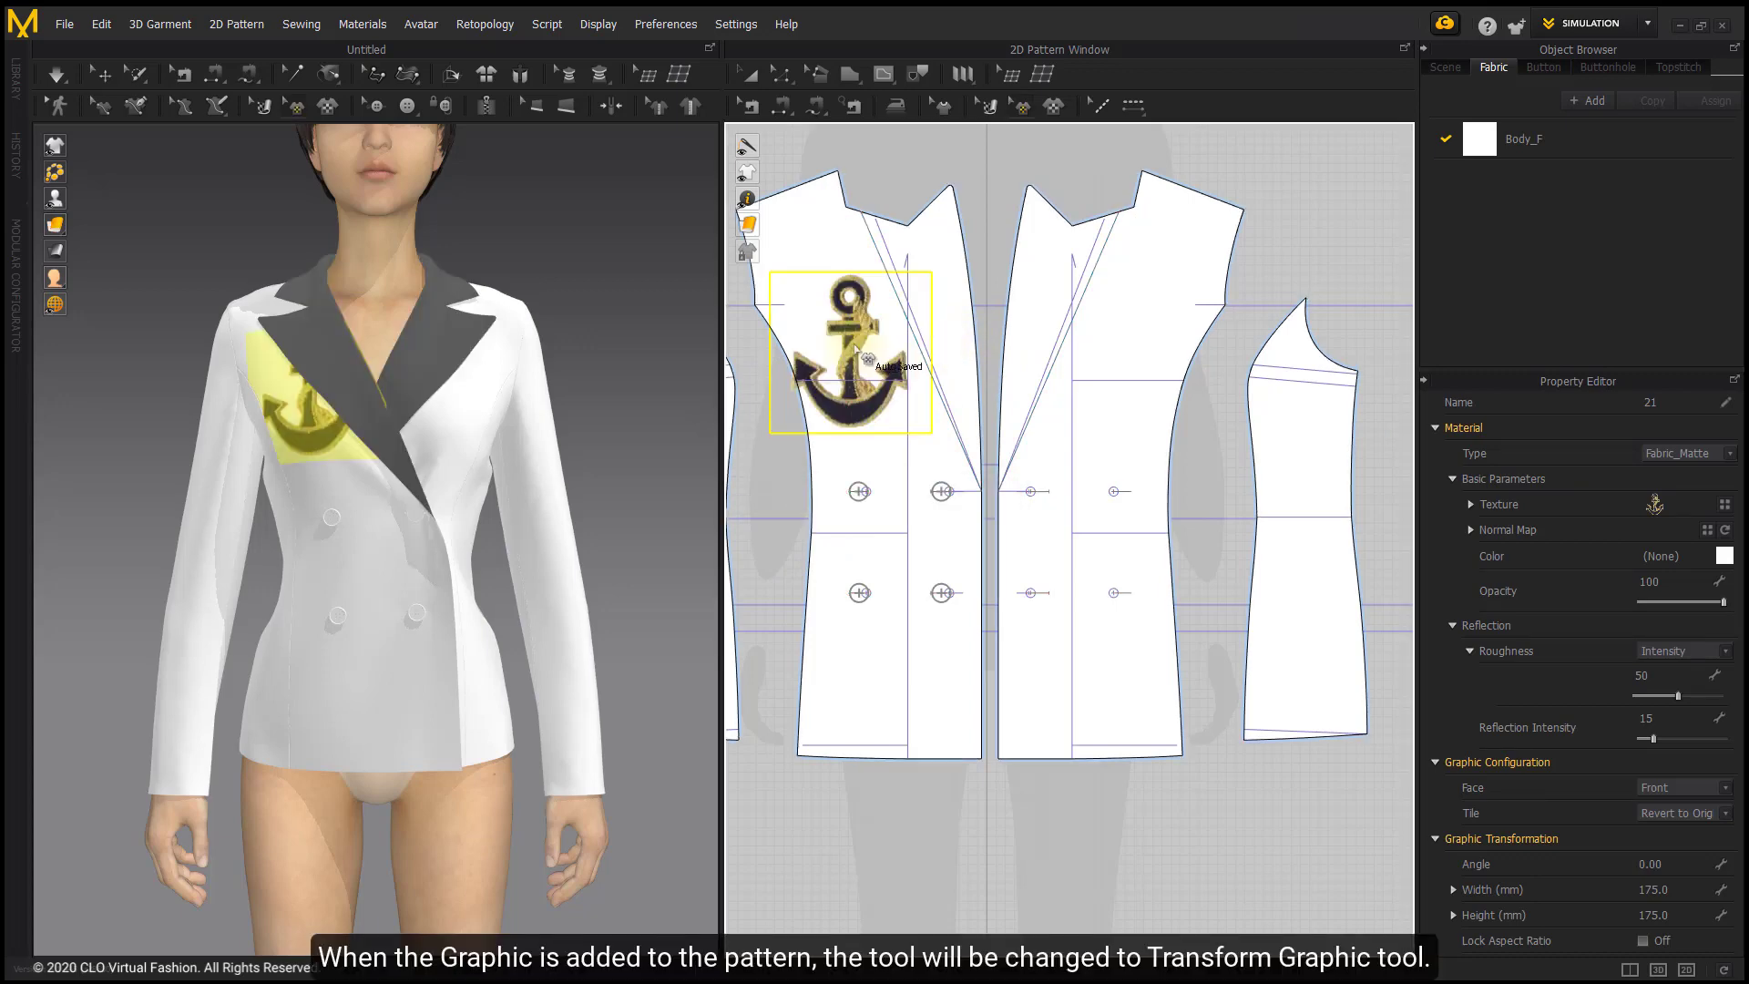
pyautogui.moveTo(1039, 118)
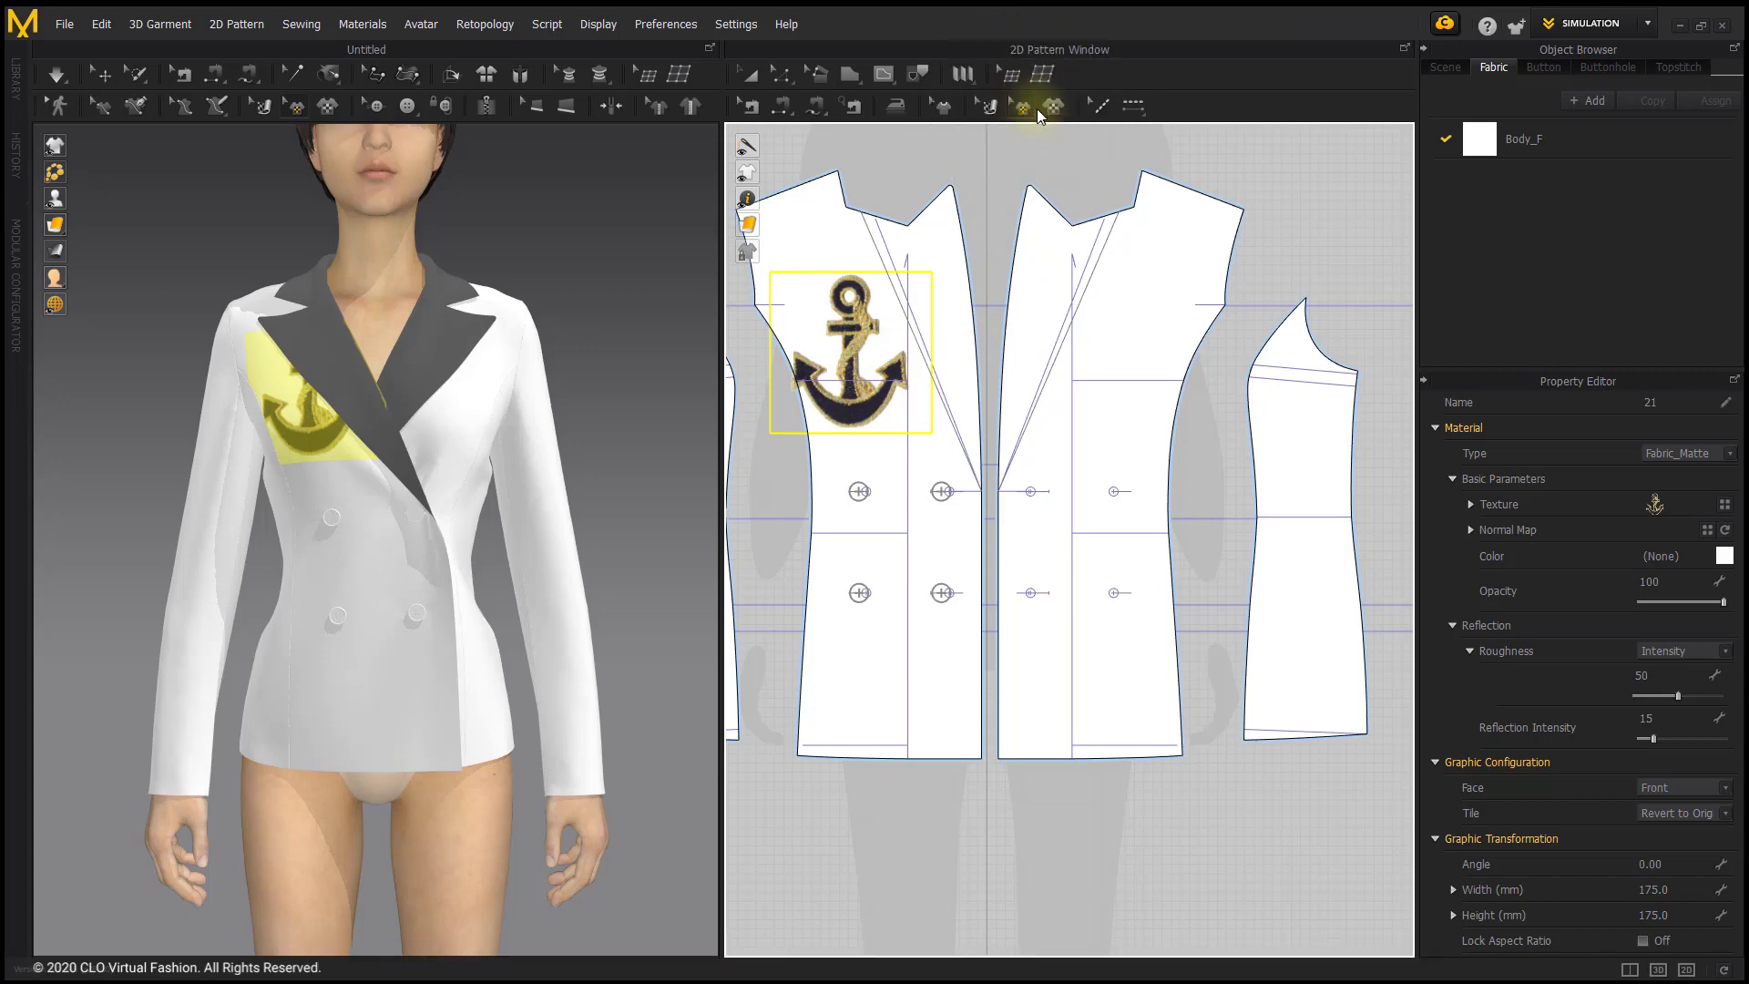
# Step: Widen the anchor slightly, then move it 42.1 mm lower onto the chest
pyautogui.click(1019, 106)
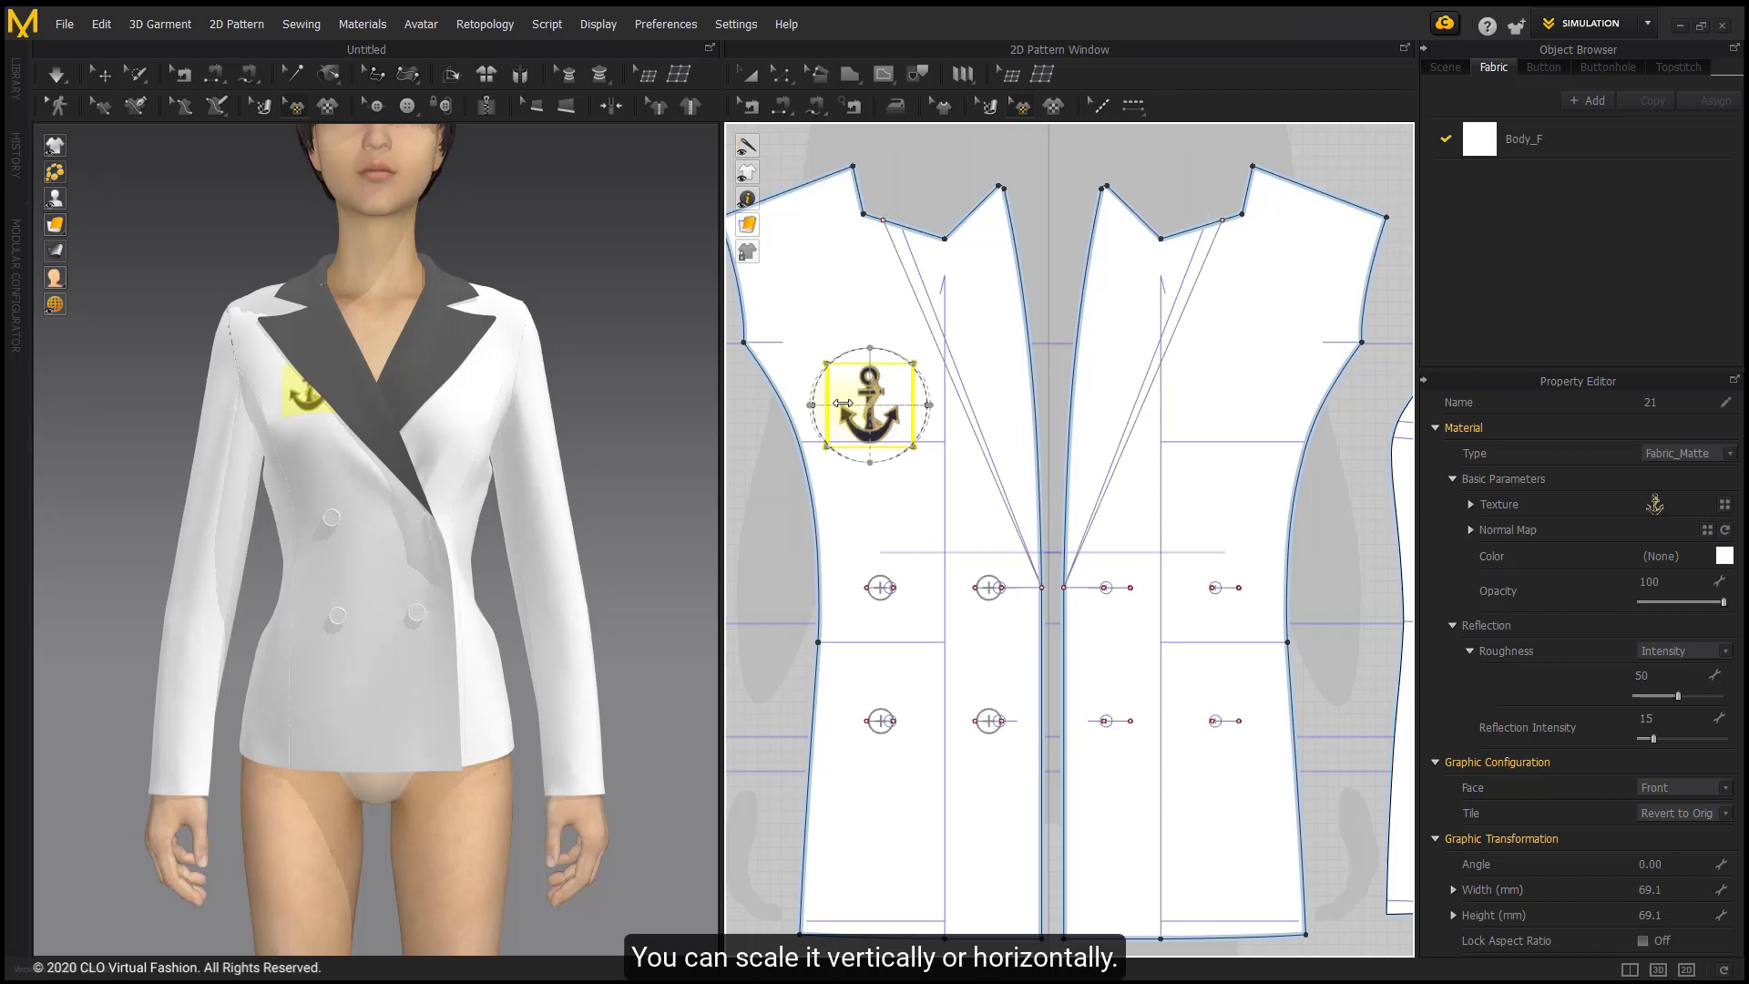
pyautogui.moveTo(918, 403); pyautogui.dragTo(935, 404)
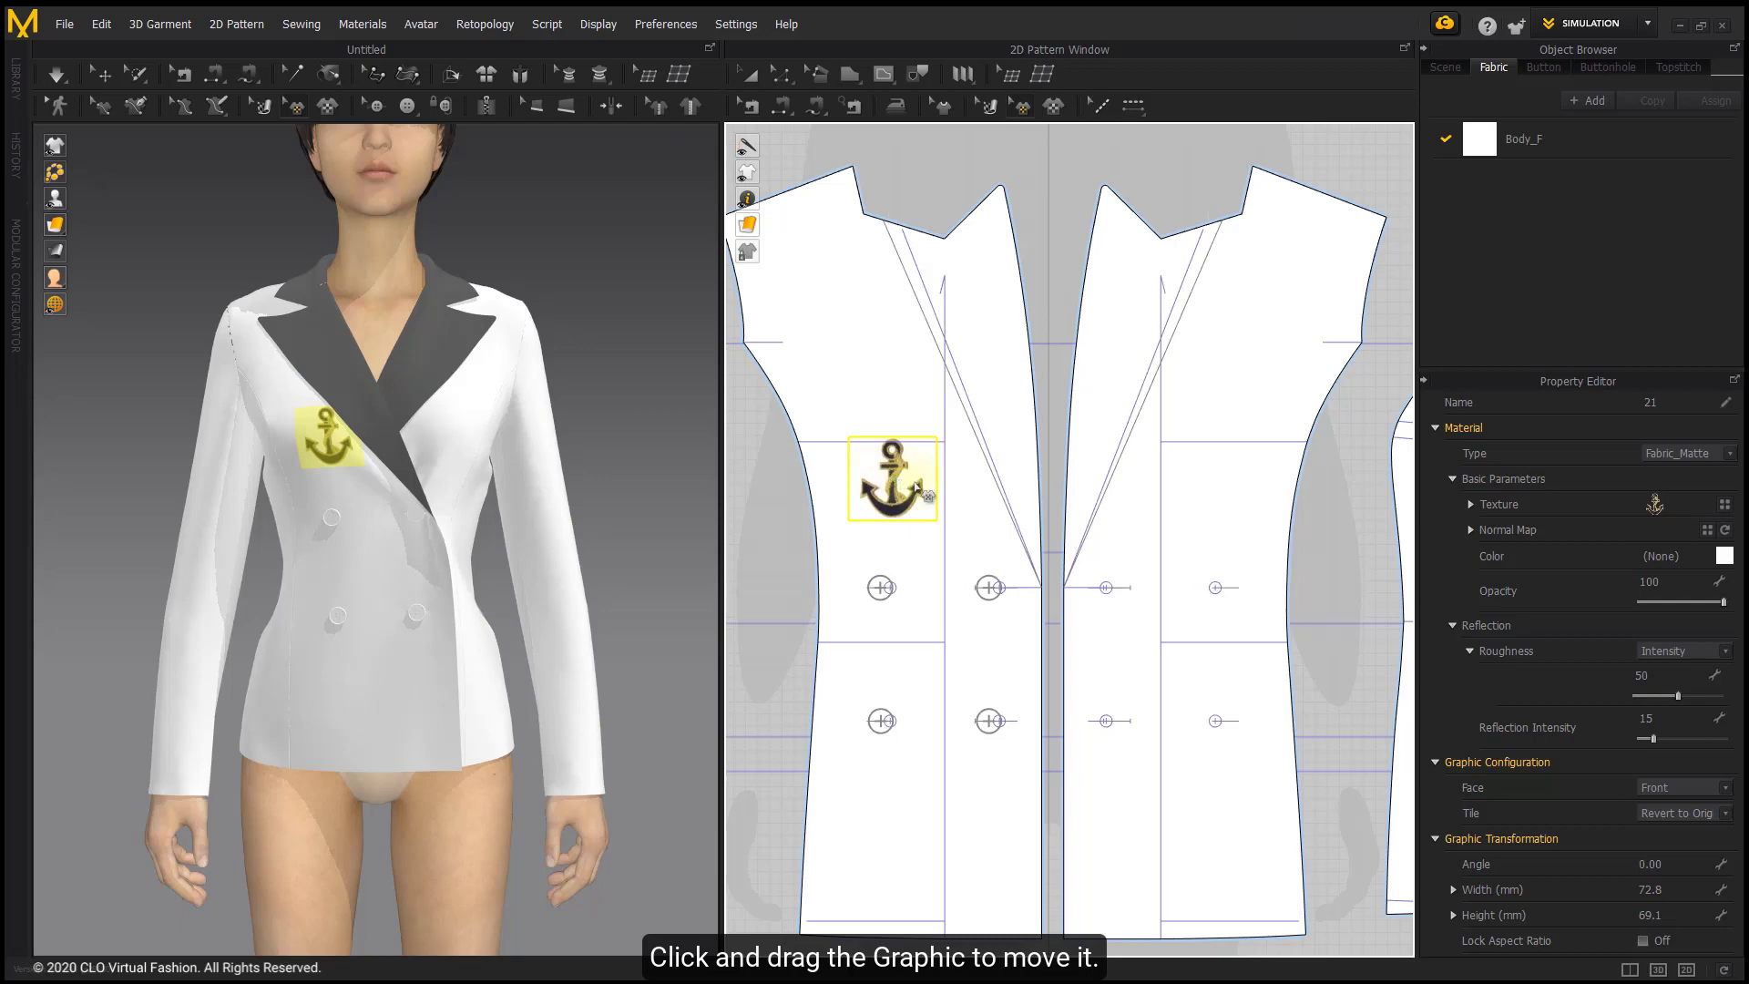
pyautogui.moveTo(893, 477); pyautogui.dragTo(880, 477)
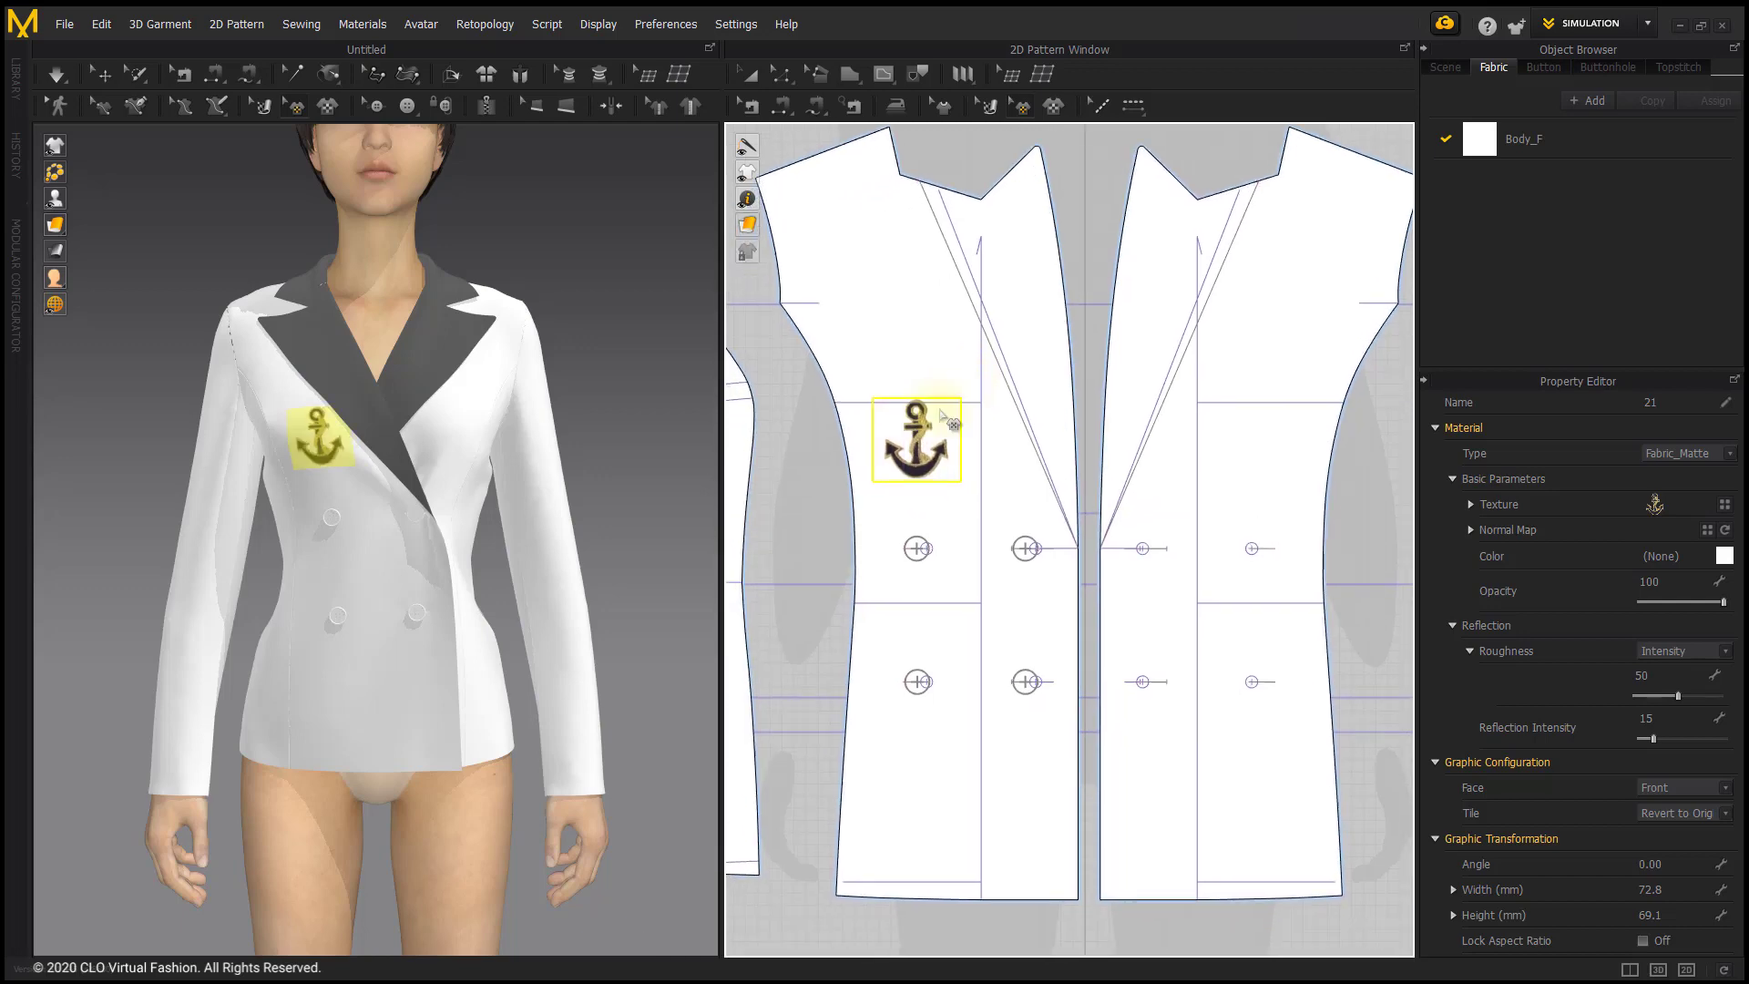
pyautogui.press('shift')
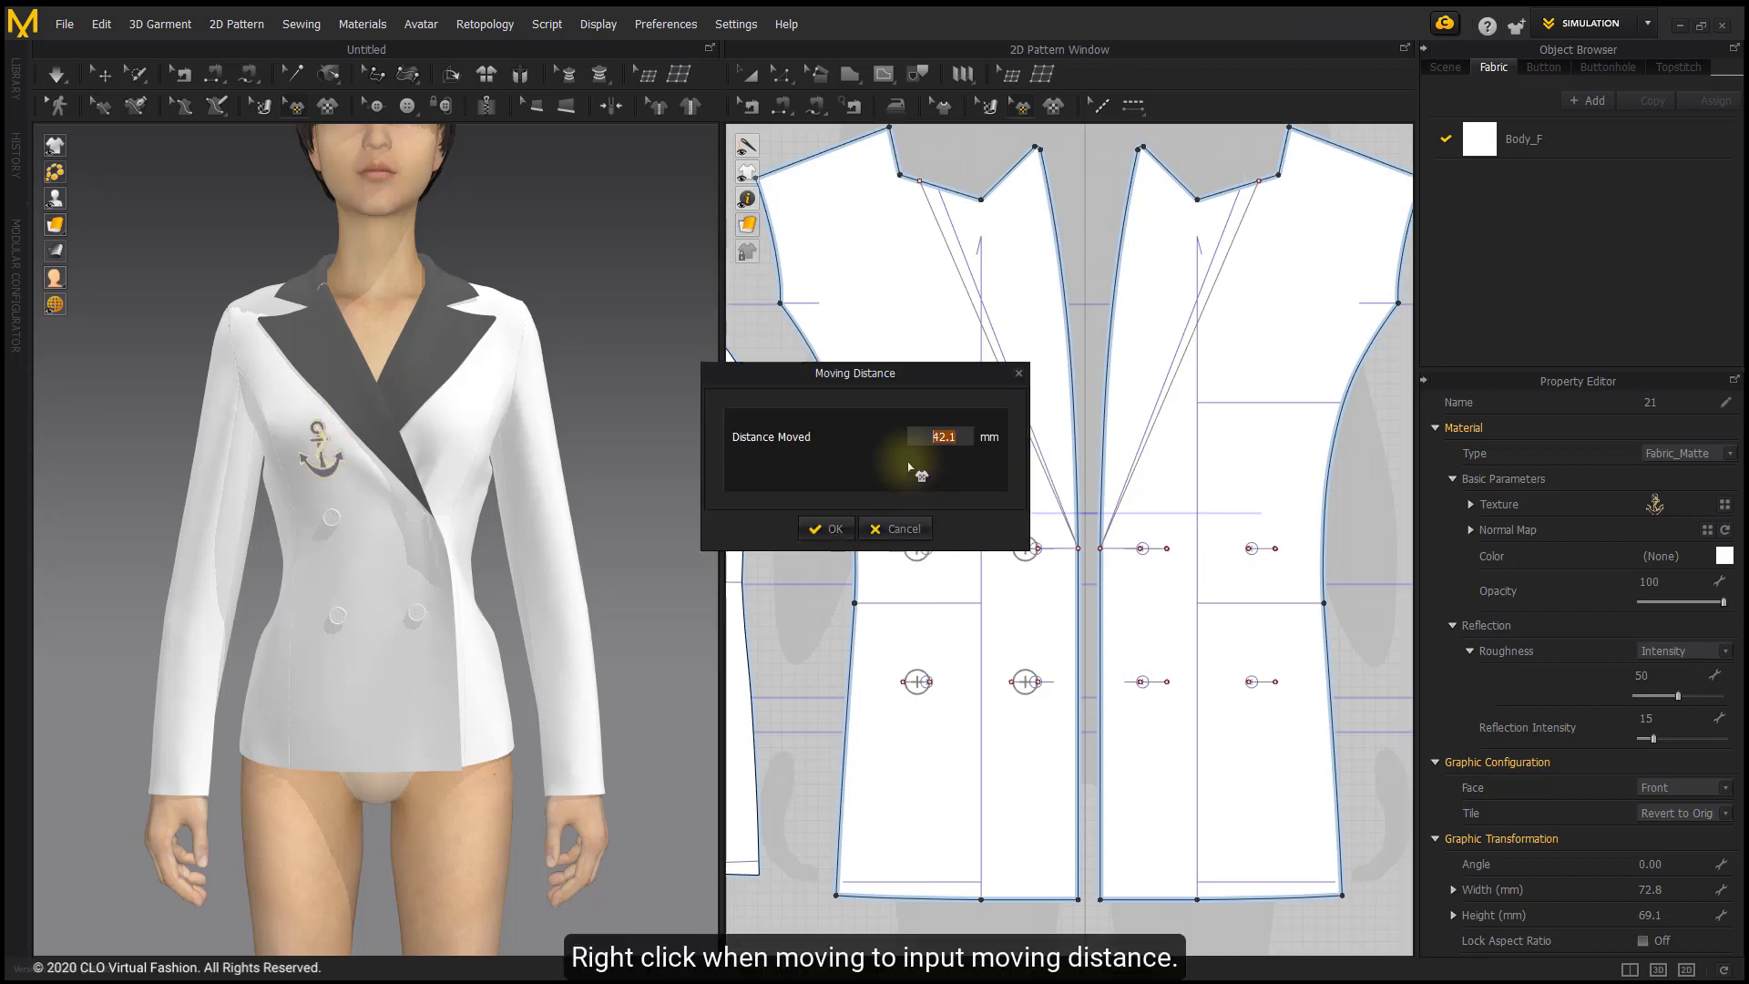
pyautogui.moveTo(898, 388)
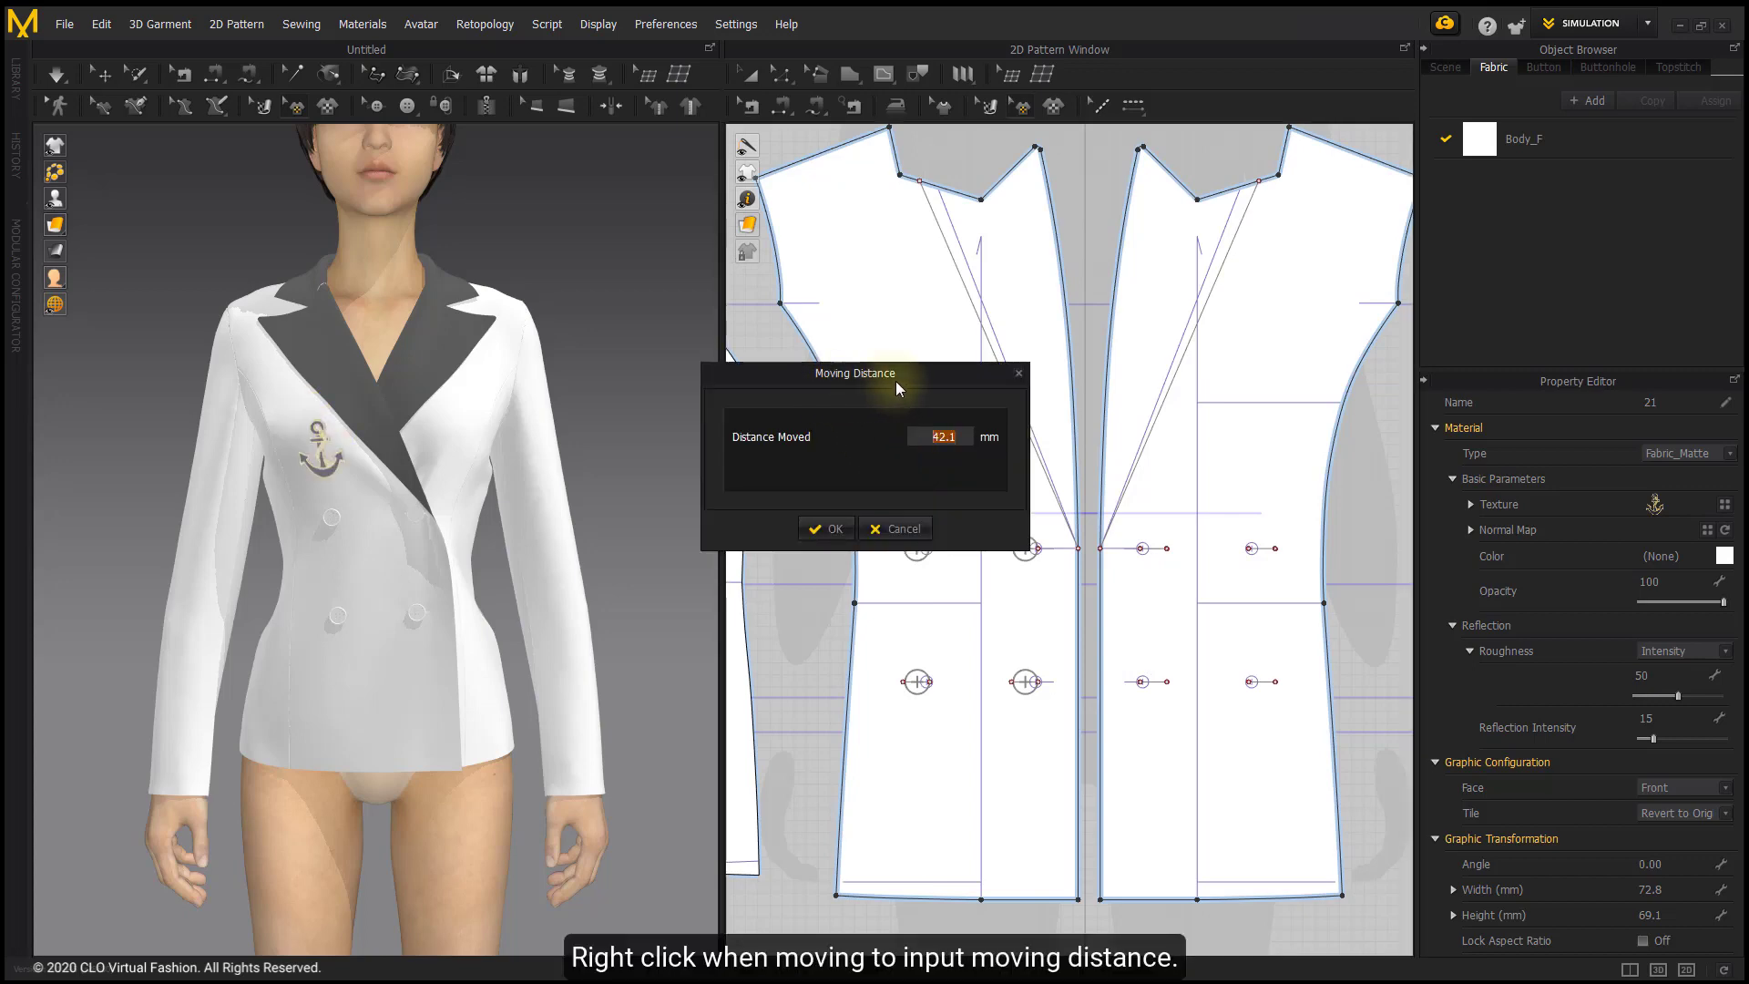
pyautogui.click(826, 528)
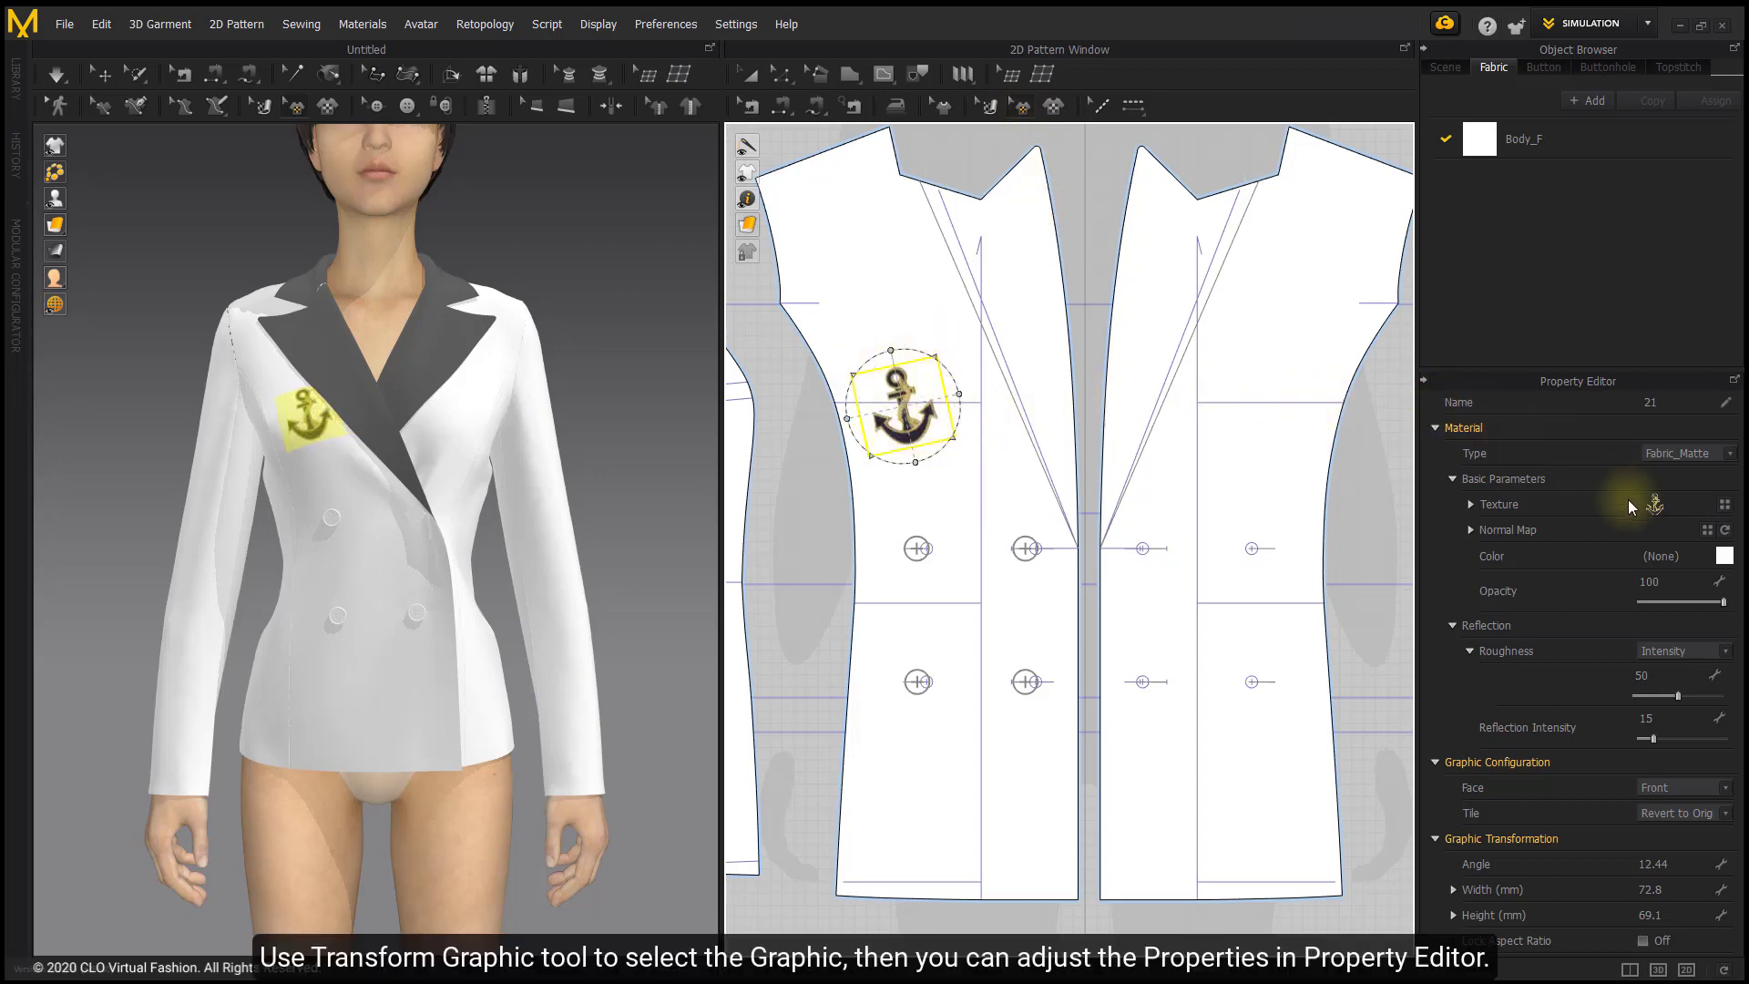
pyautogui.moveTo(1652, 514)
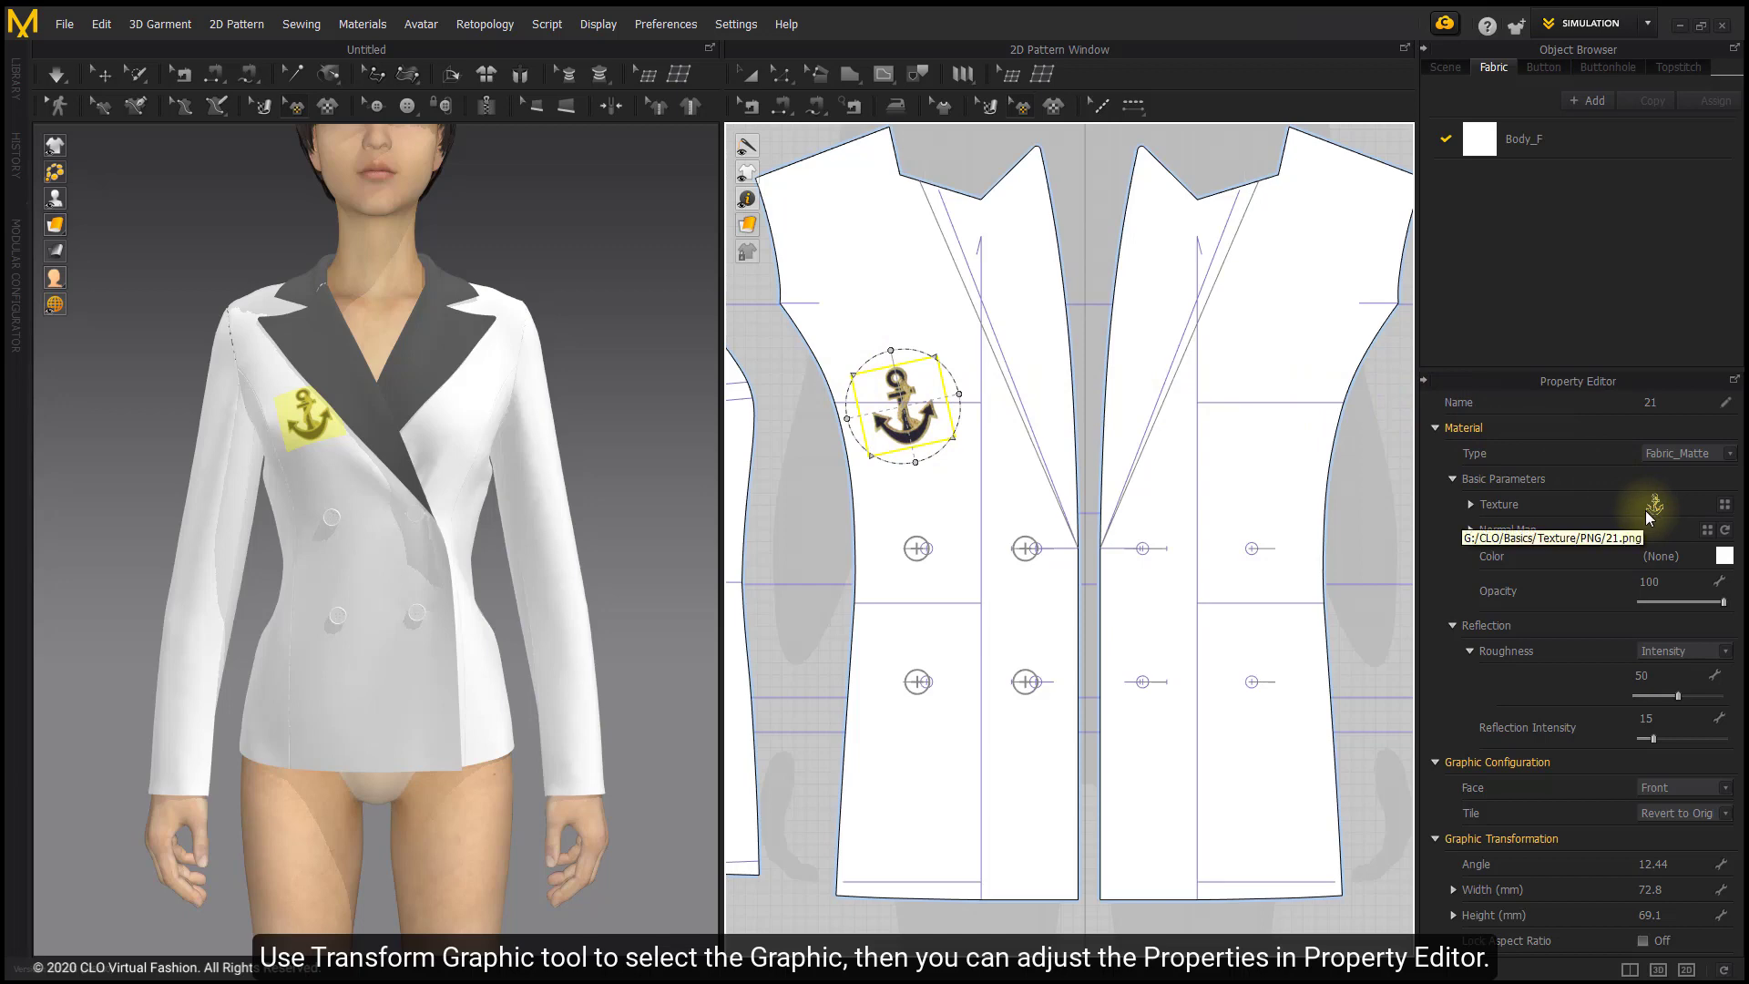
pyautogui.moveTo(1617, 401)
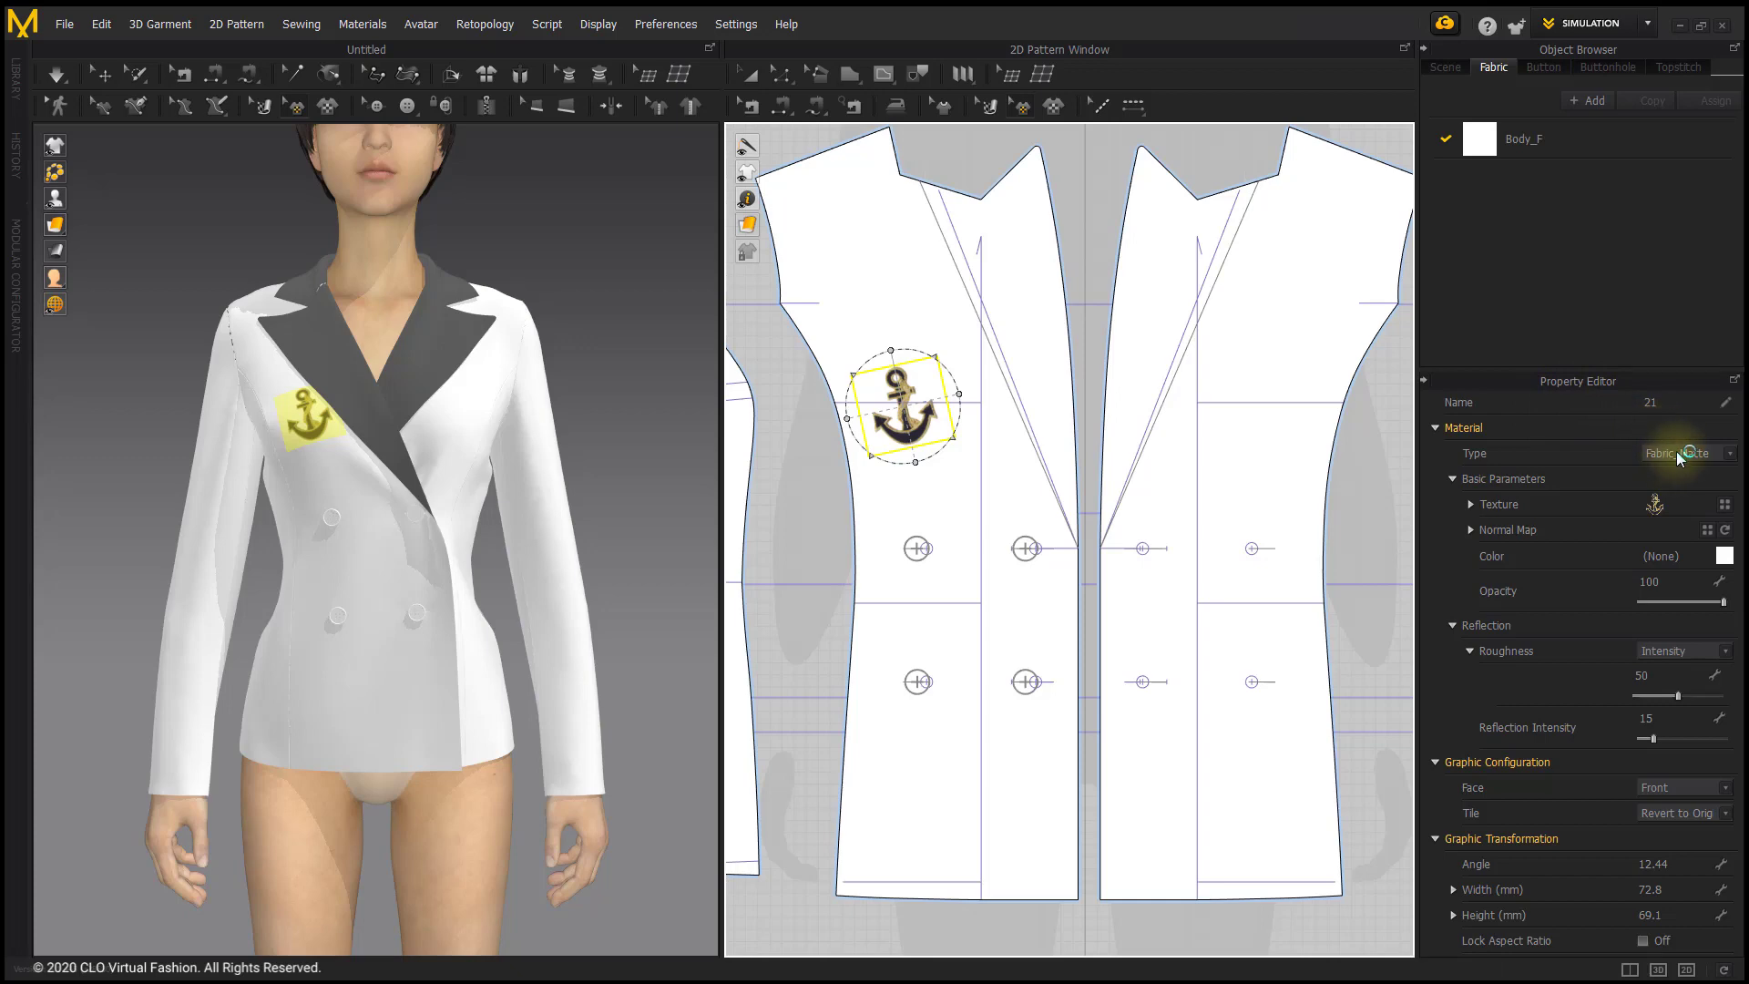
# Step: Collapse Material so the anchor shows front face, 12.44° angle, 72.8 × 69.1 mm
pyautogui.click(1687, 453)
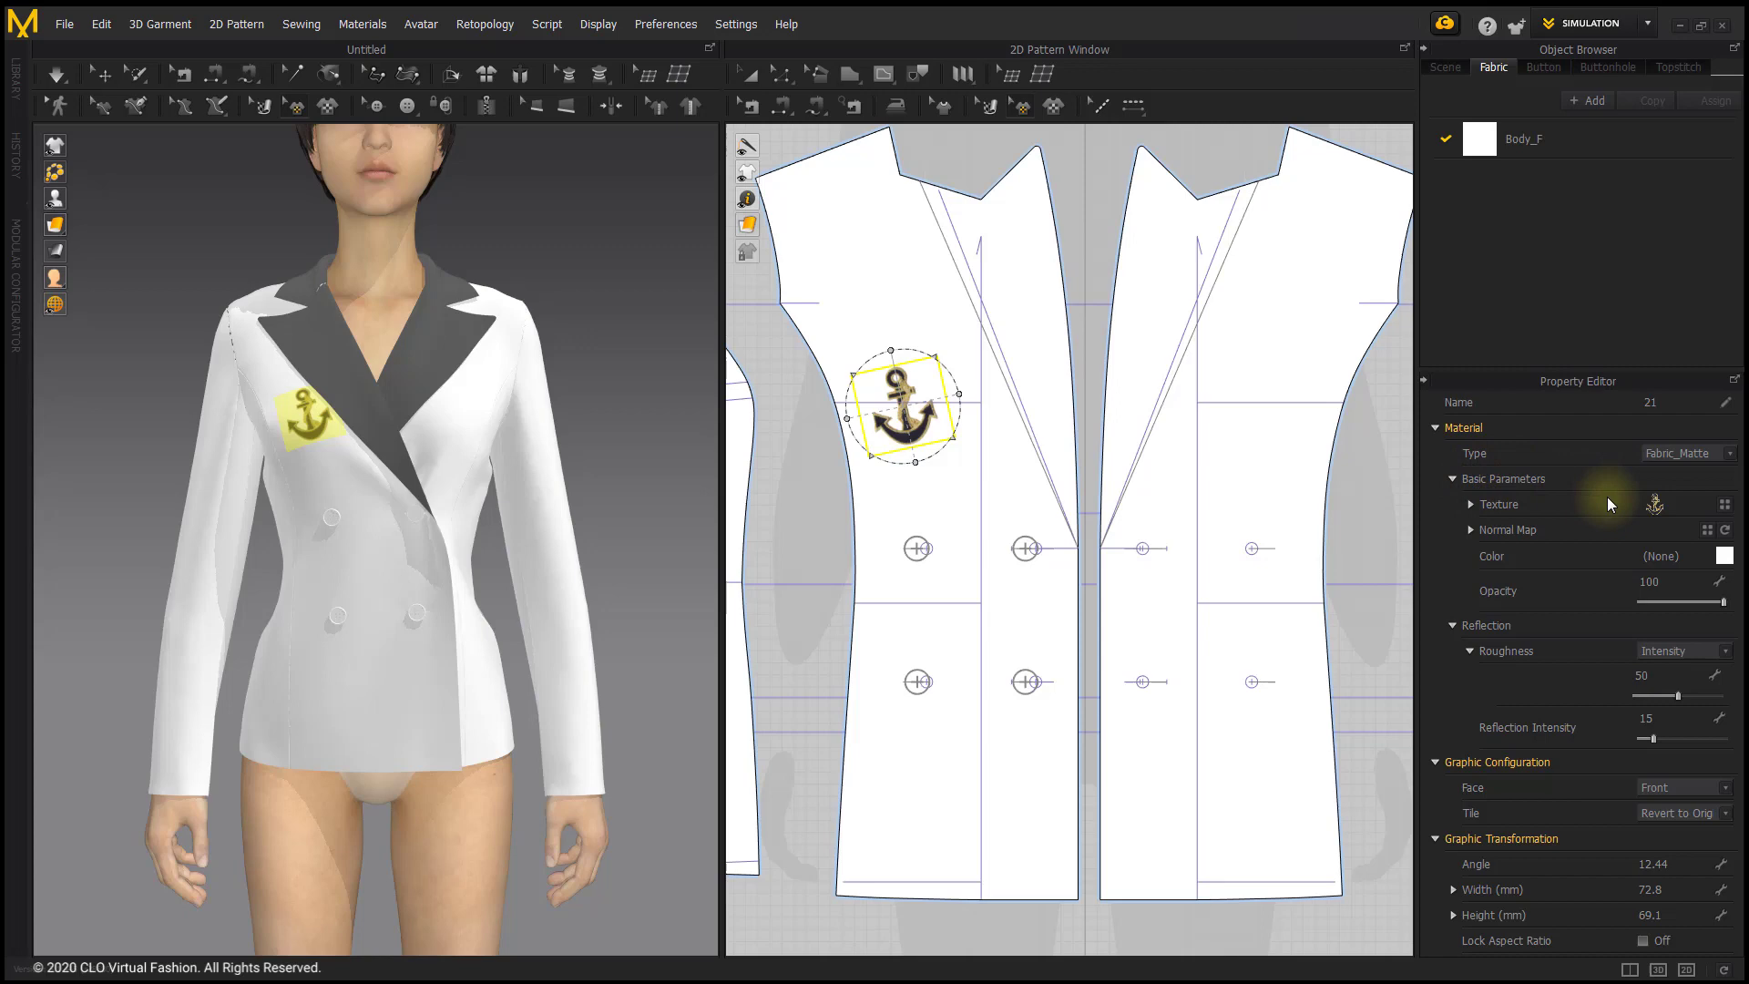
pyautogui.moveTo(1522, 684)
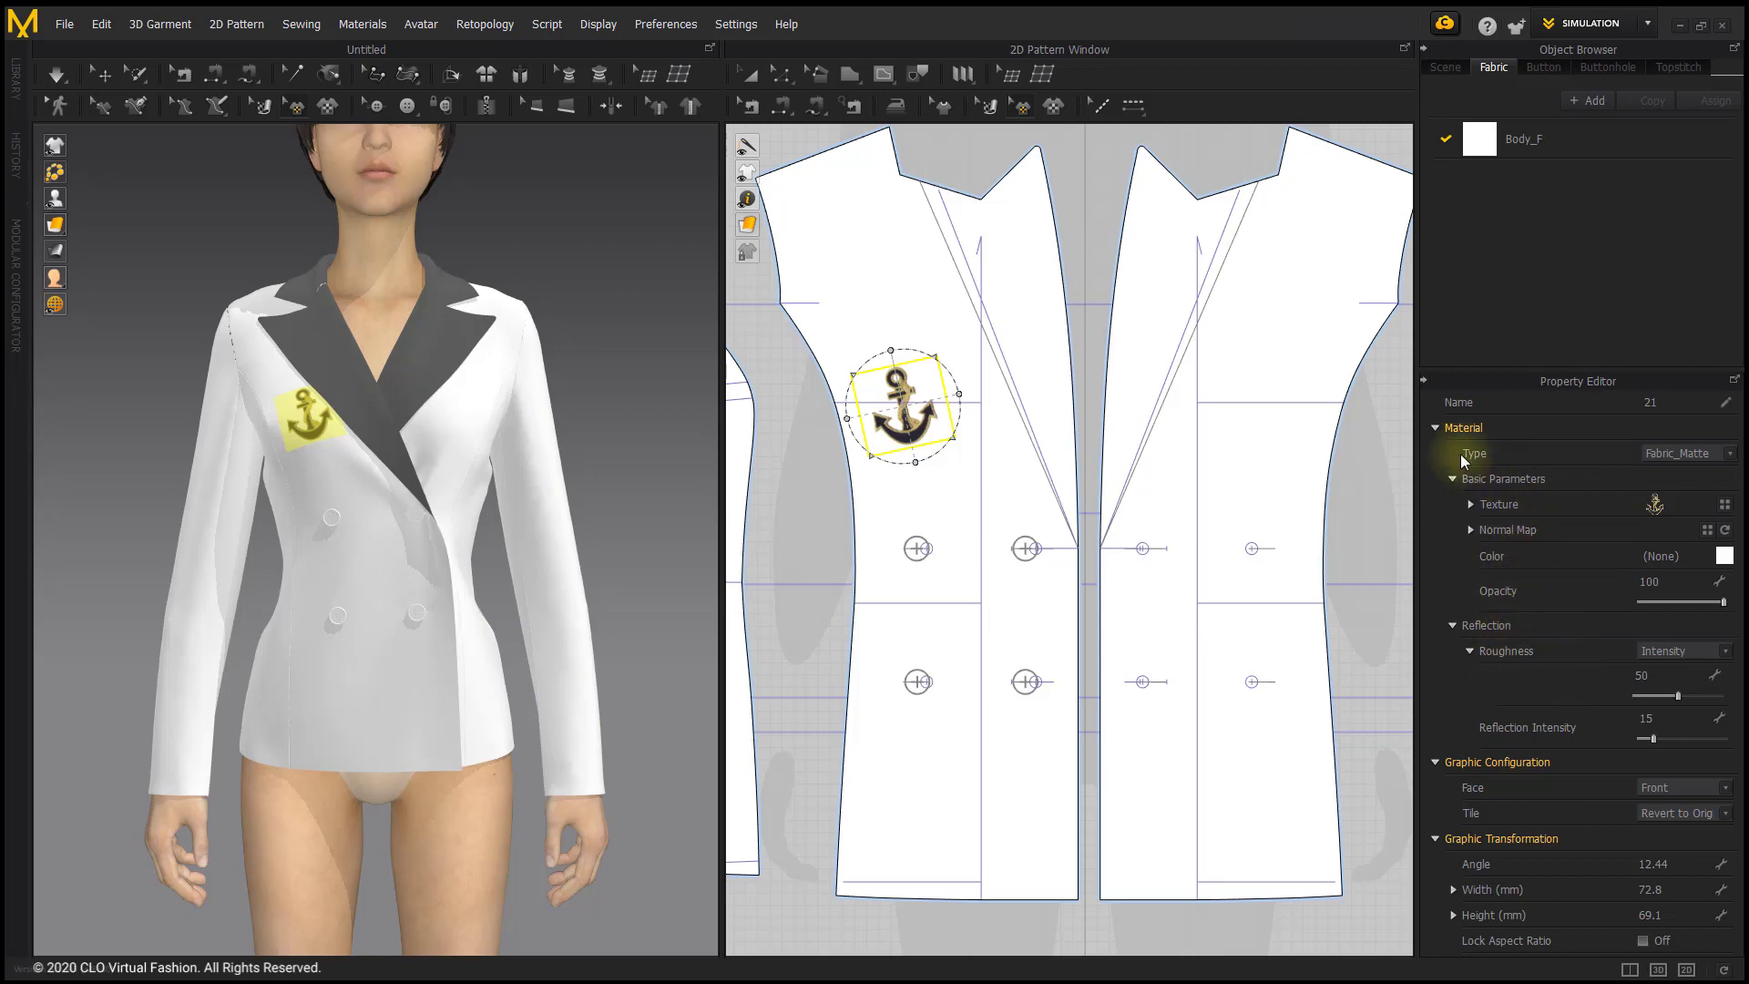
pyautogui.click(1436, 428)
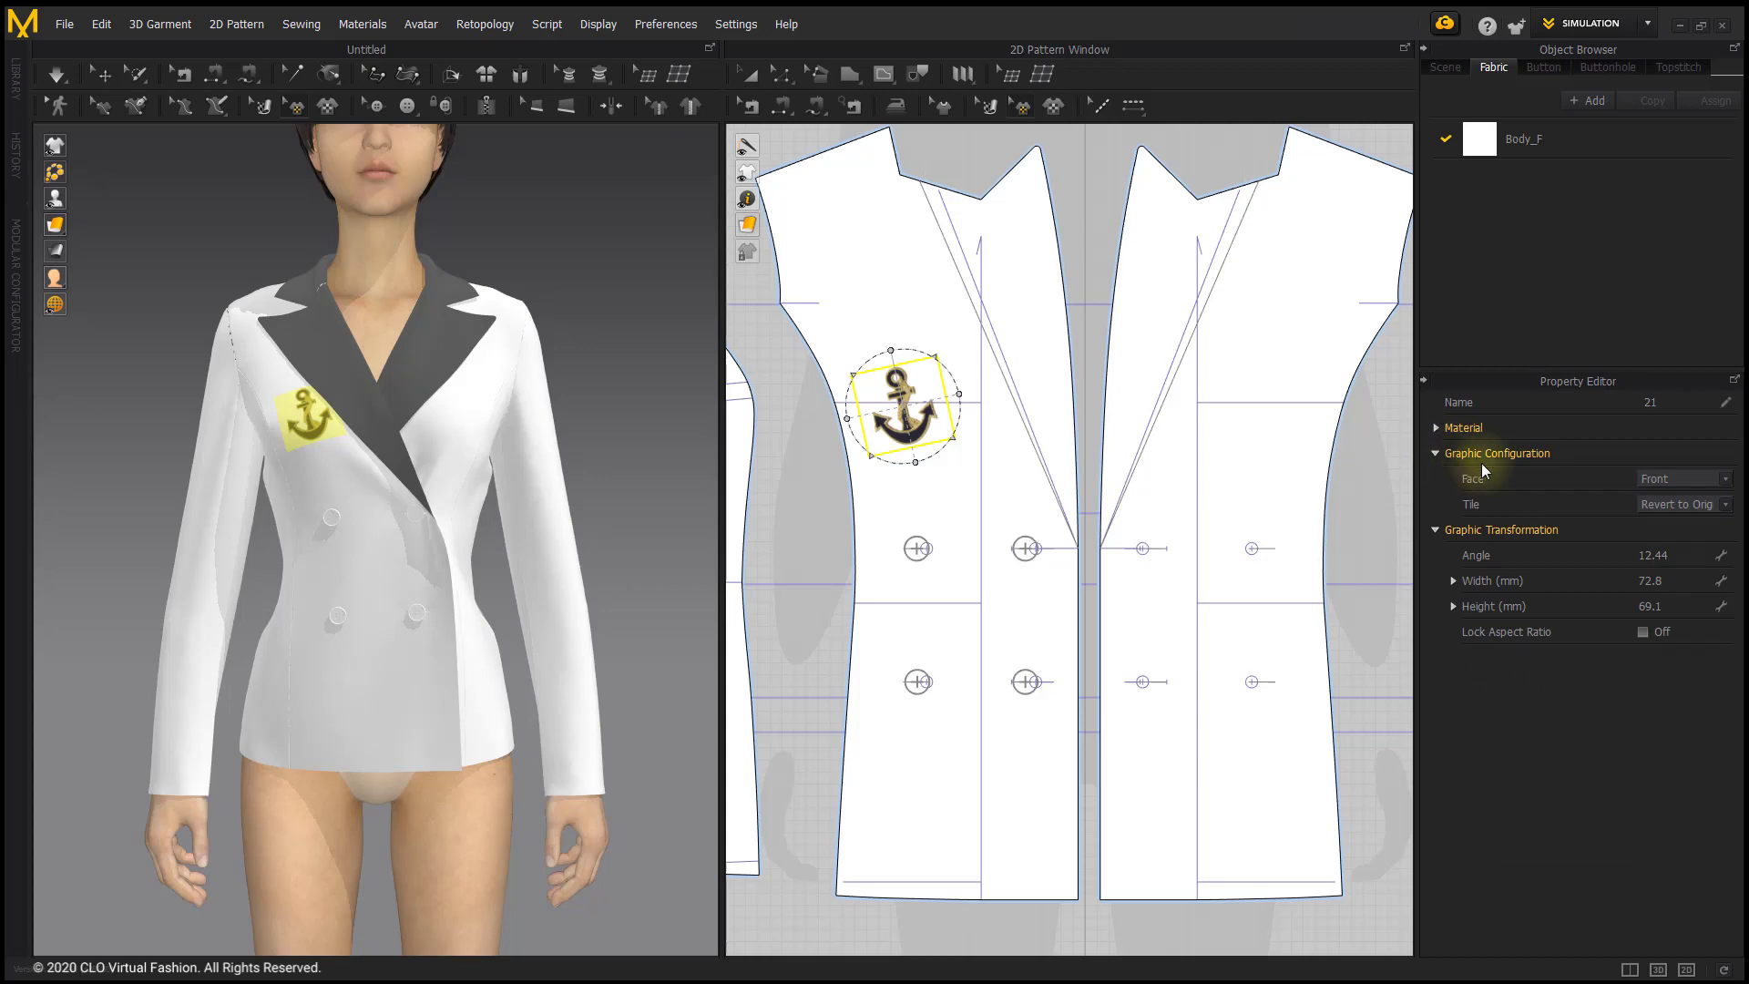
pyautogui.moveTo(1510, 482)
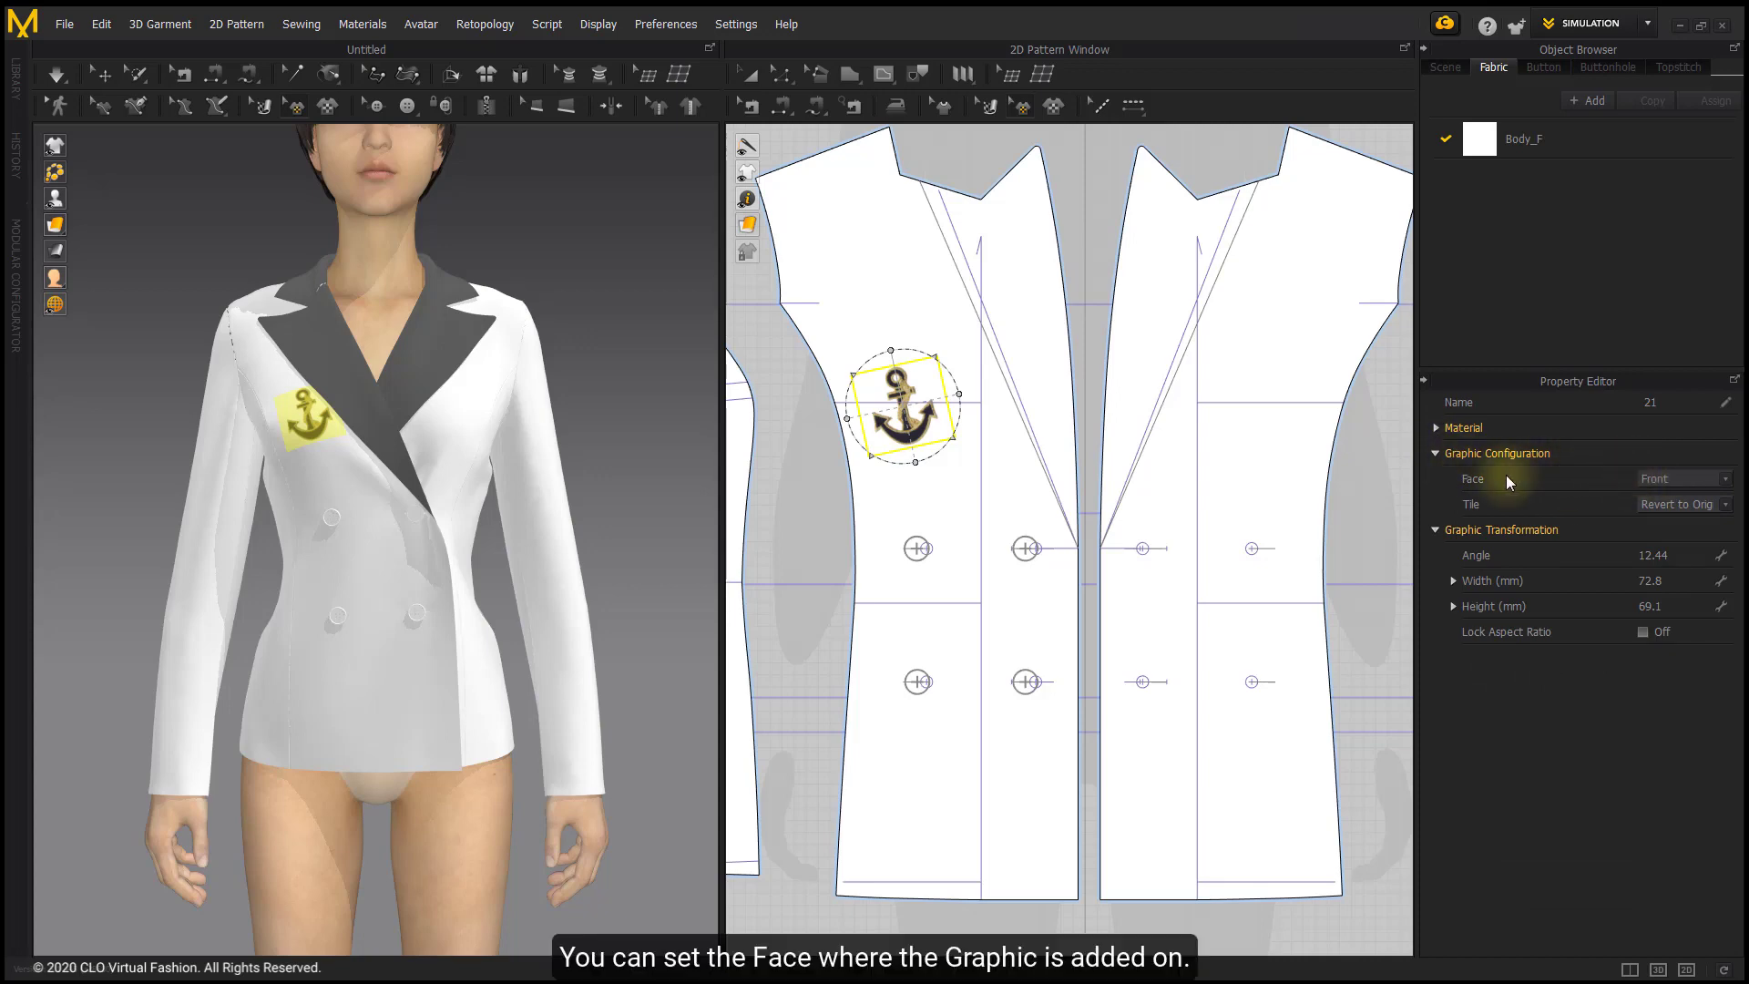
pyautogui.moveTo(1476, 478)
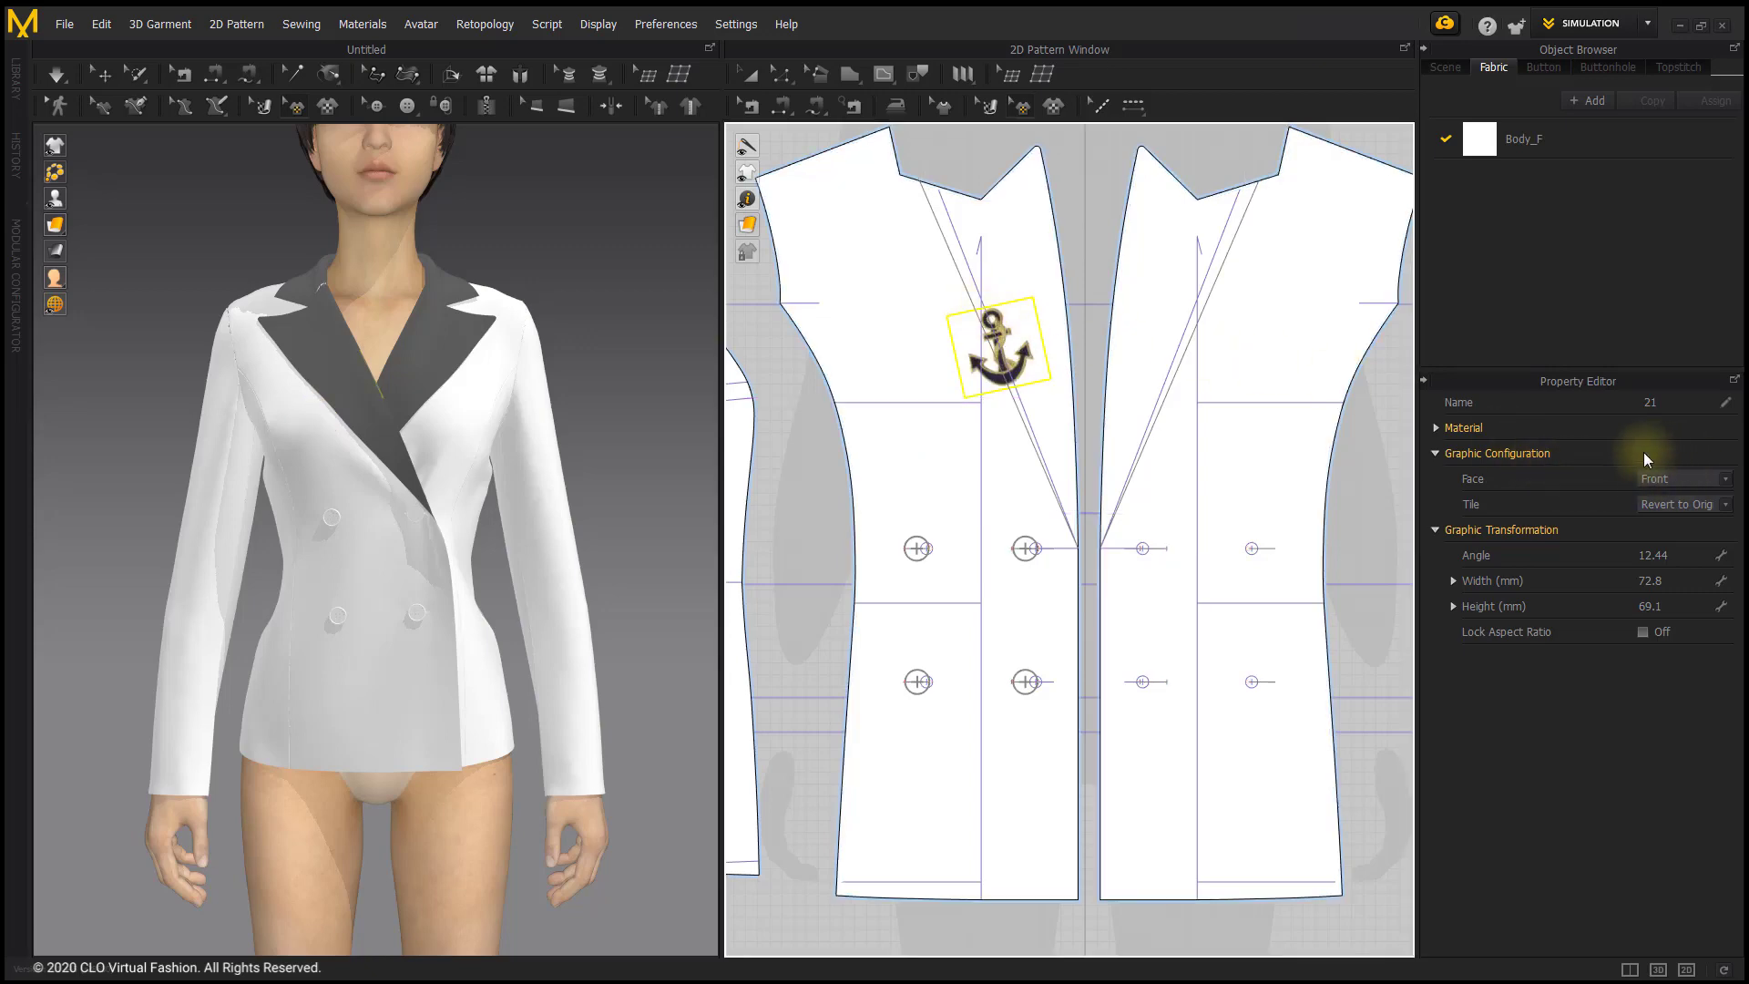
# Step: Set the anchor's Face to Back, then to Both, in Graphic Configuration
pyautogui.click(1683, 478)
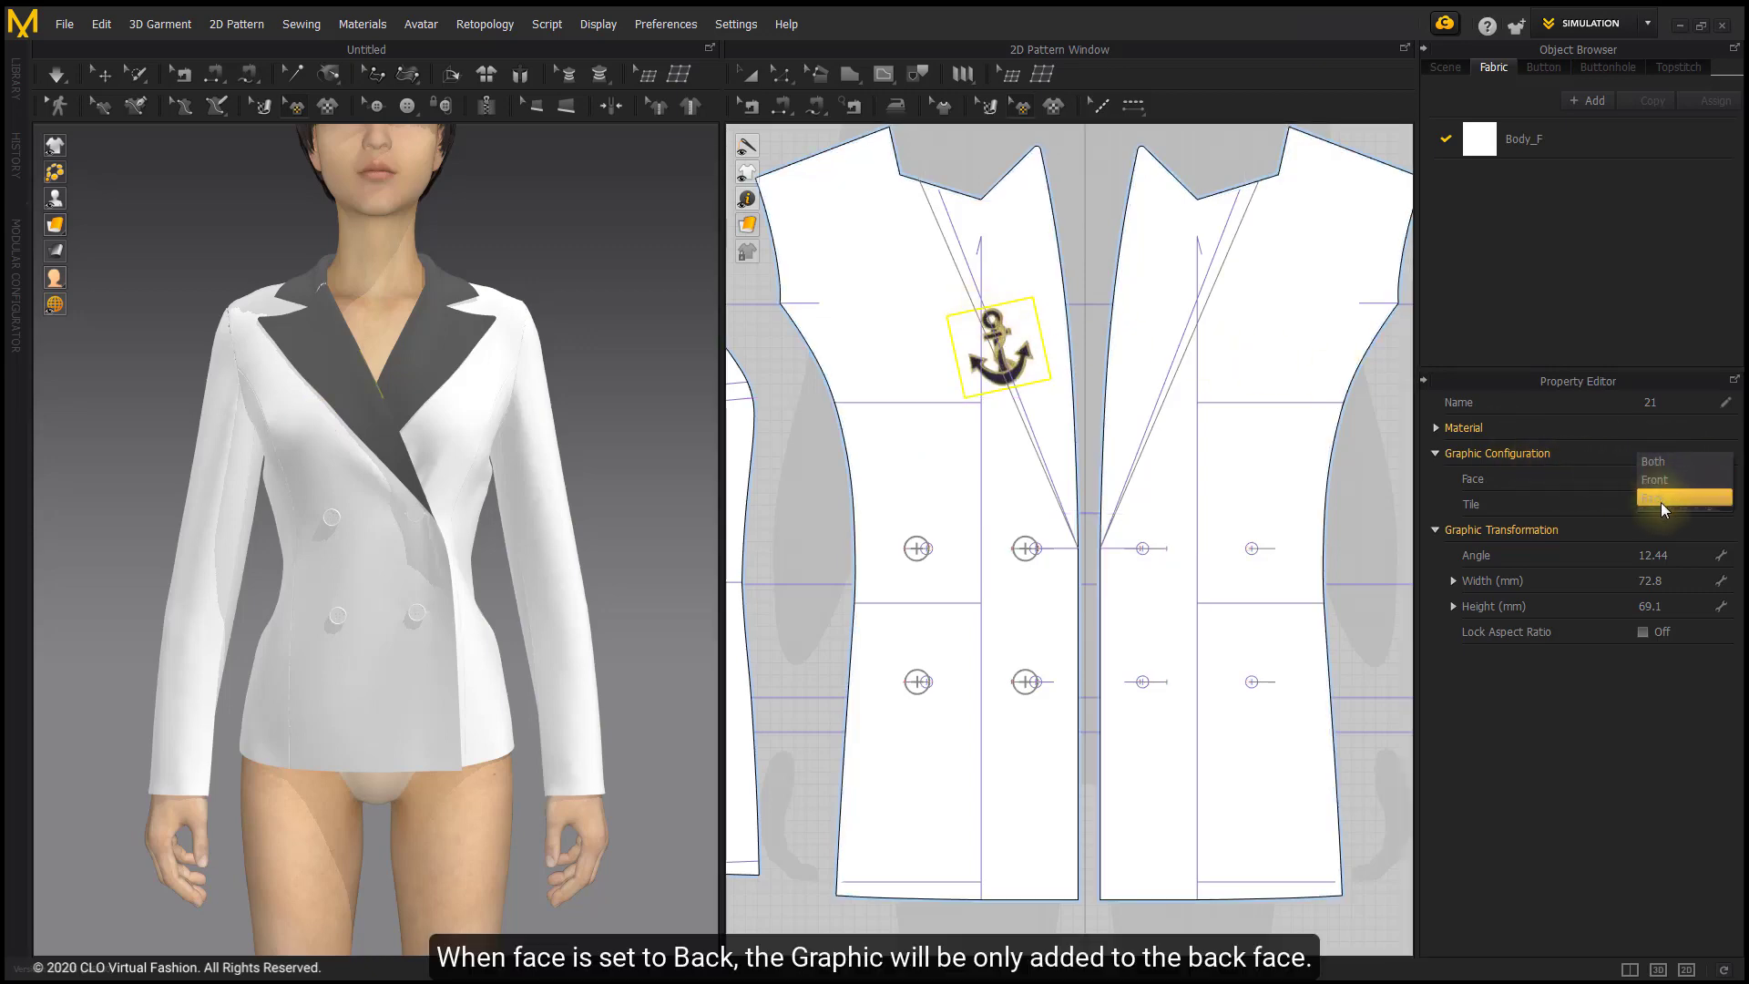
pyautogui.click(1685, 497)
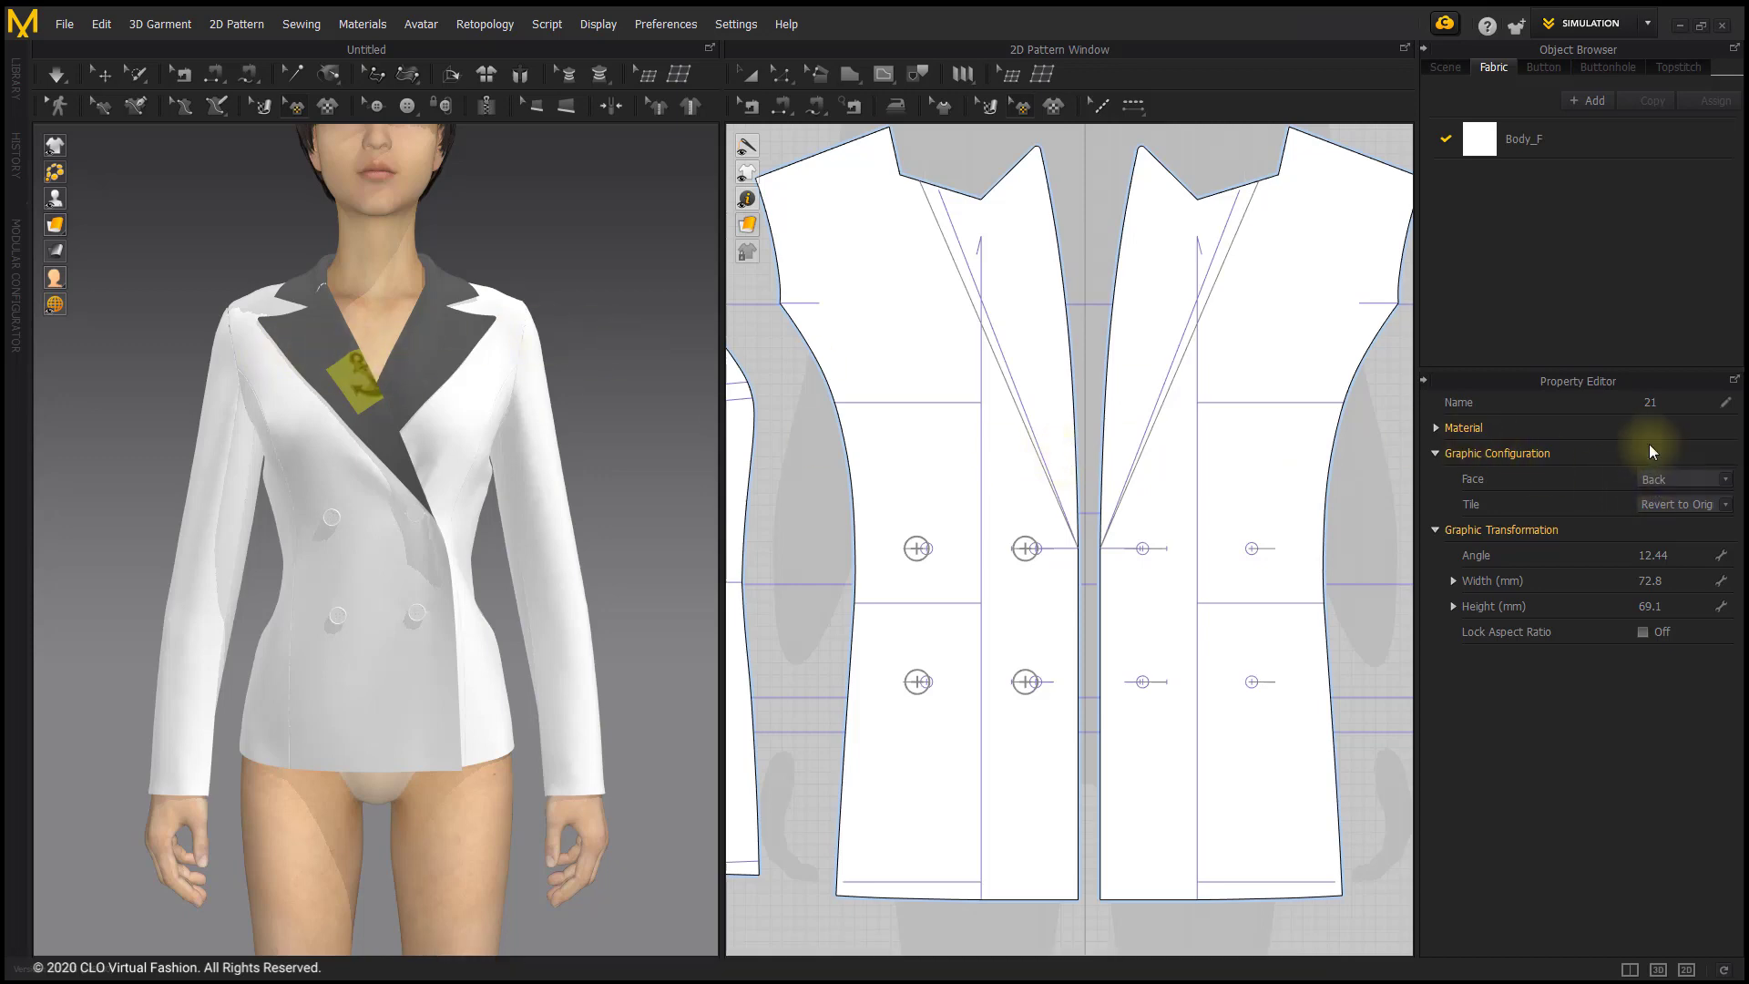
pyautogui.click(1685, 479)
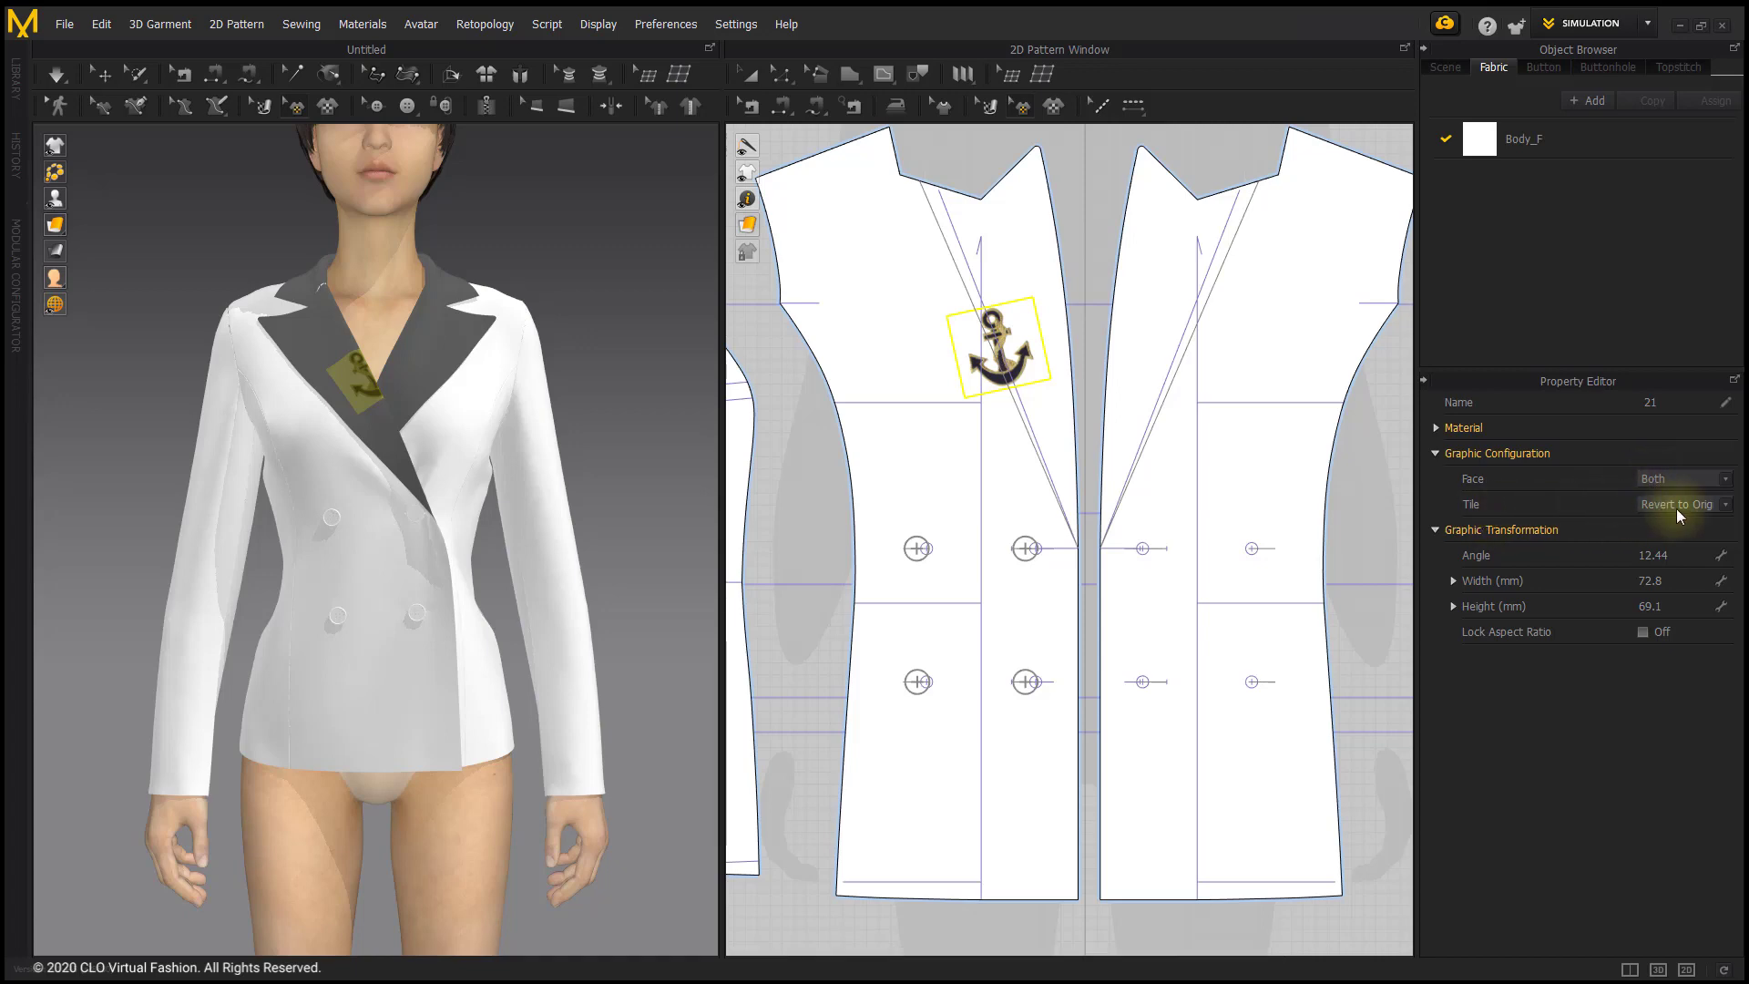
pyautogui.click(1724, 504)
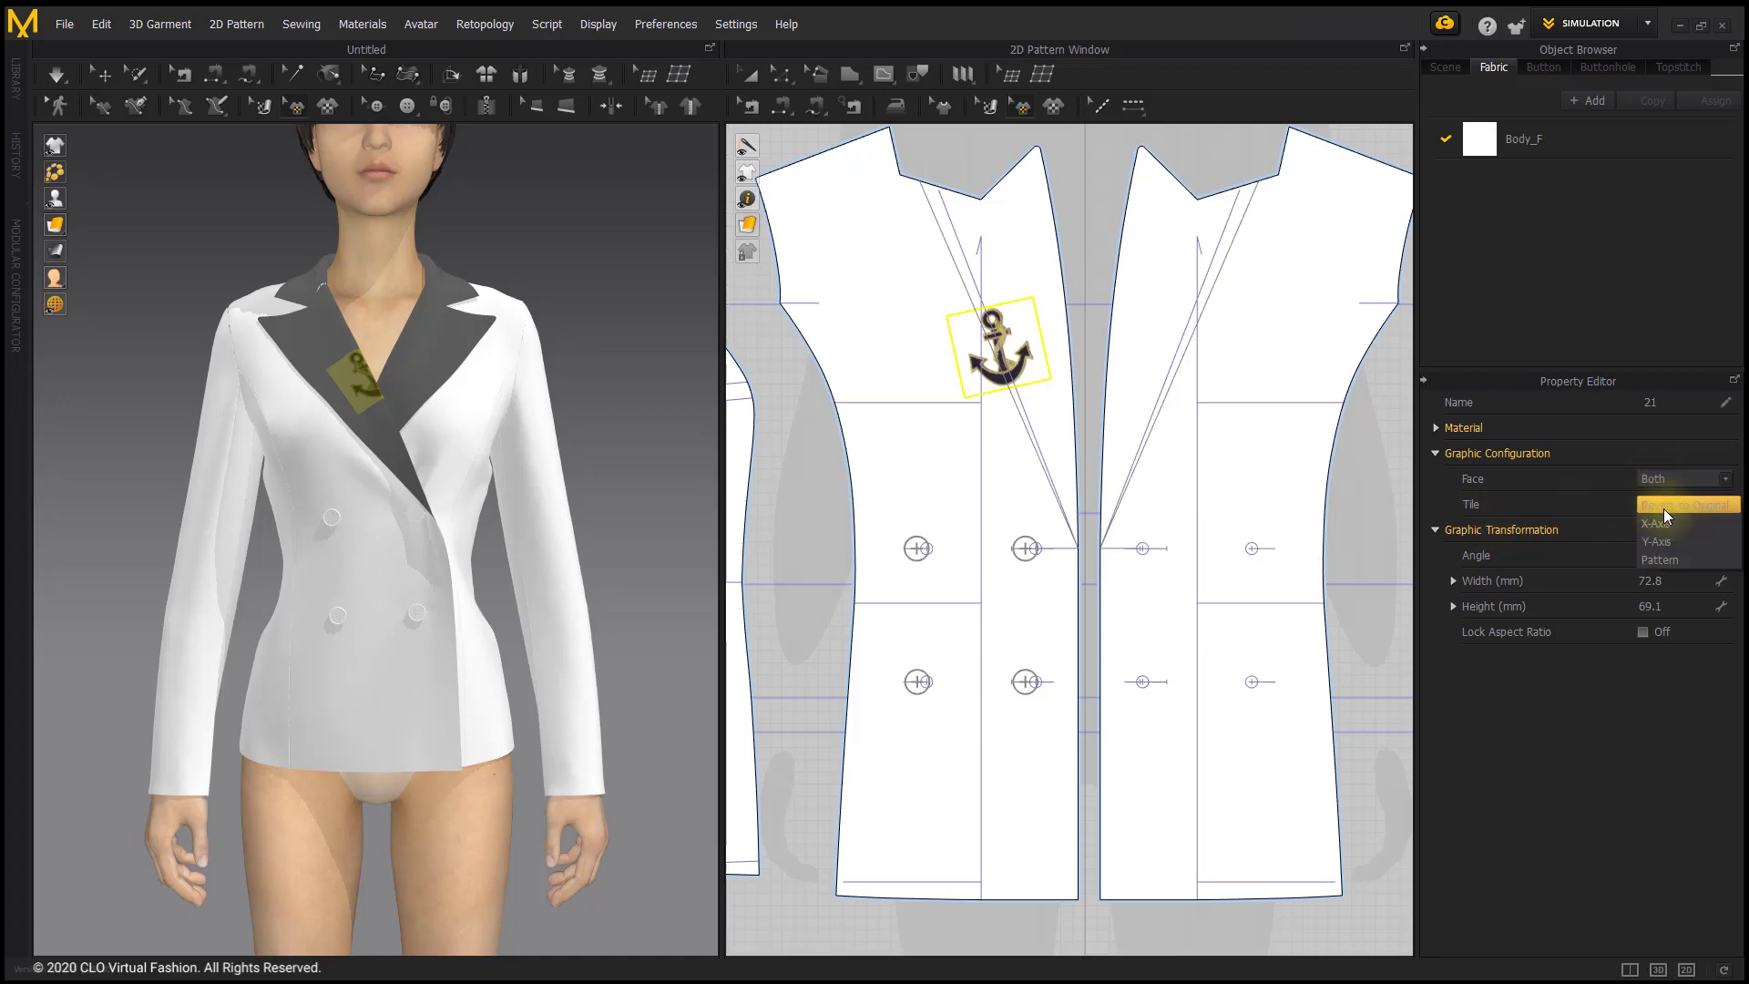
# Step: Try X-Axis and Pattern tiling, revert to Original, and drag the anchor back onto the chest
pyautogui.click(1658, 523)
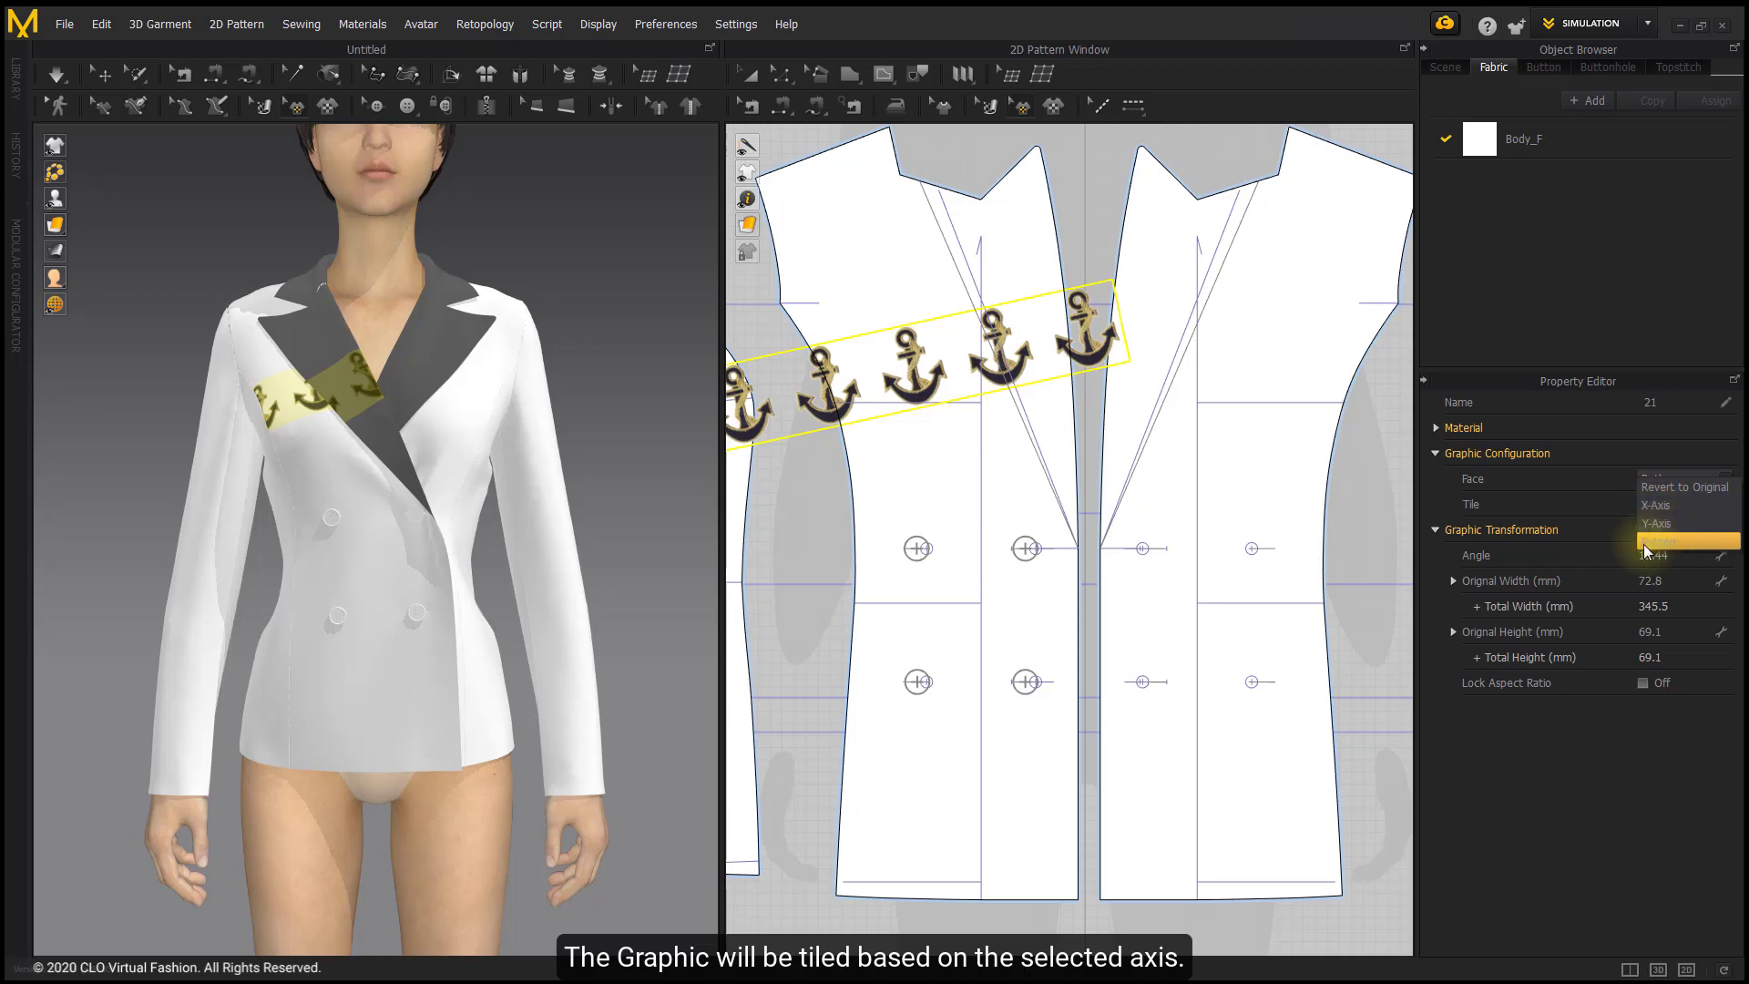
pyautogui.click(1657, 505)
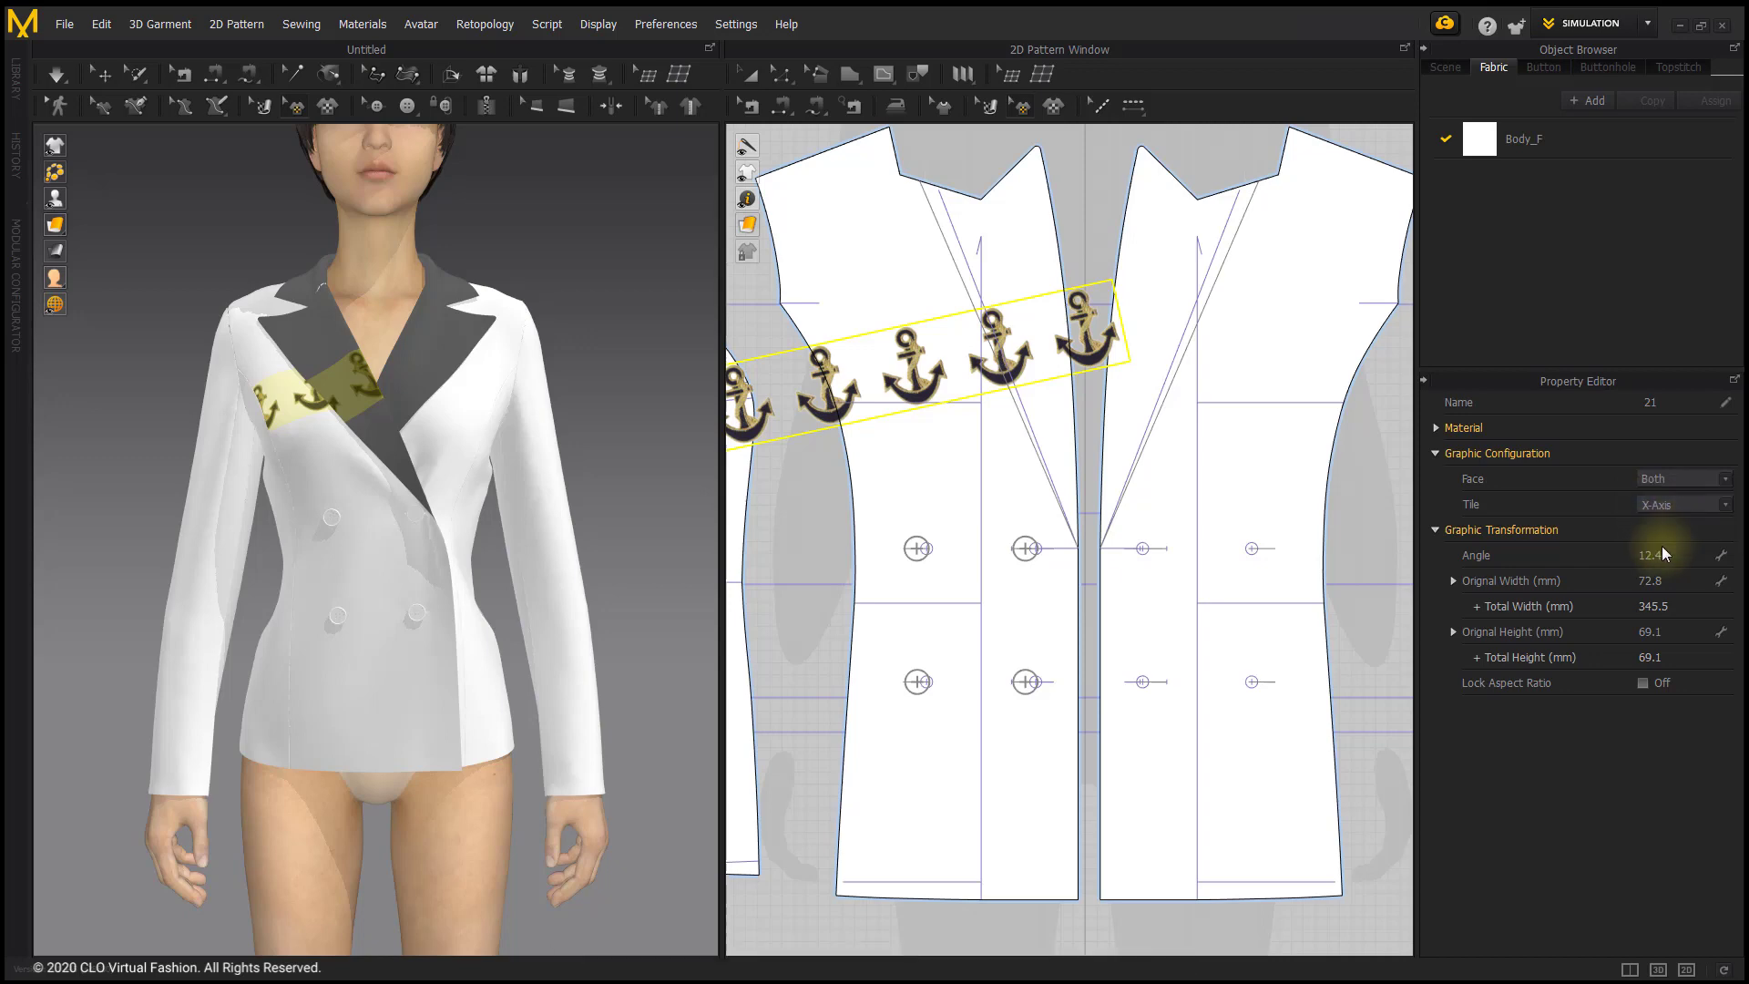
pyautogui.click(1725, 504)
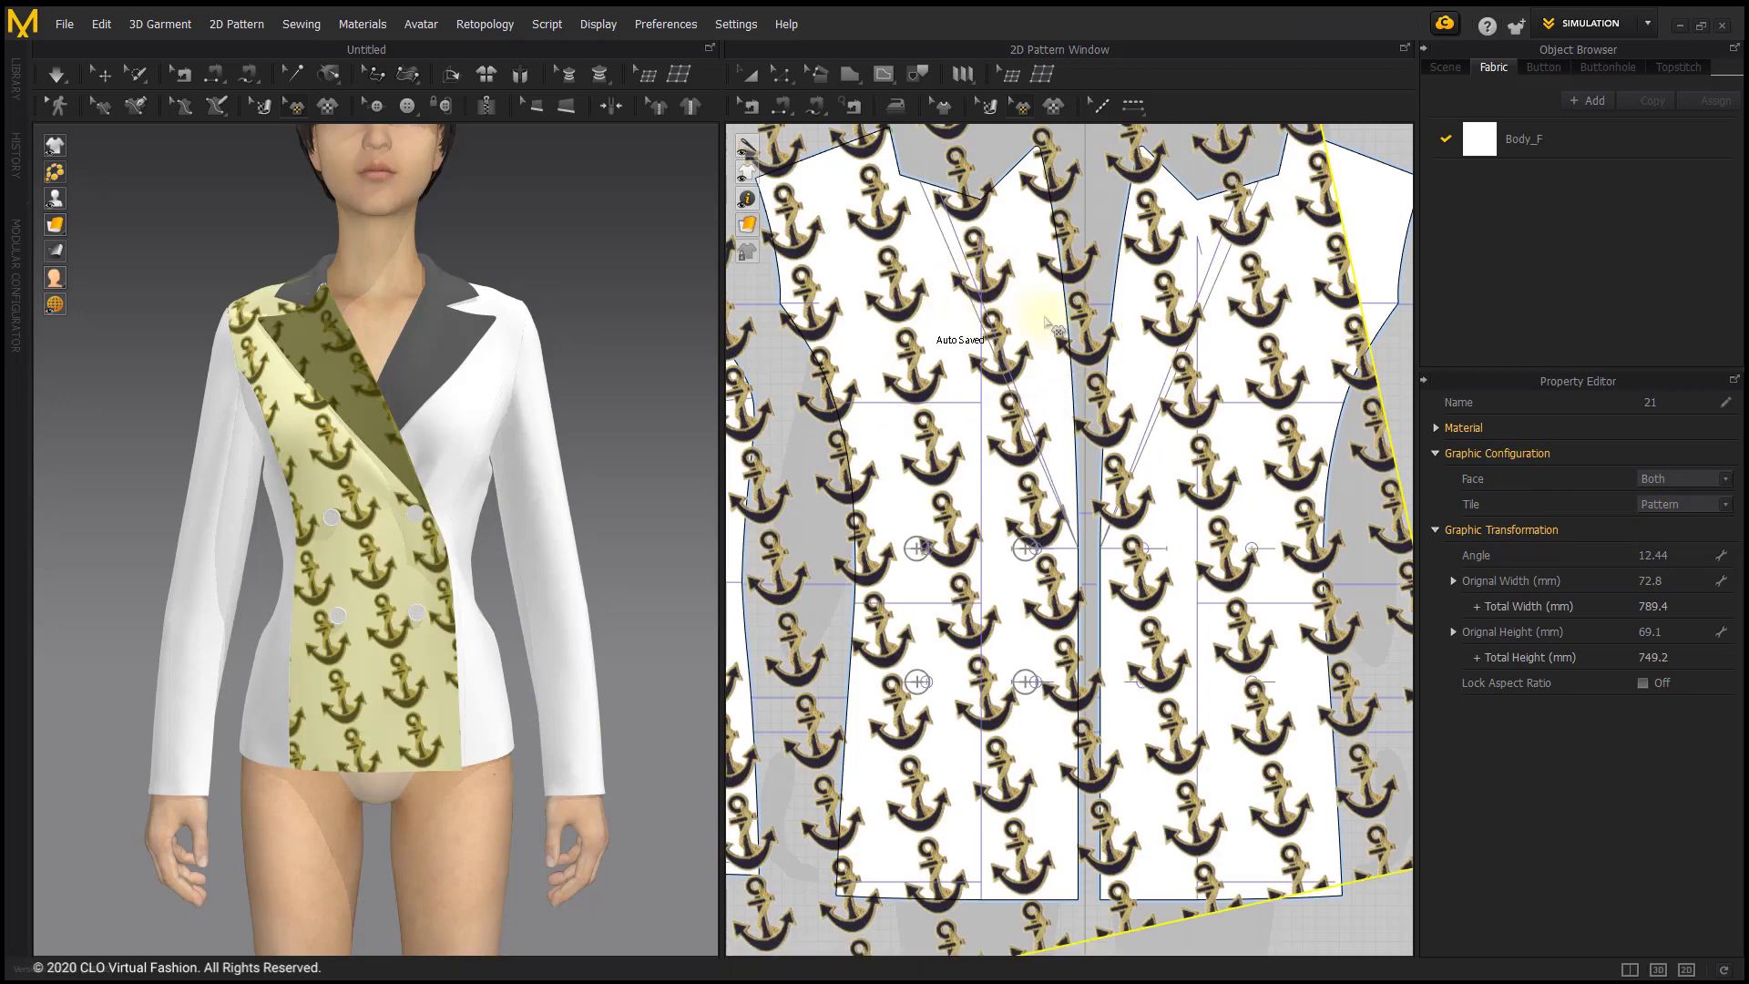
pyautogui.click(1683, 478)
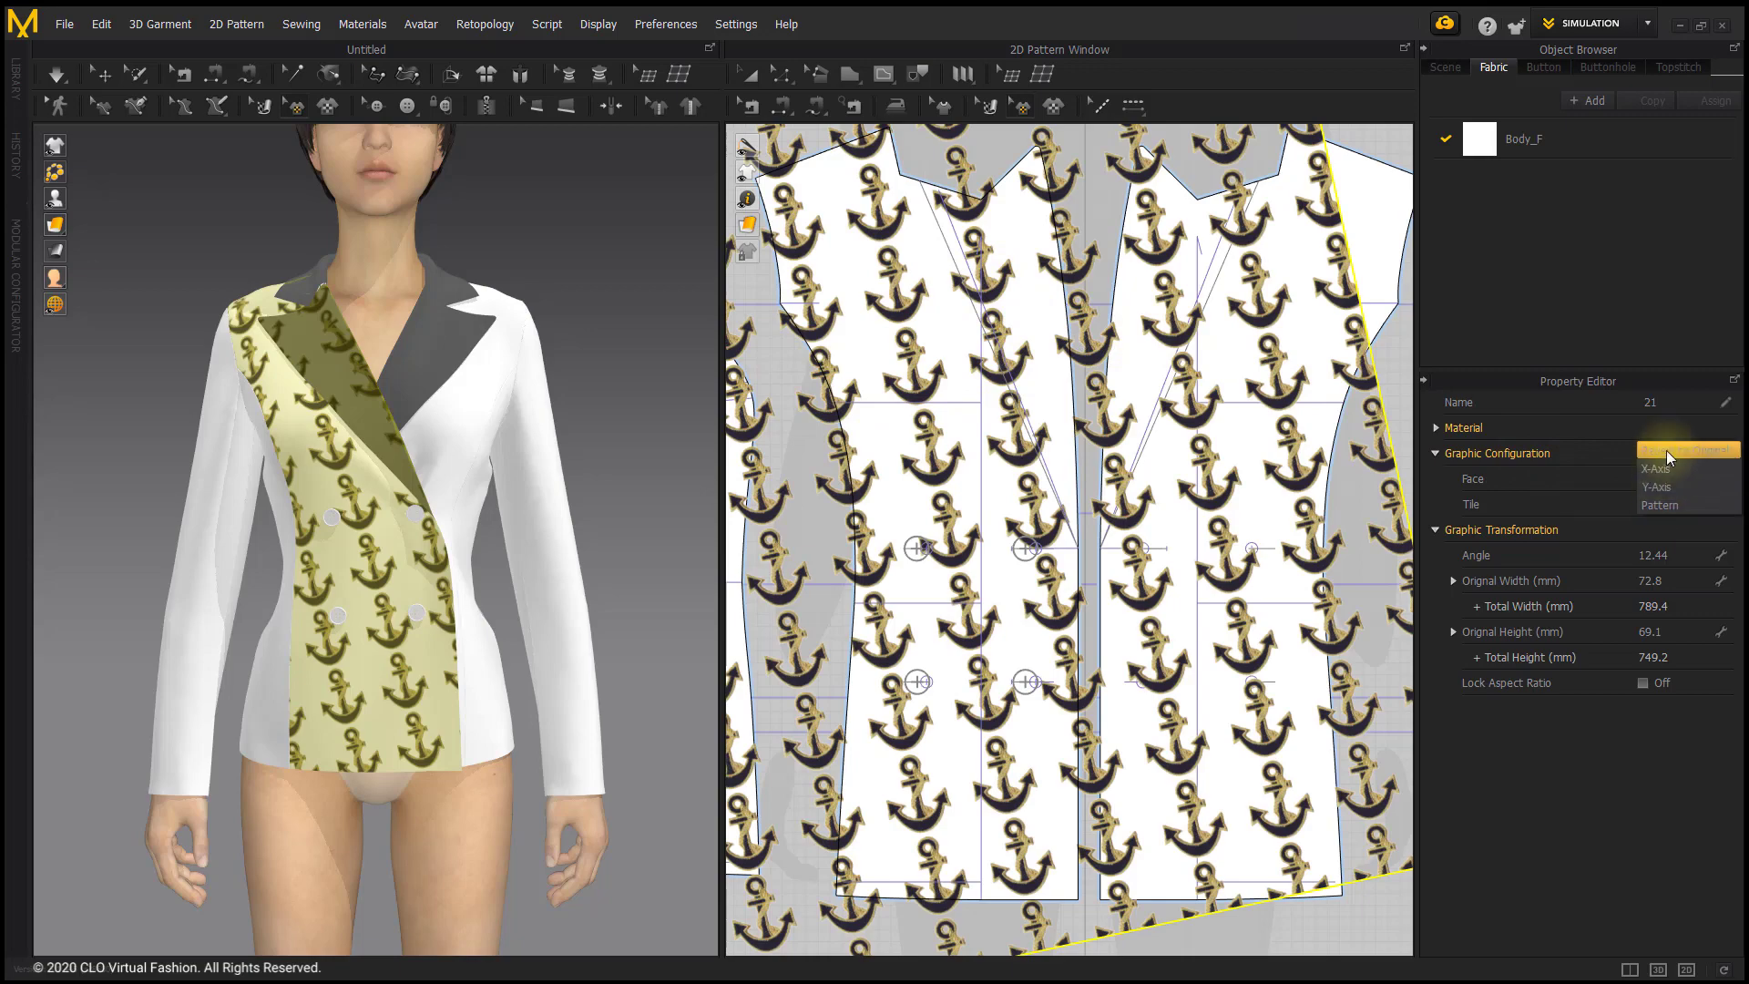
pyautogui.click(1690, 450)
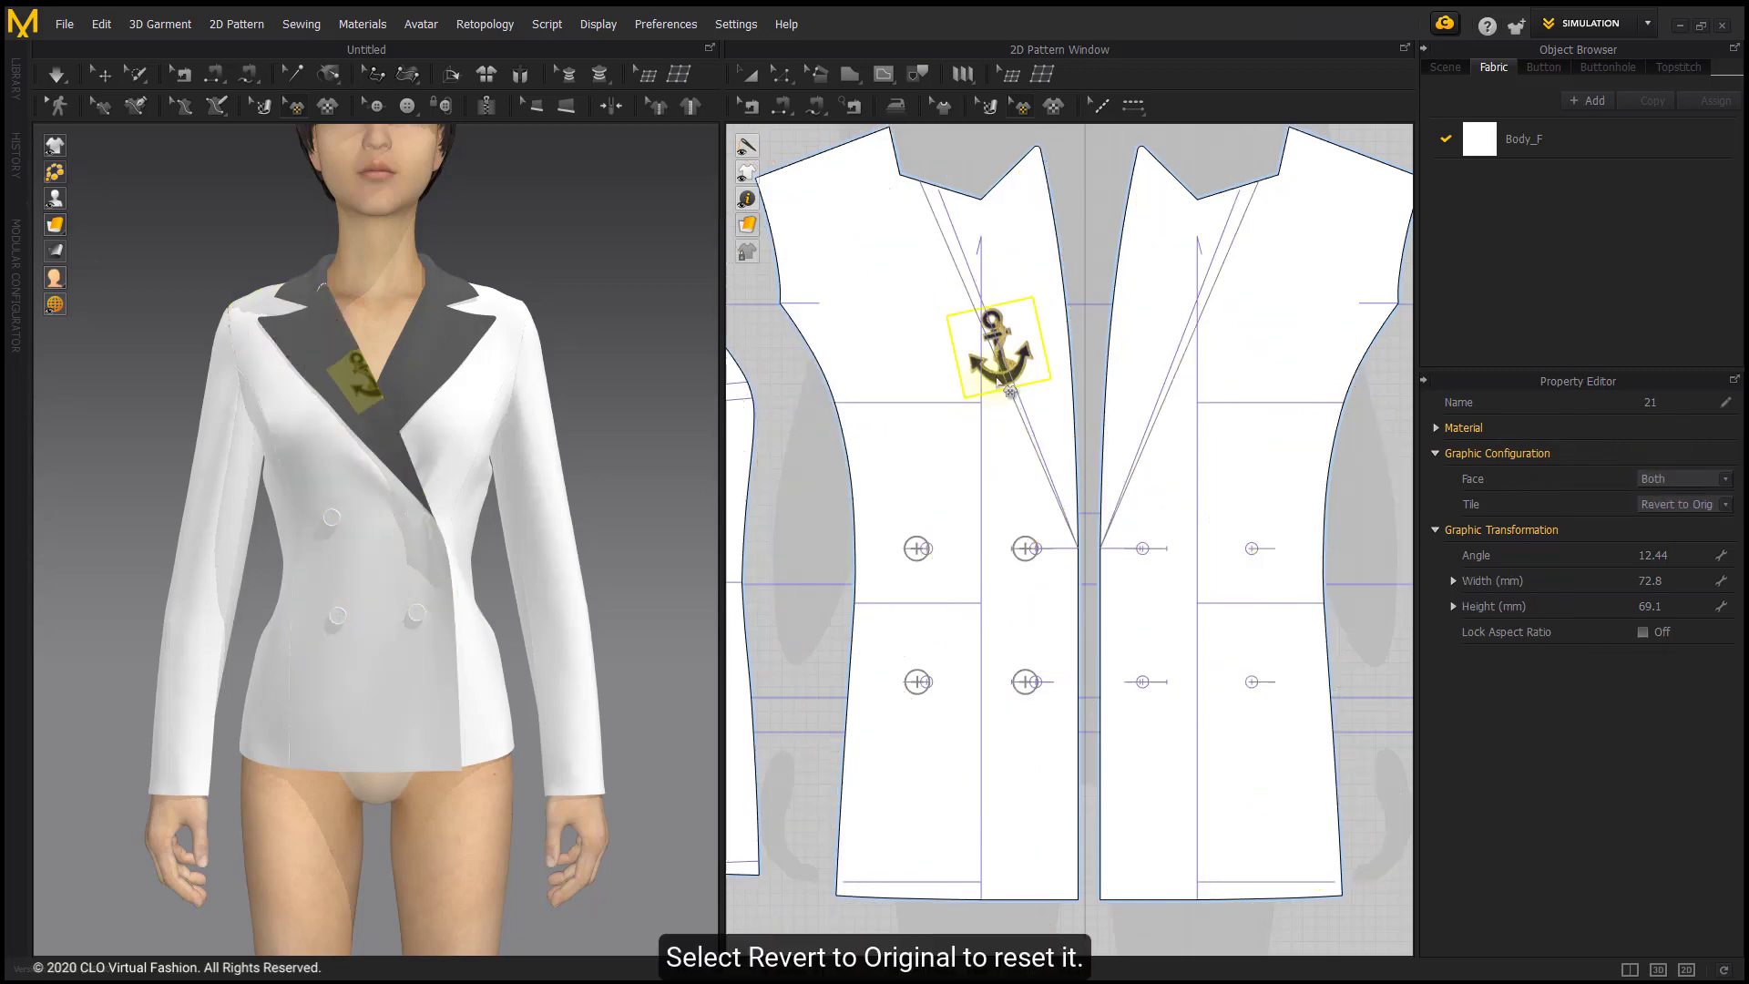
pyautogui.moveTo(999, 340); pyautogui.dragTo(904, 384)
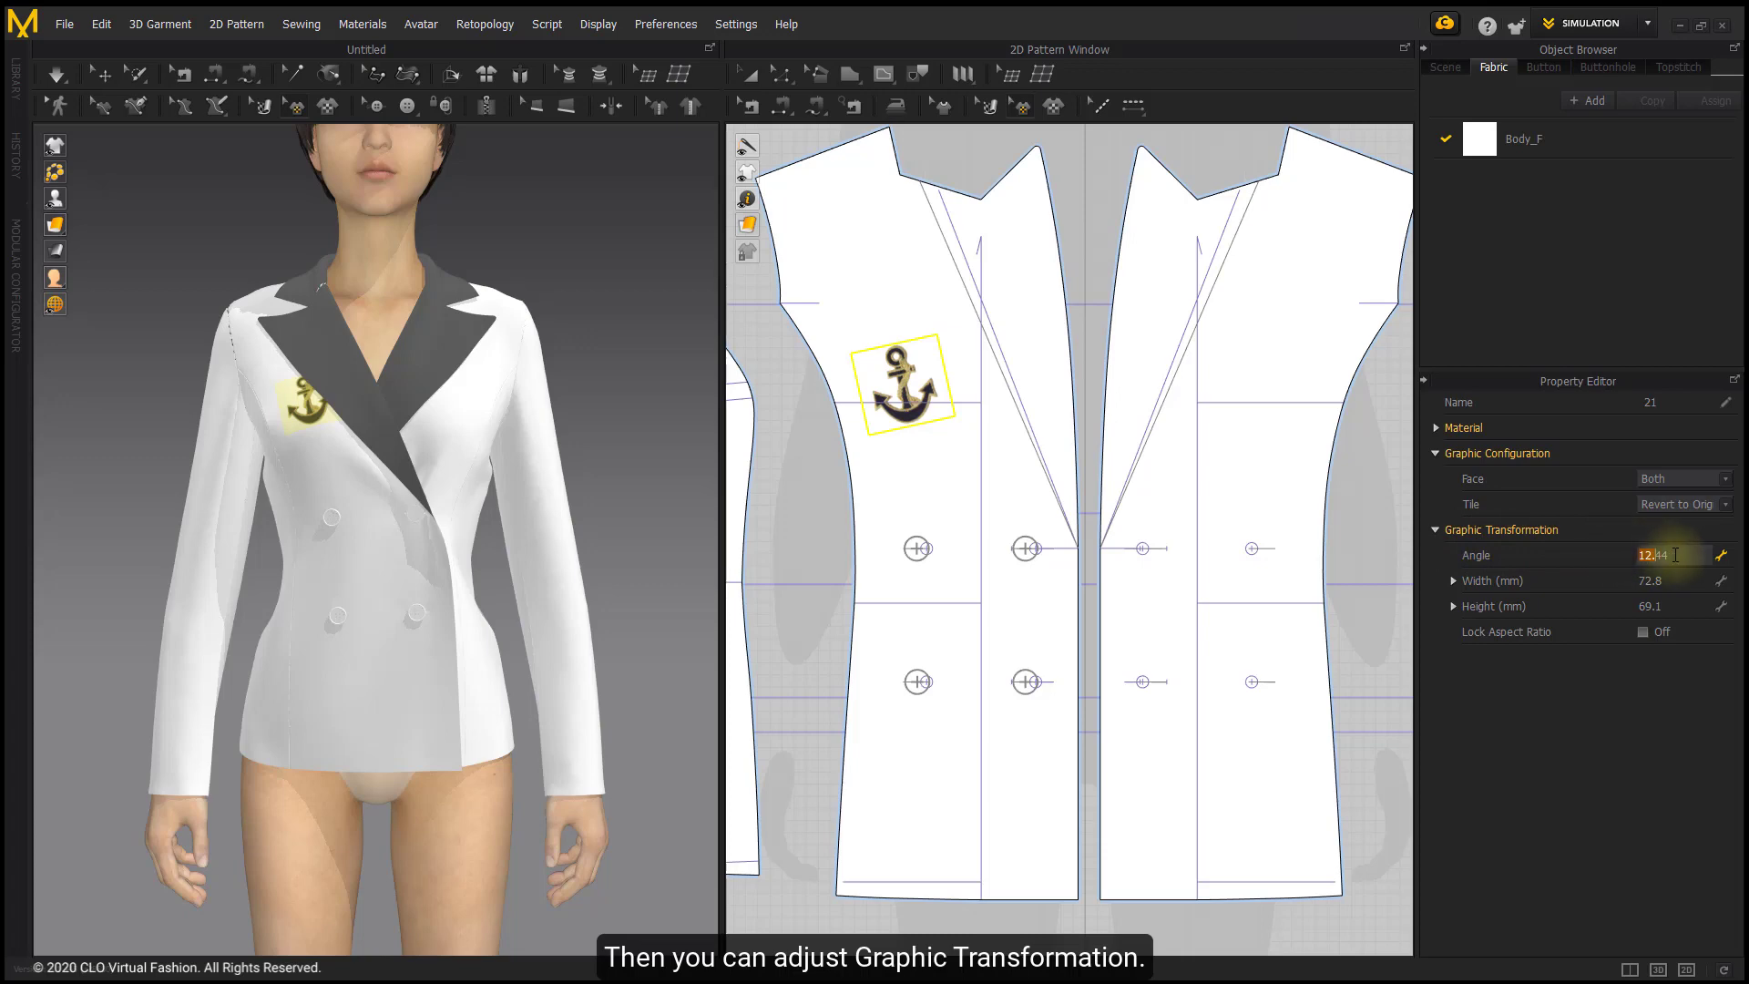
pyautogui.click(1669, 581)
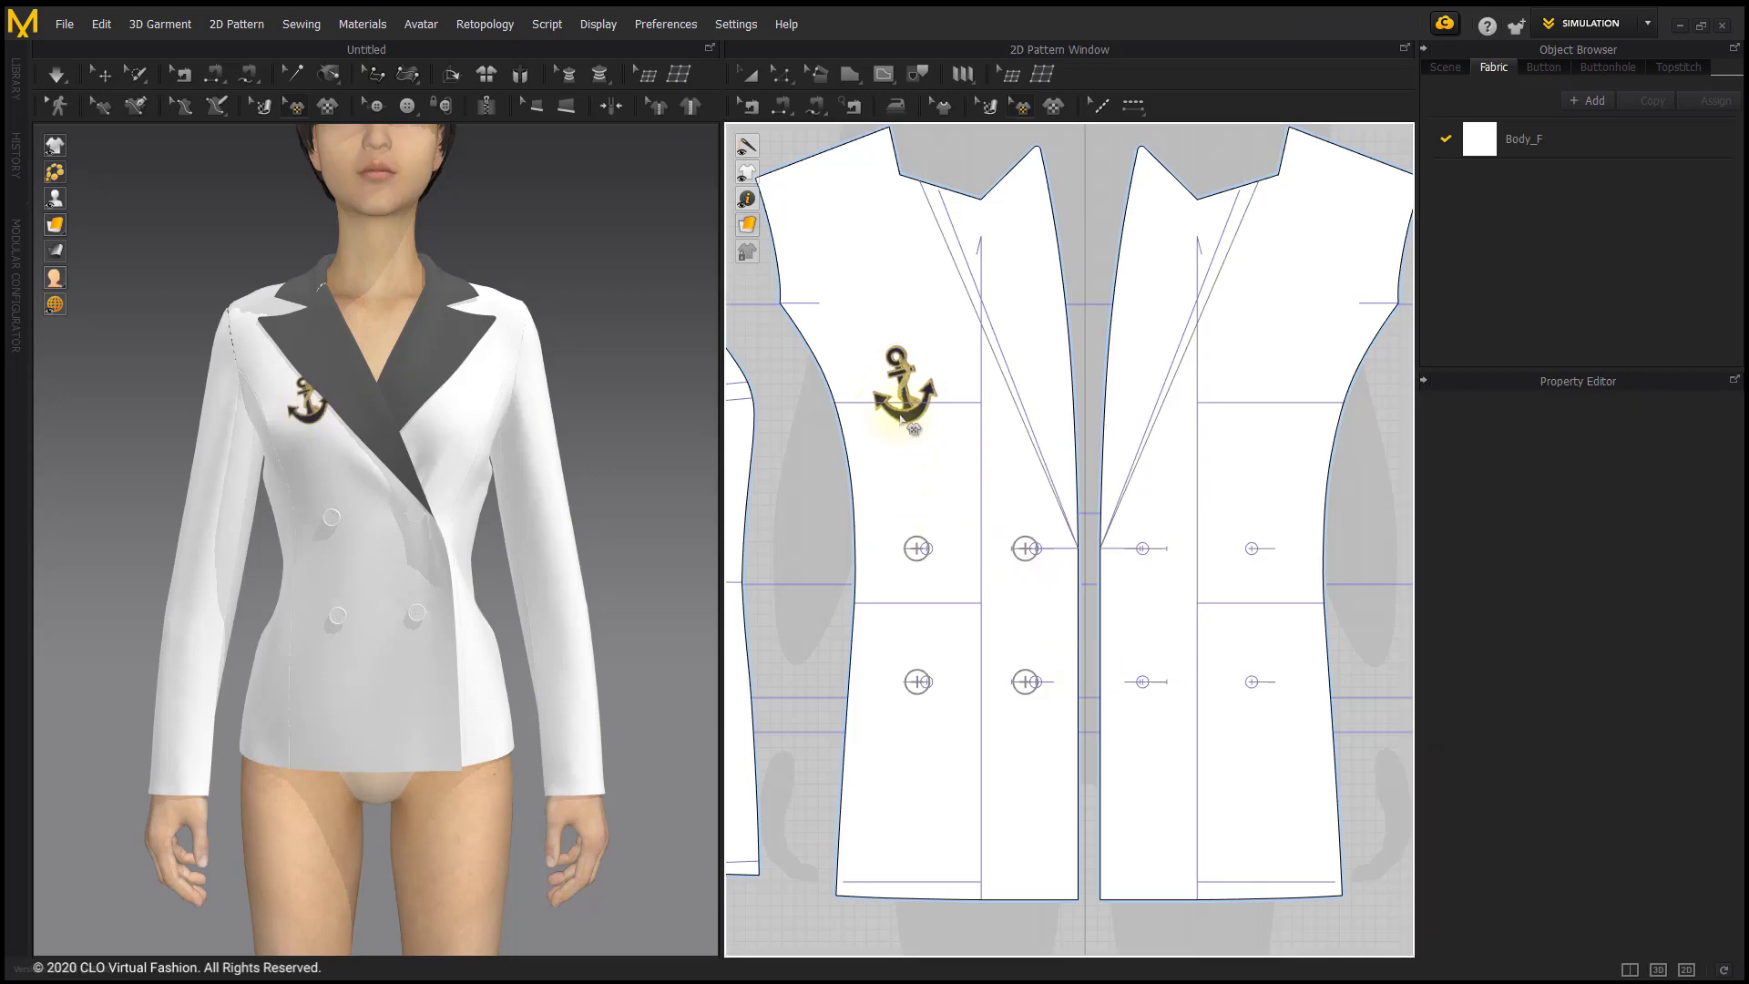
pyautogui.click(903, 386)
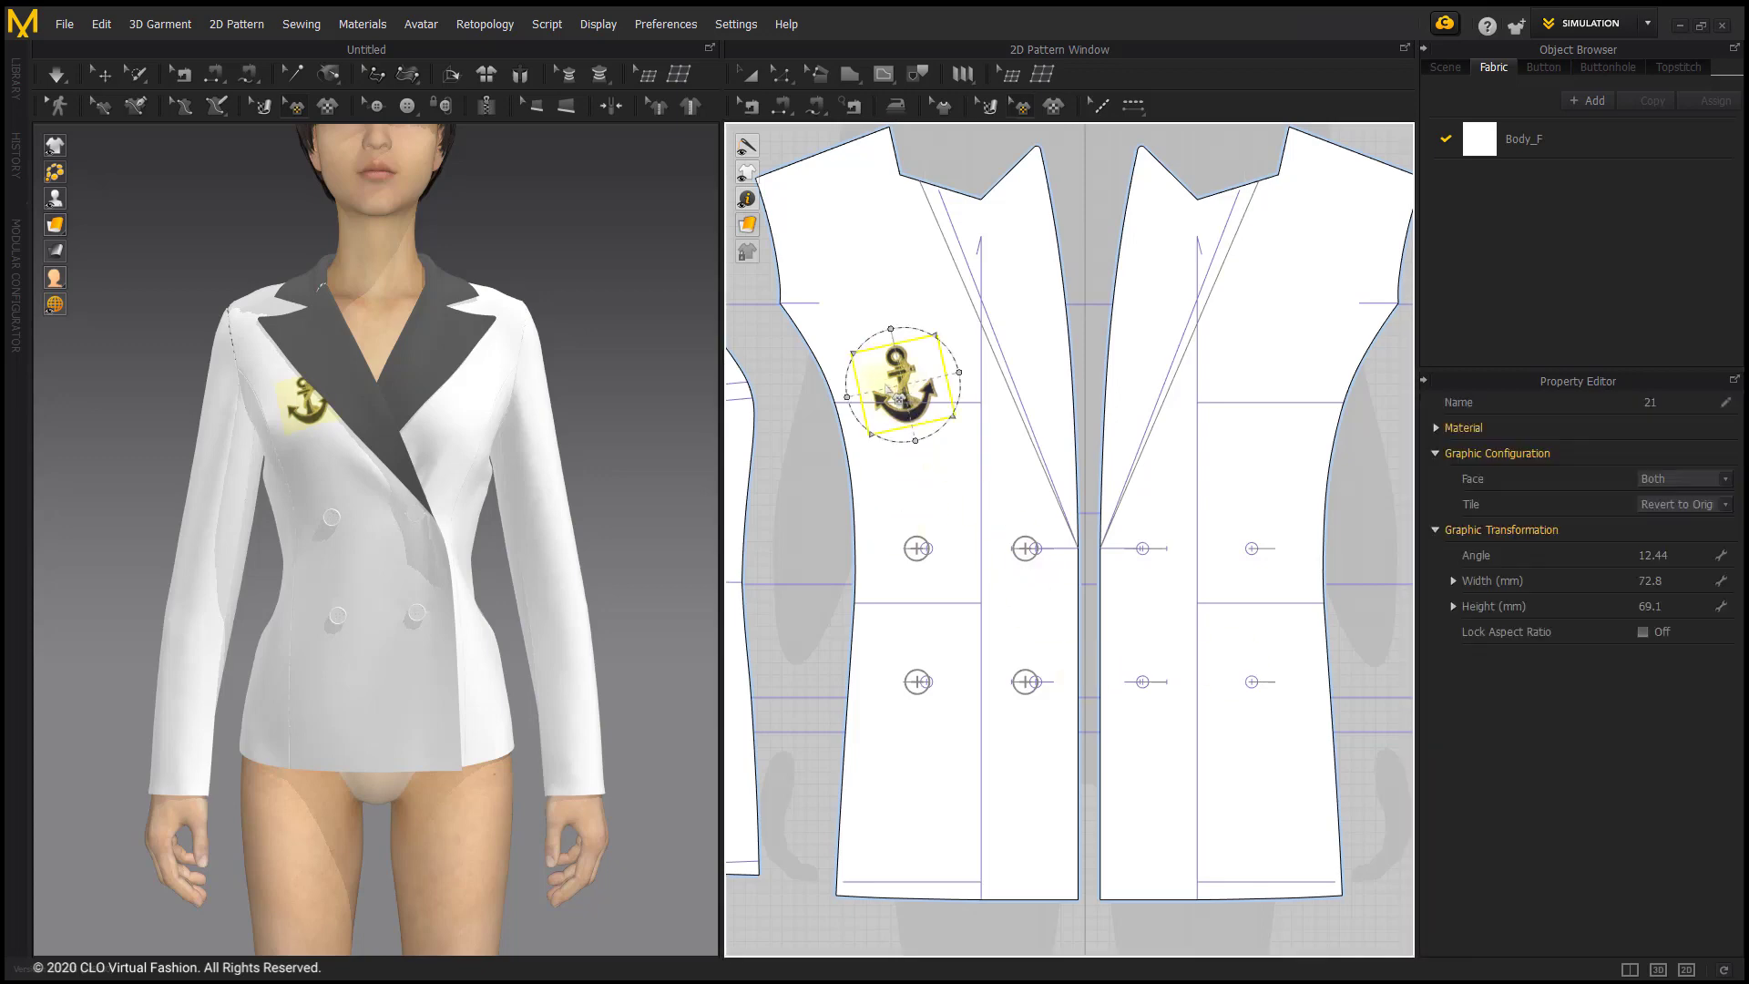
# Step: Mirror-paste the anchor graphic onto the jacket's opposite front chest panel
pyautogui.rightClick(844, 407)
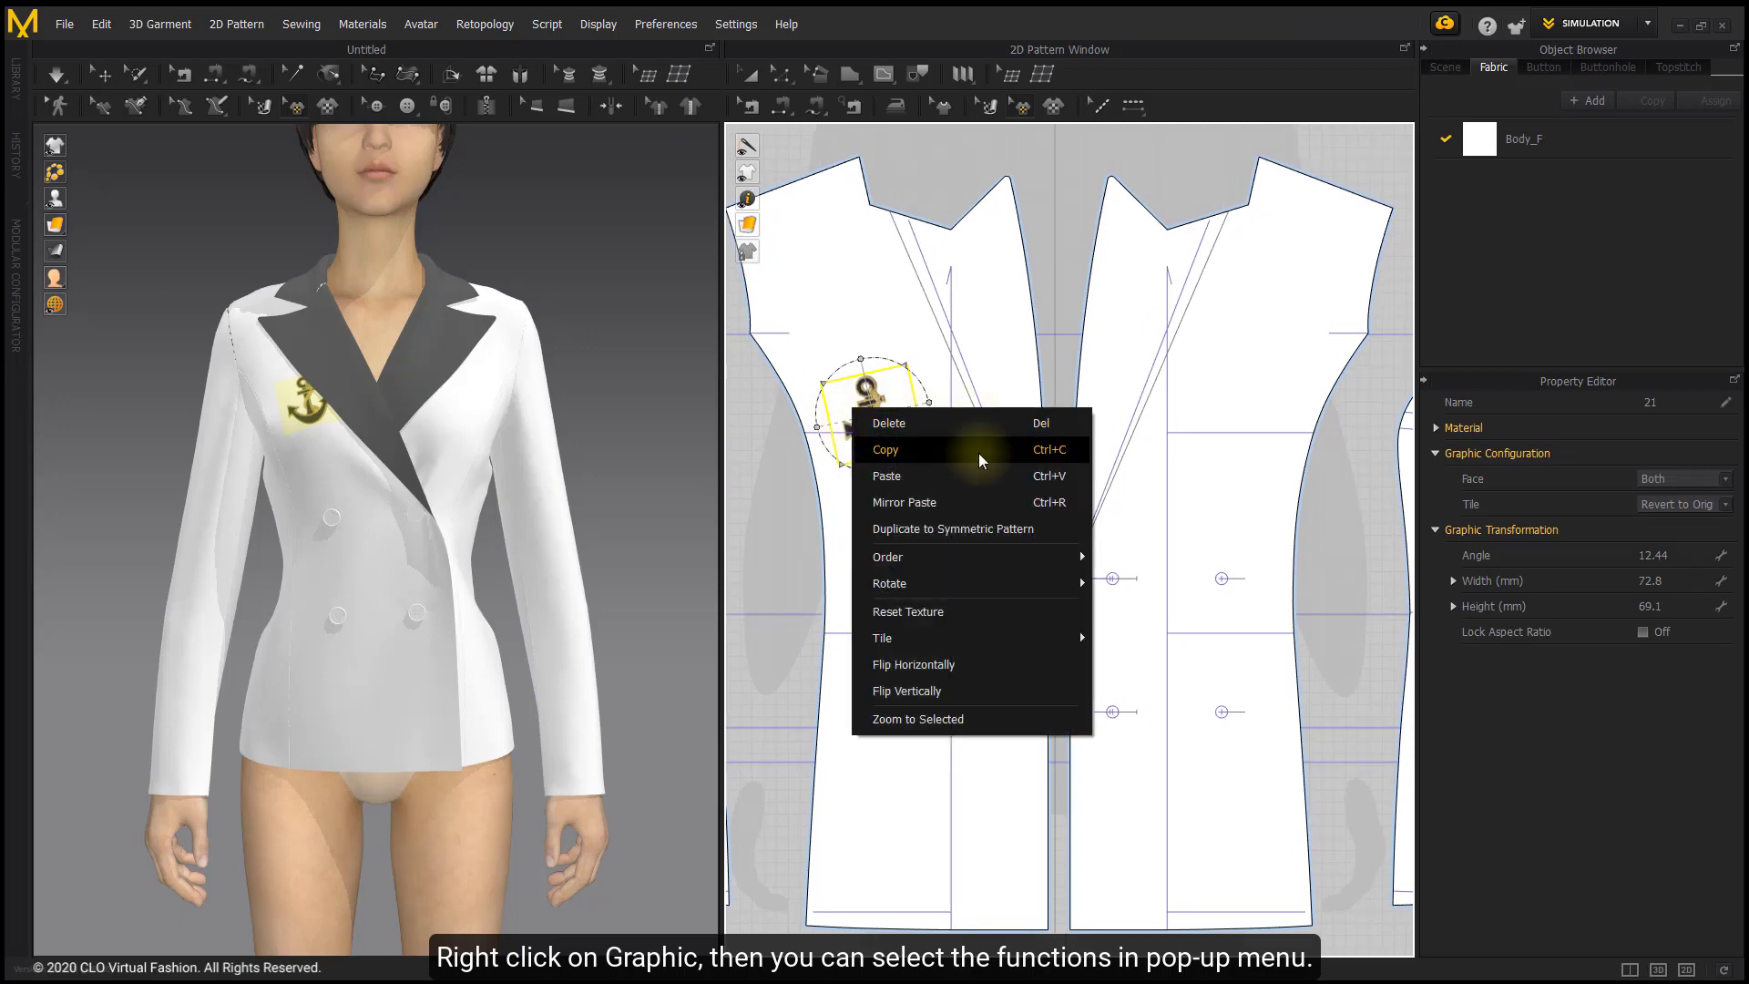
pyautogui.moveTo(932, 430)
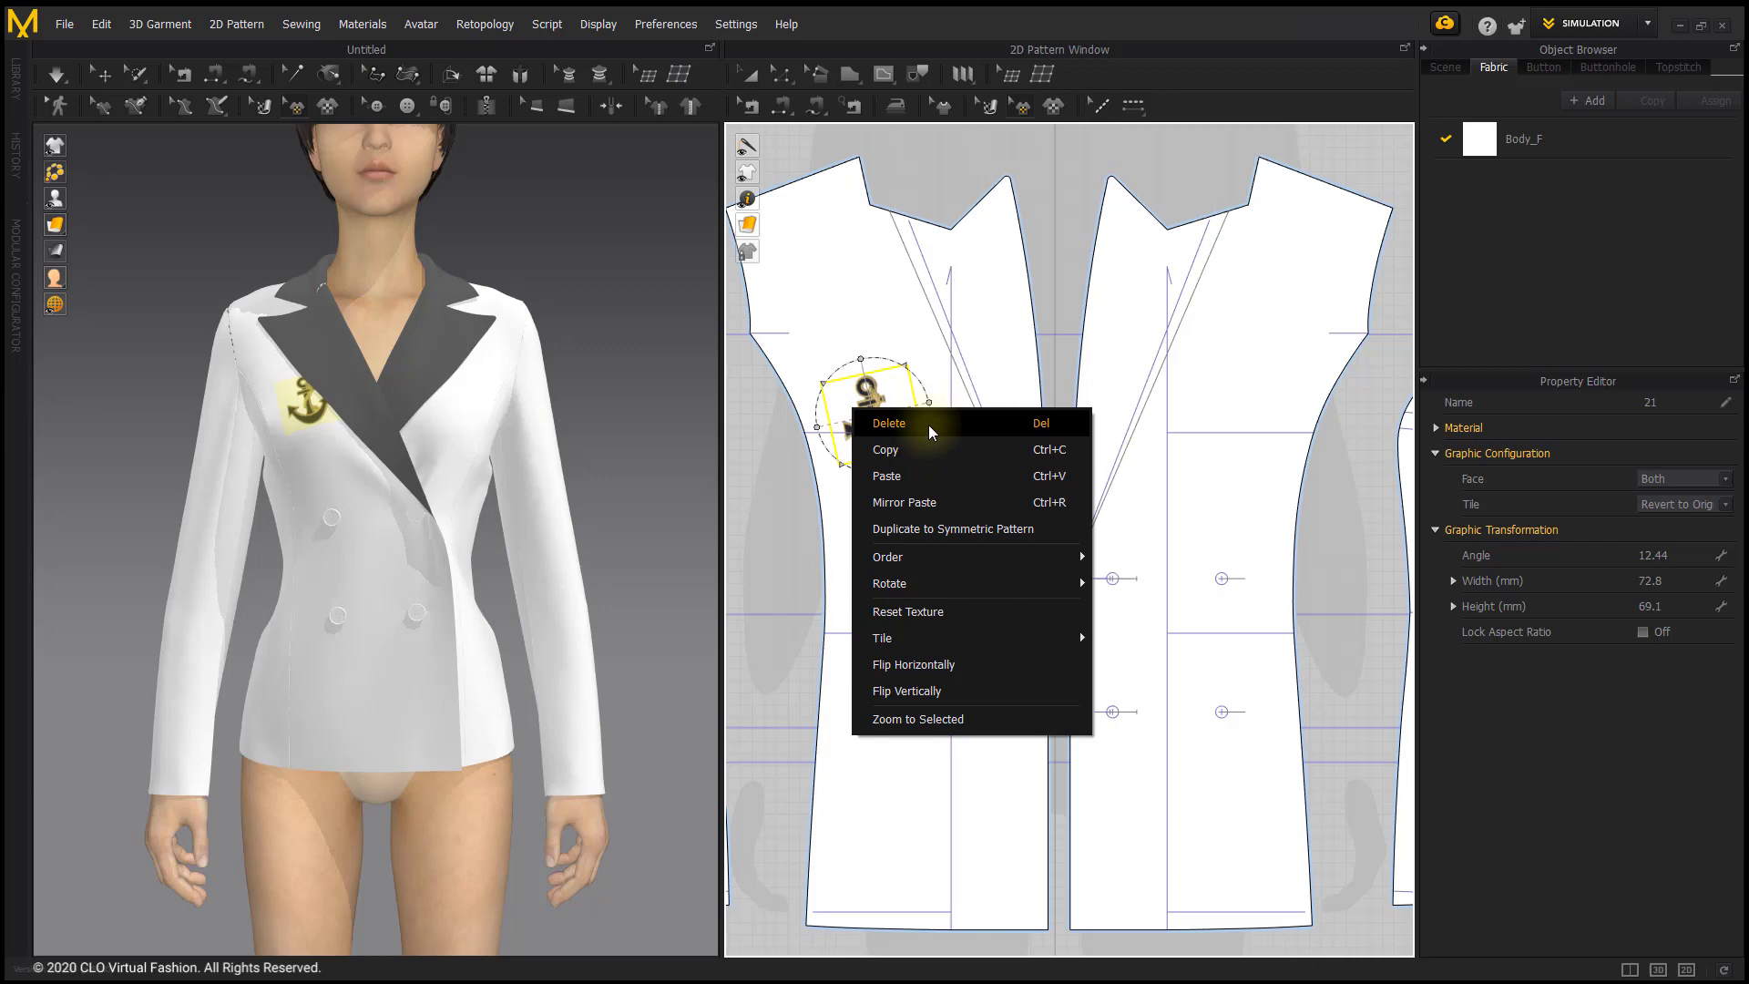
pyautogui.moveTo(955, 426)
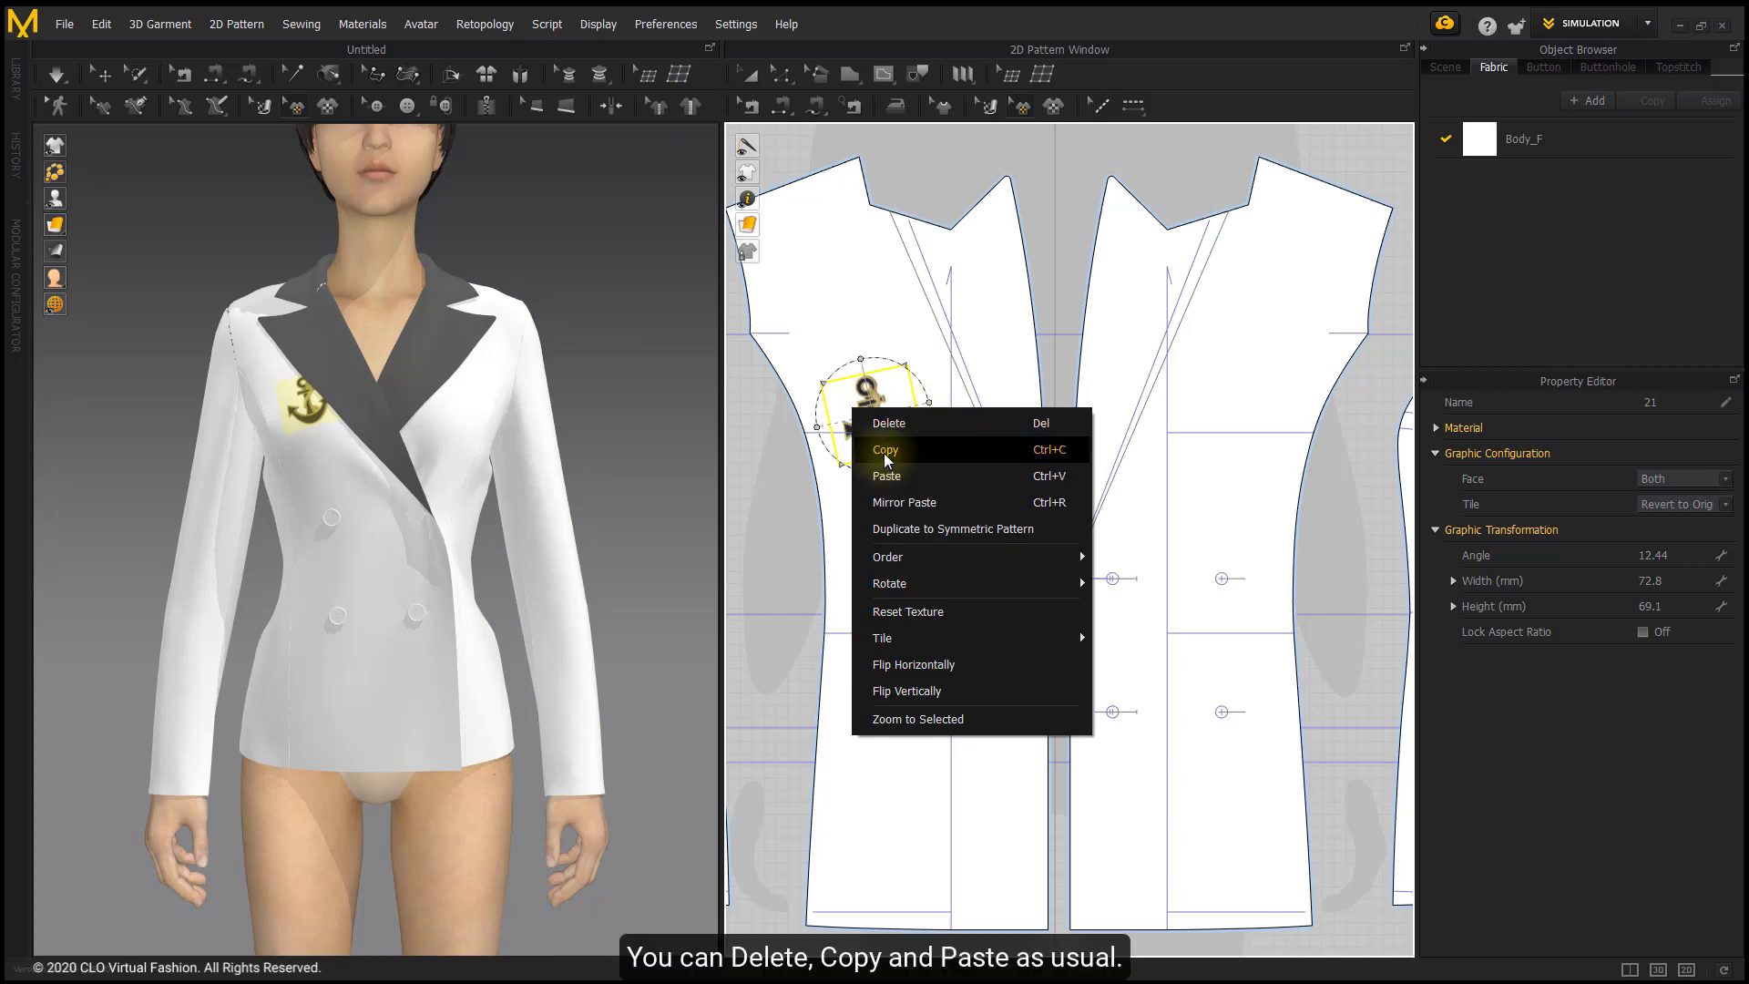
pyautogui.moveTo(887, 477)
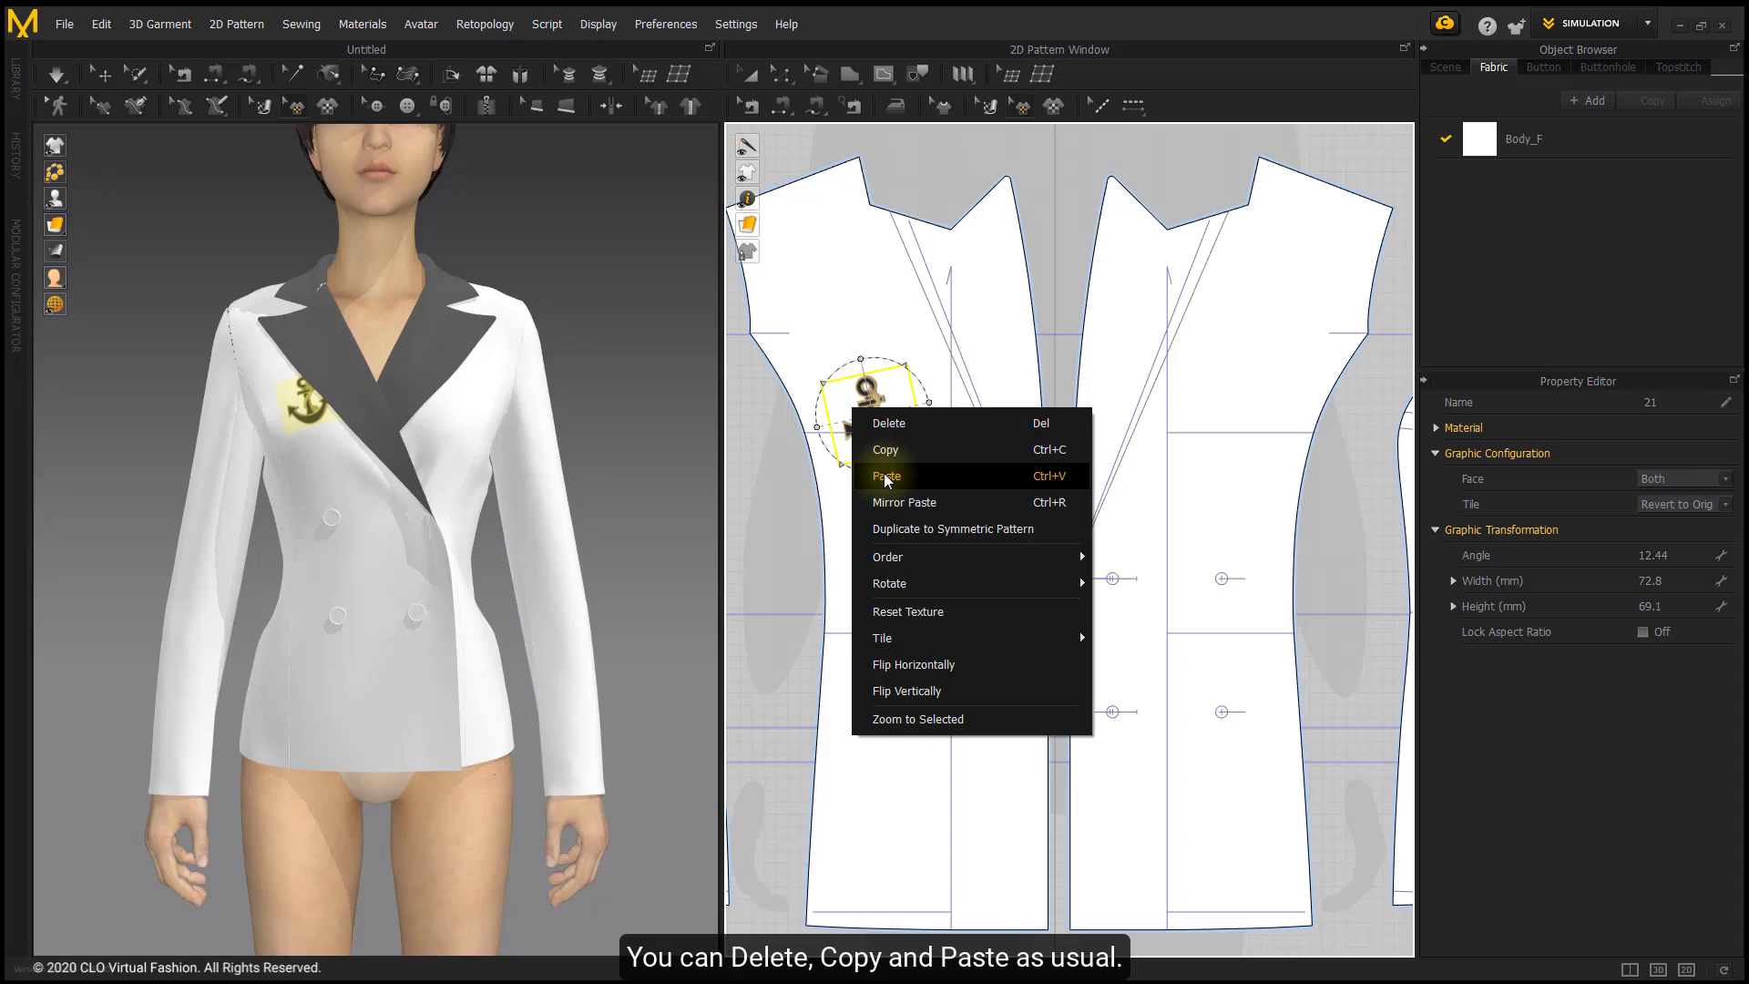
pyautogui.moveTo(894, 511)
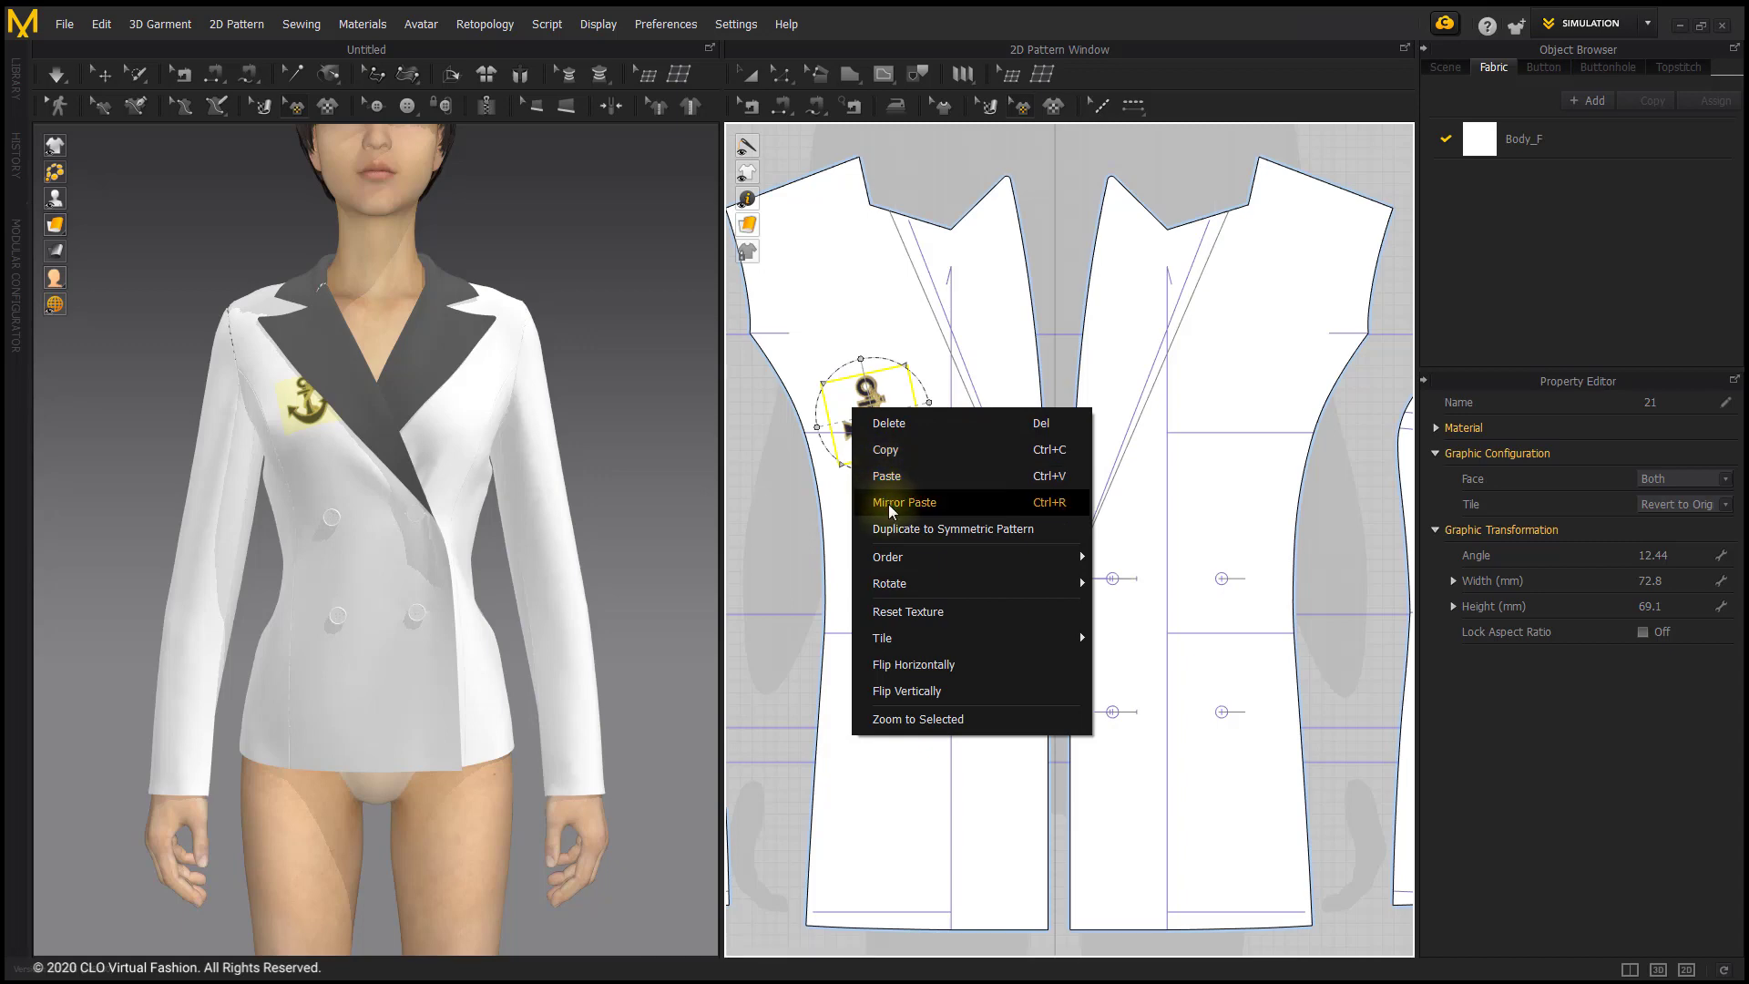
pyautogui.moveTo(904, 452)
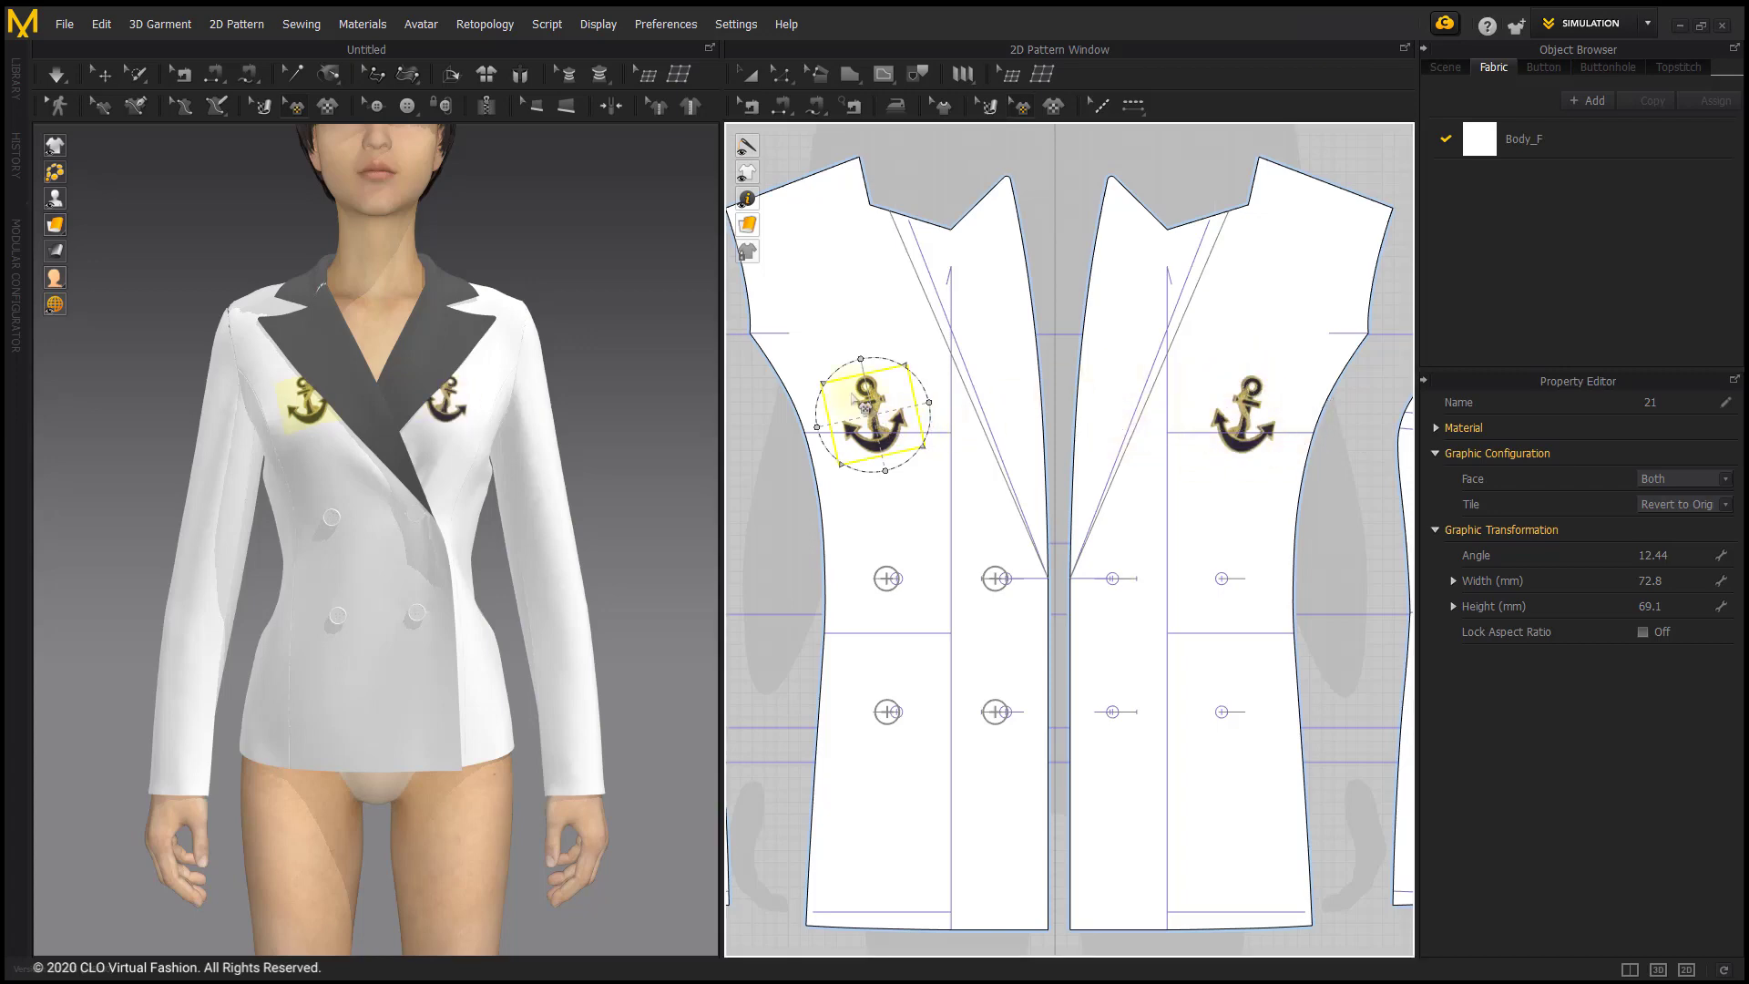
pyautogui.rightClick(862, 406)
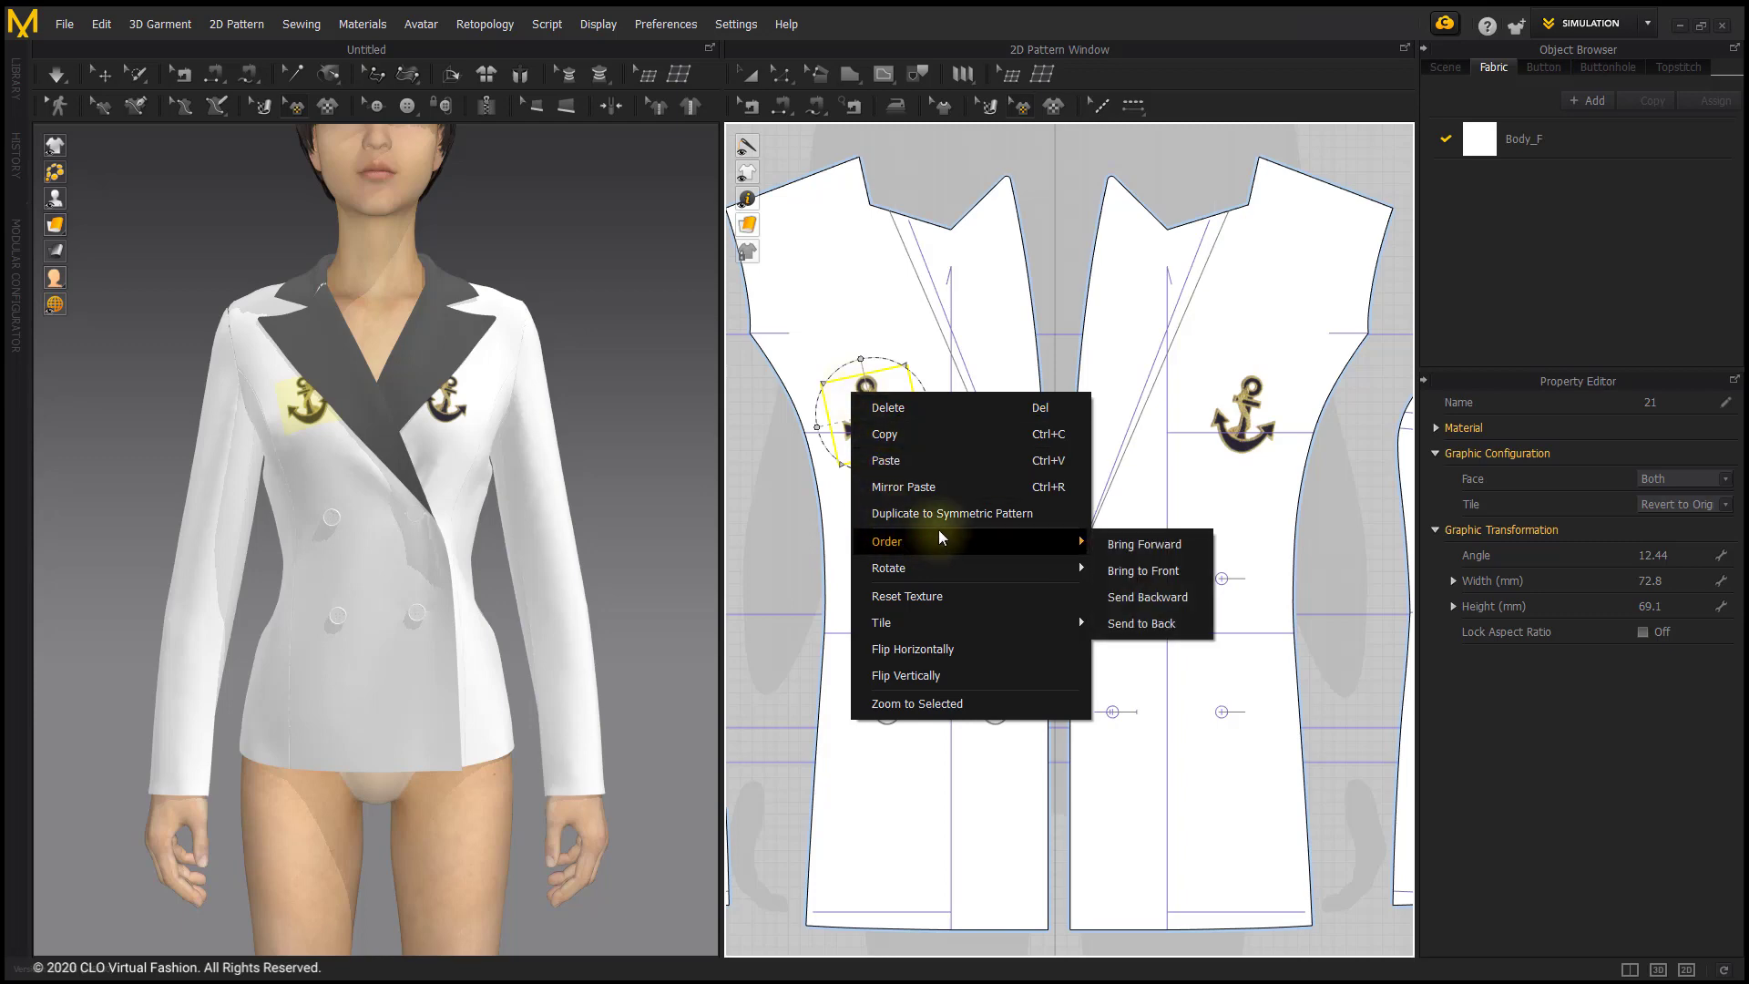
pyautogui.moveTo(1143, 547)
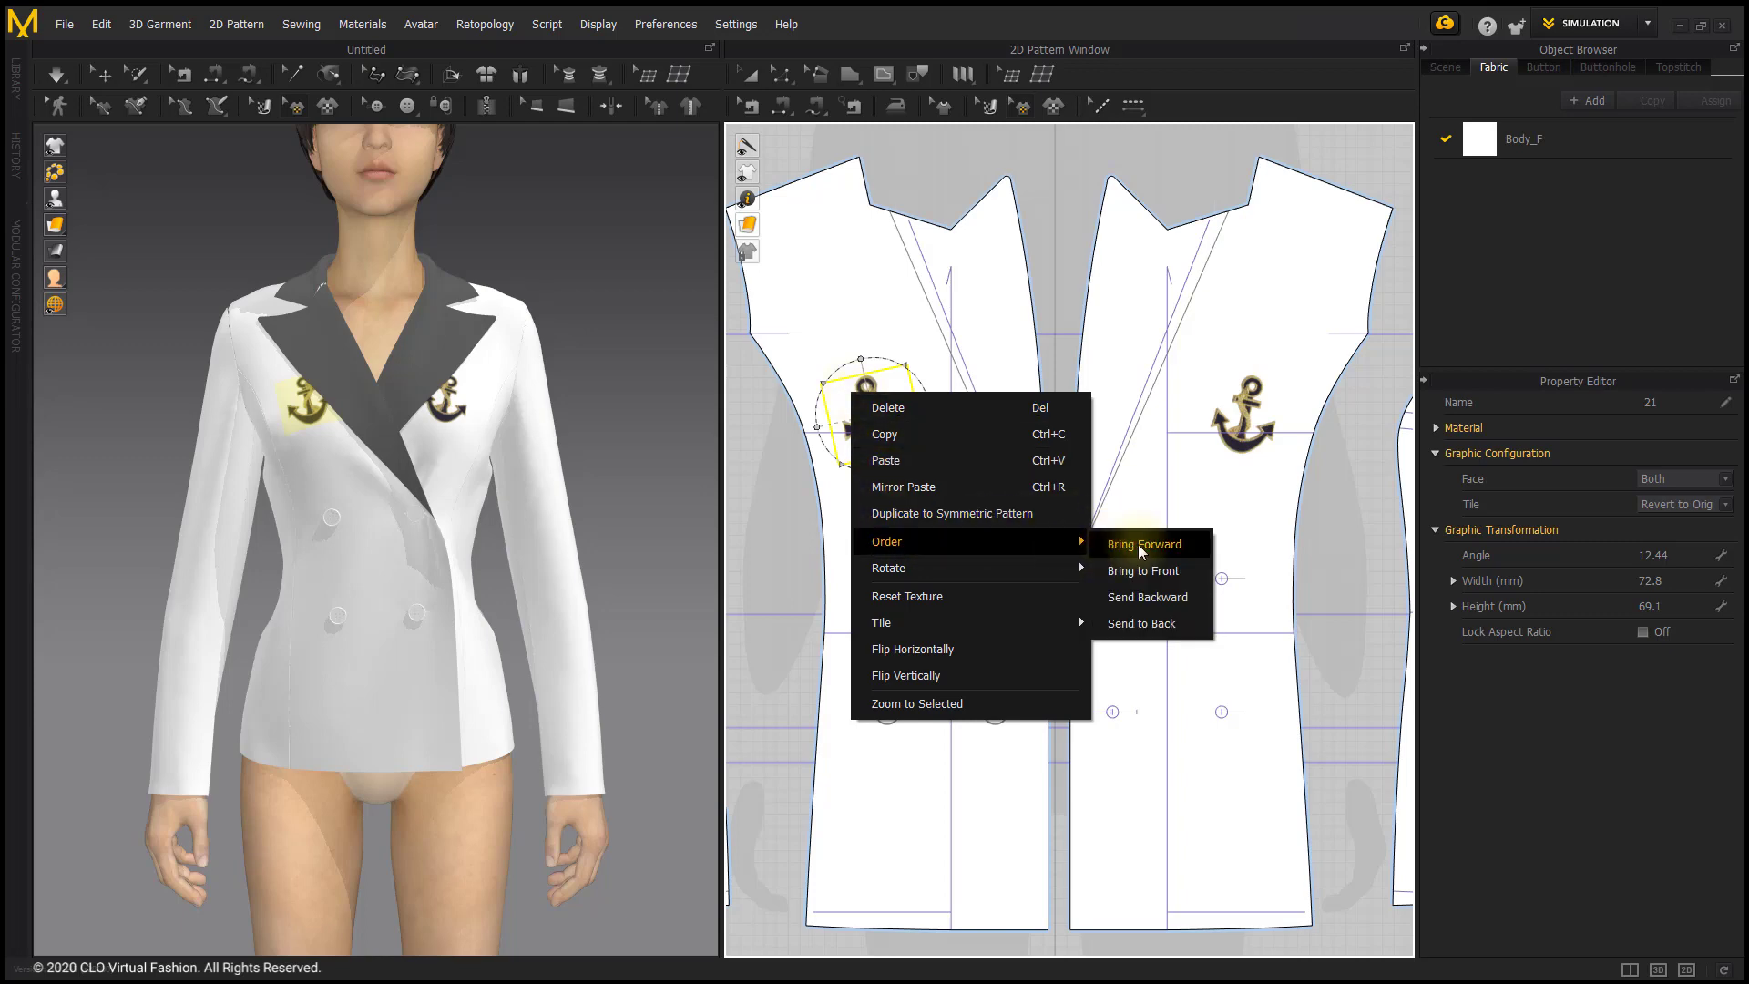
pyautogui.moveTo(1147, 597)
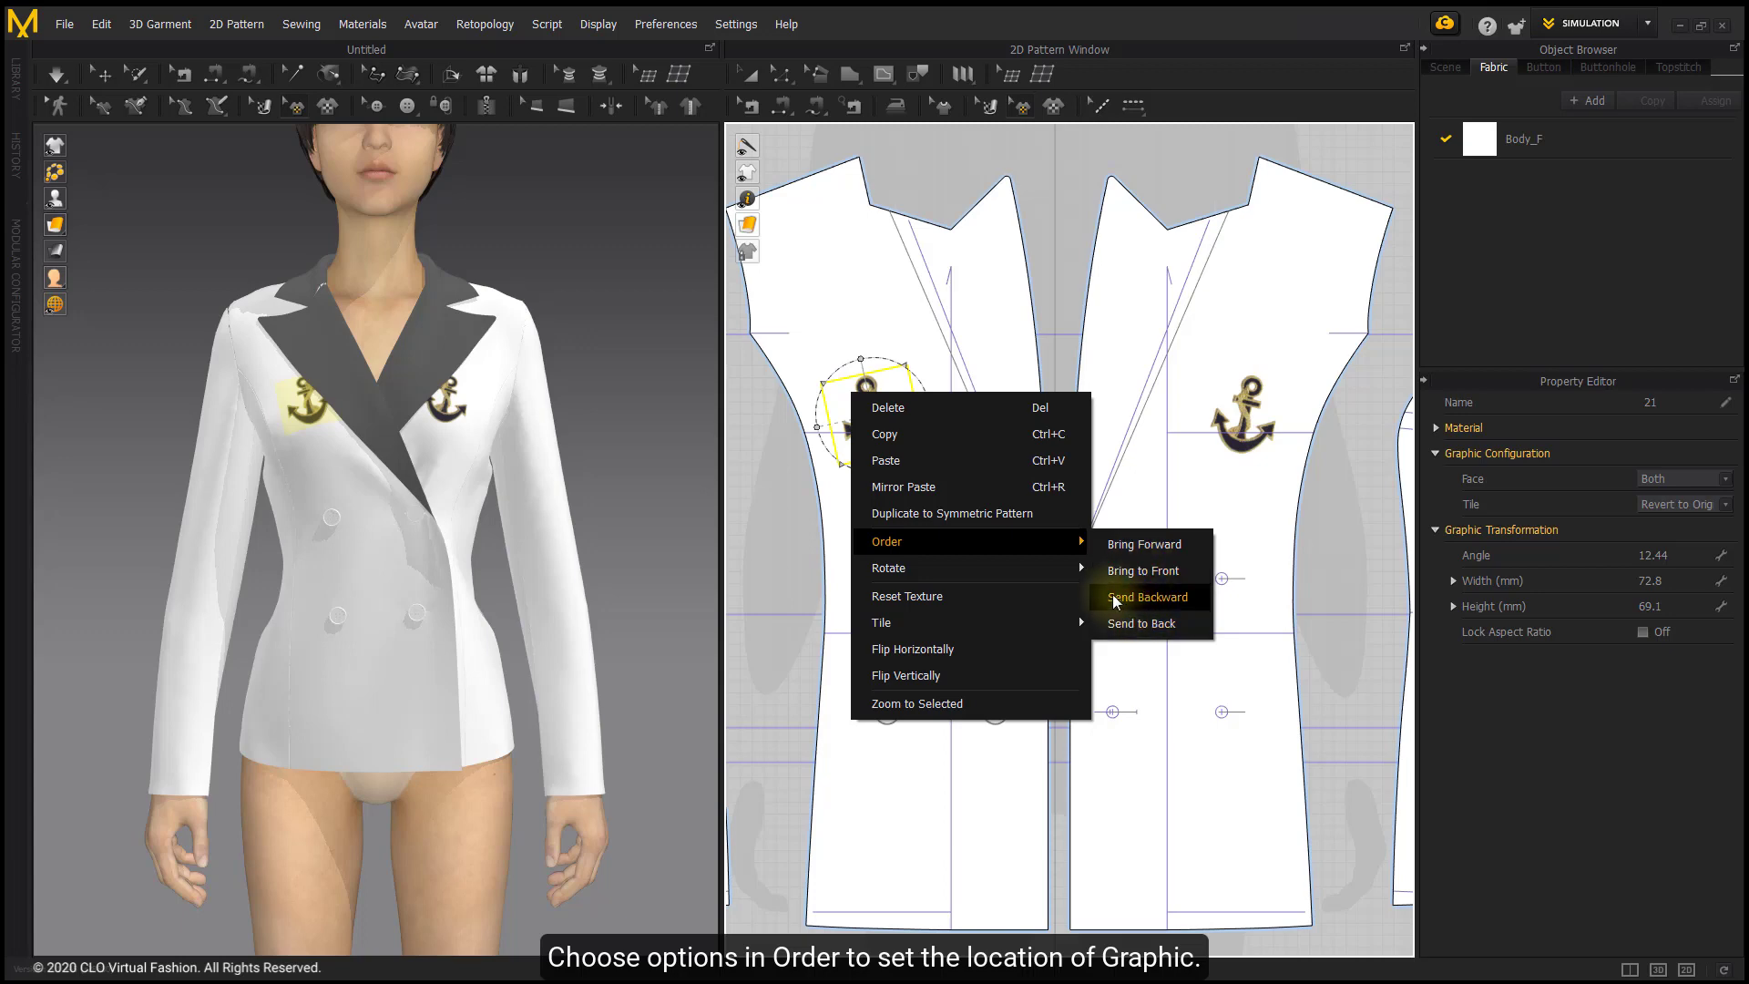
pyautogui.moveTo(1150, 605)
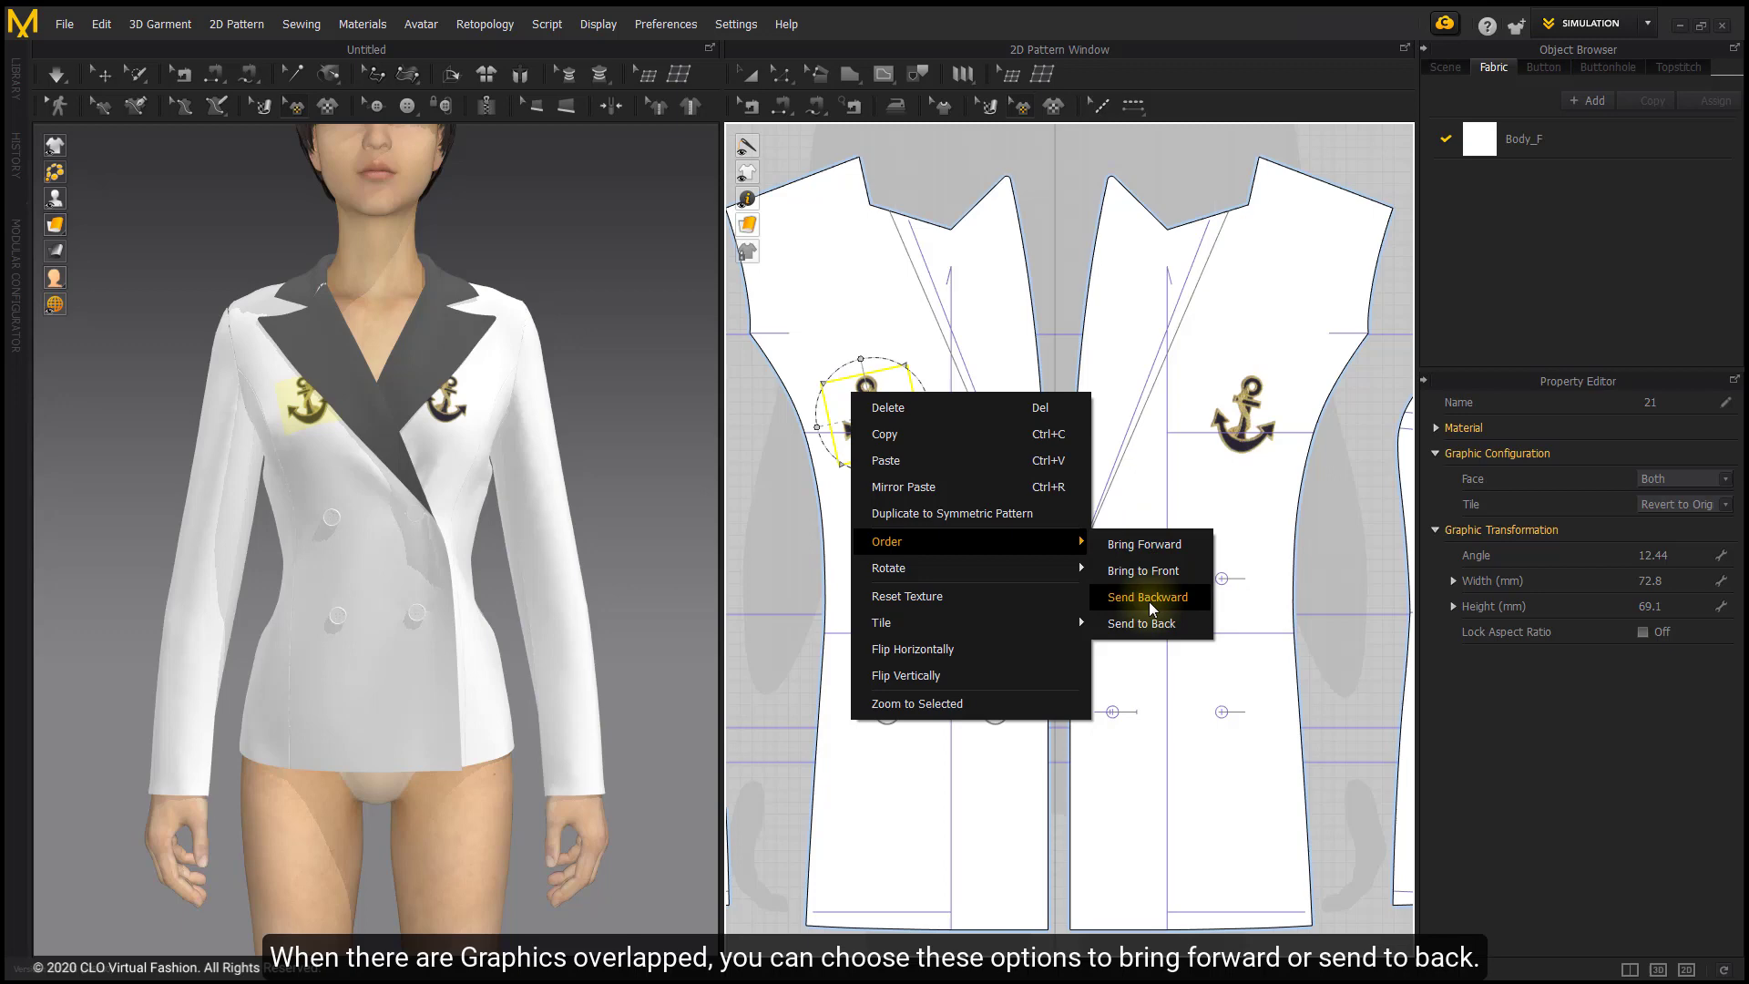
pyautogui.moveTo(1145, 544)
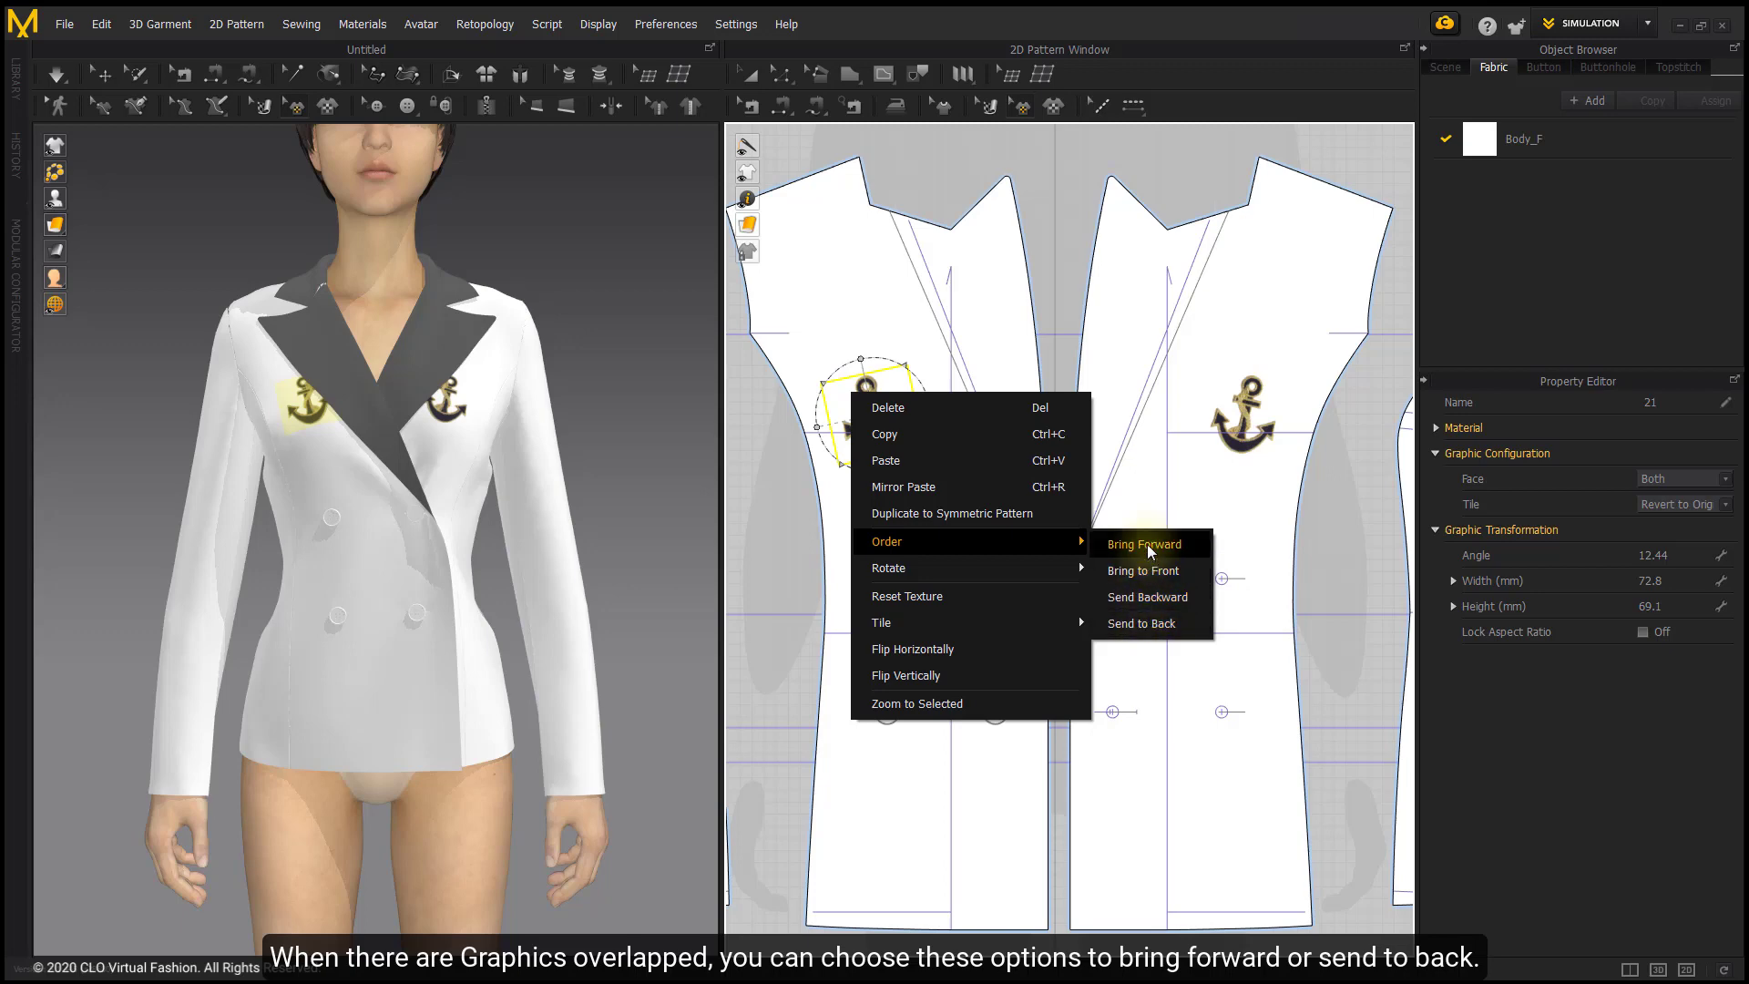
pyautogui.moveTo(1069, 569)
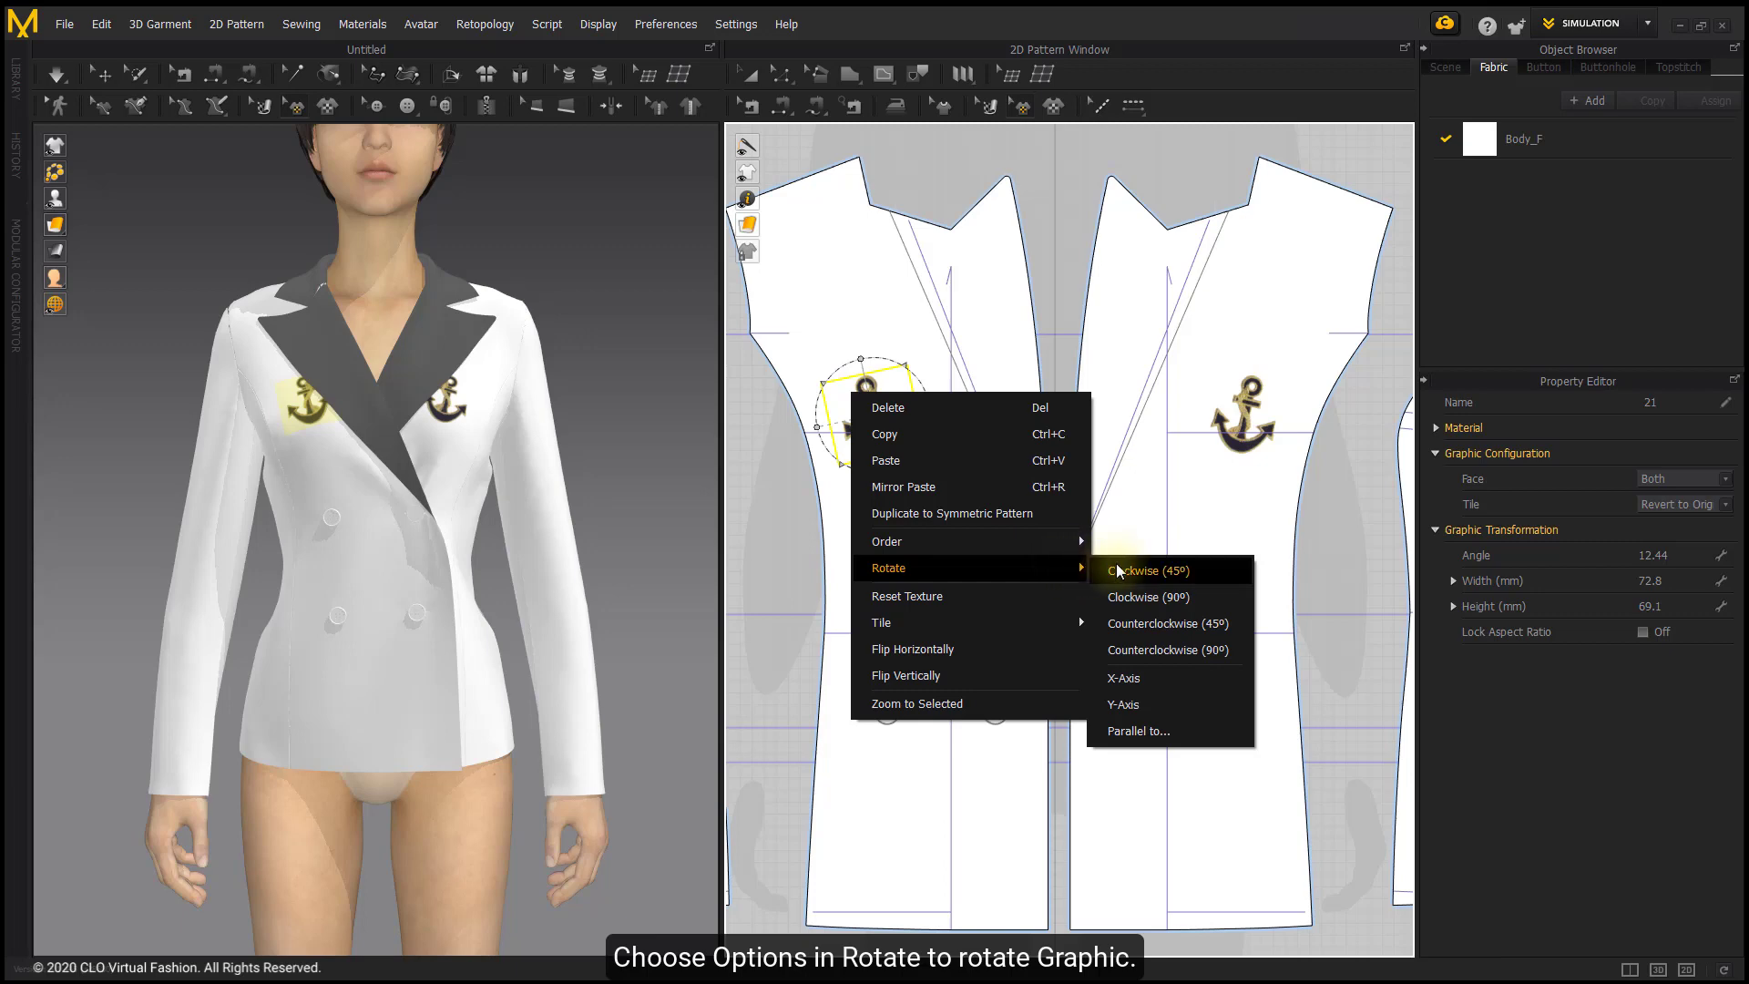
pyautogui.moveTo(1122, 668)
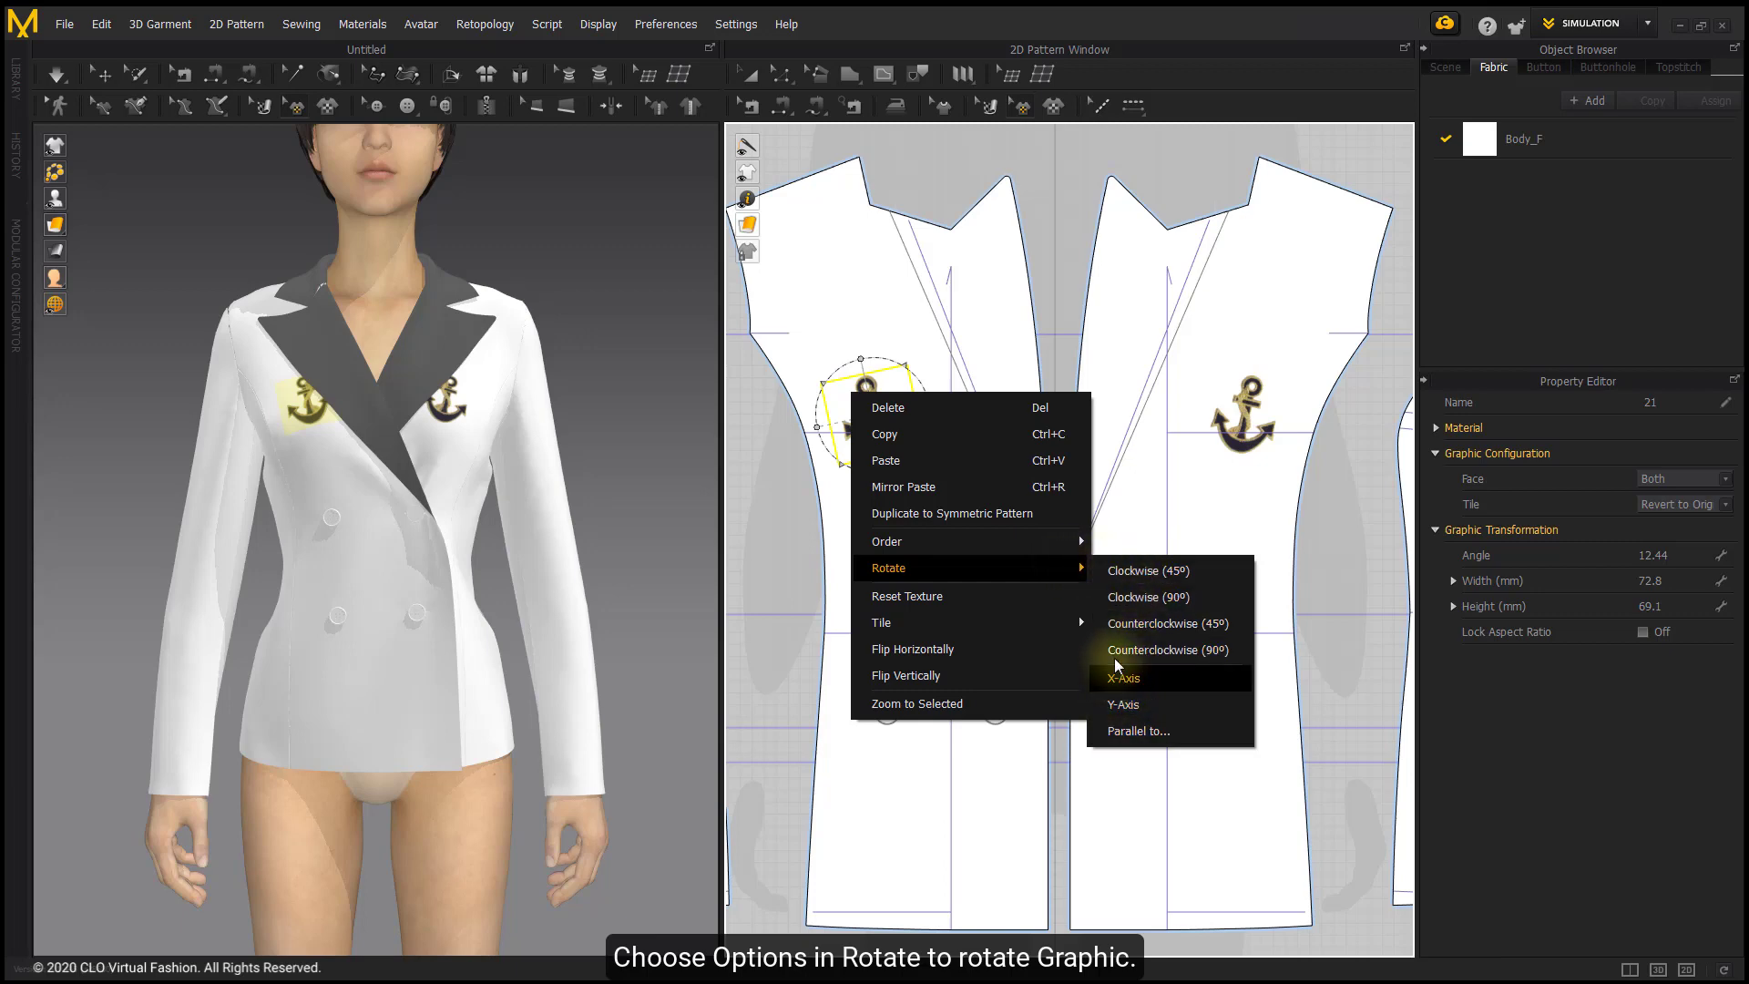
pyautogui.moveTo(1123, 723)
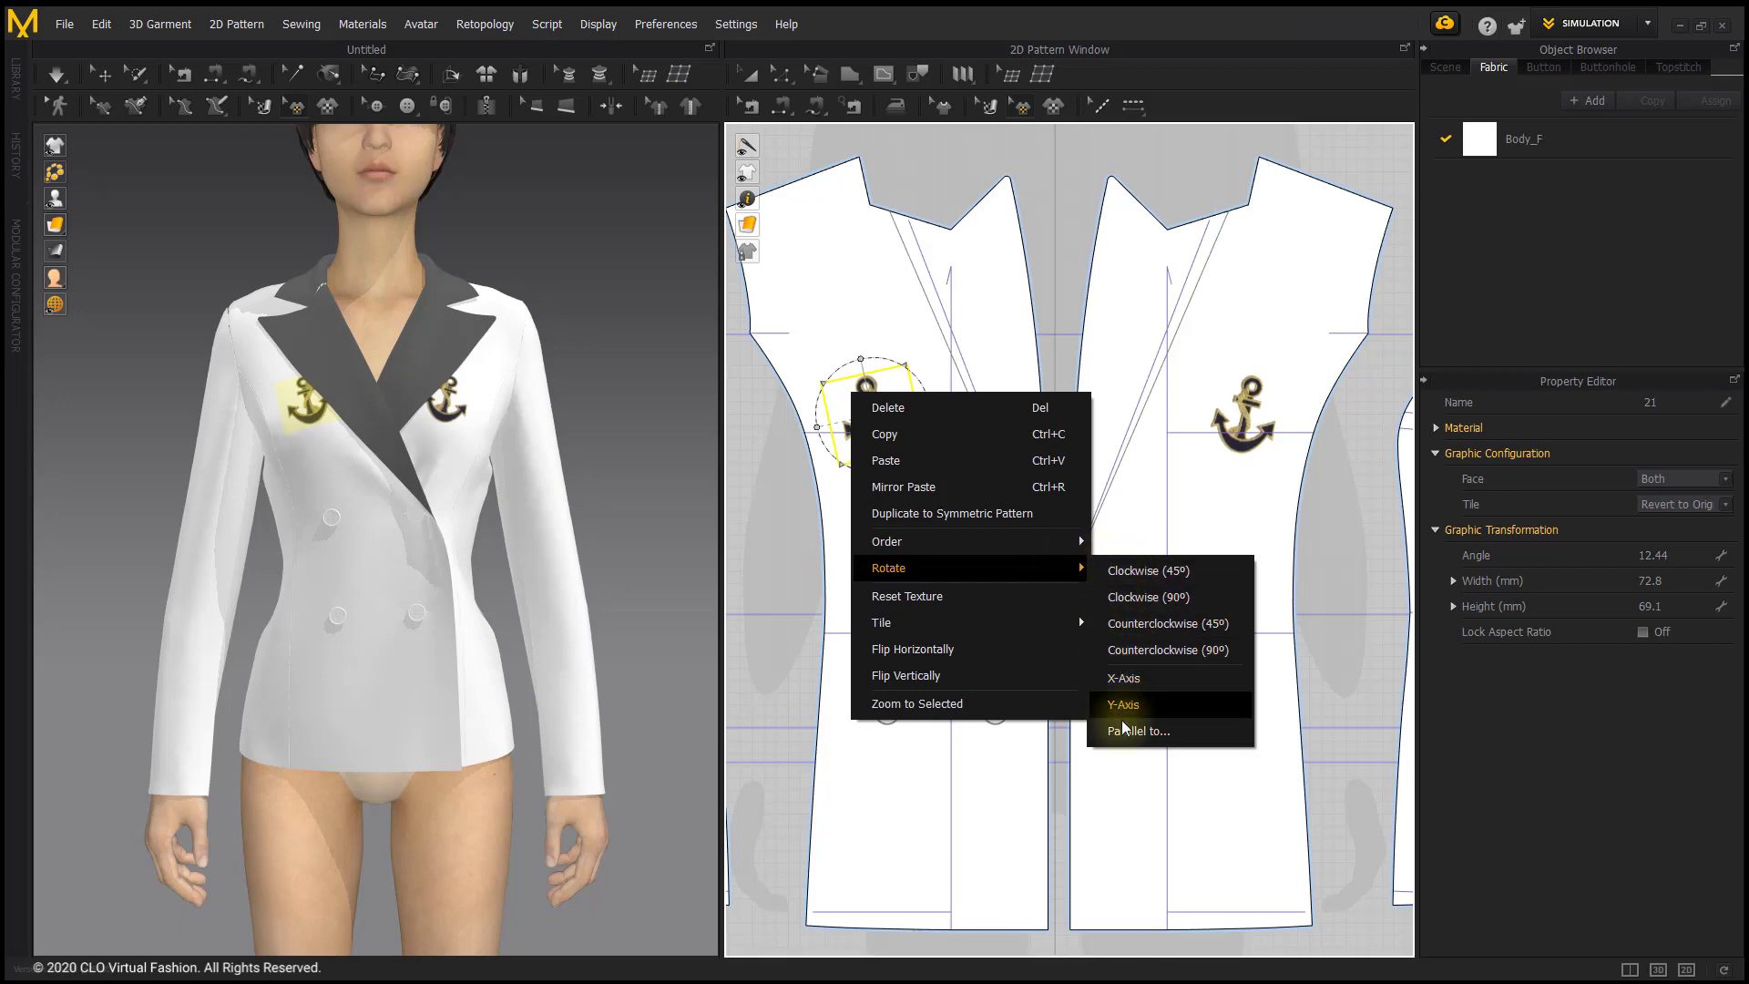
pyautogui.moveTo(1060, 602)
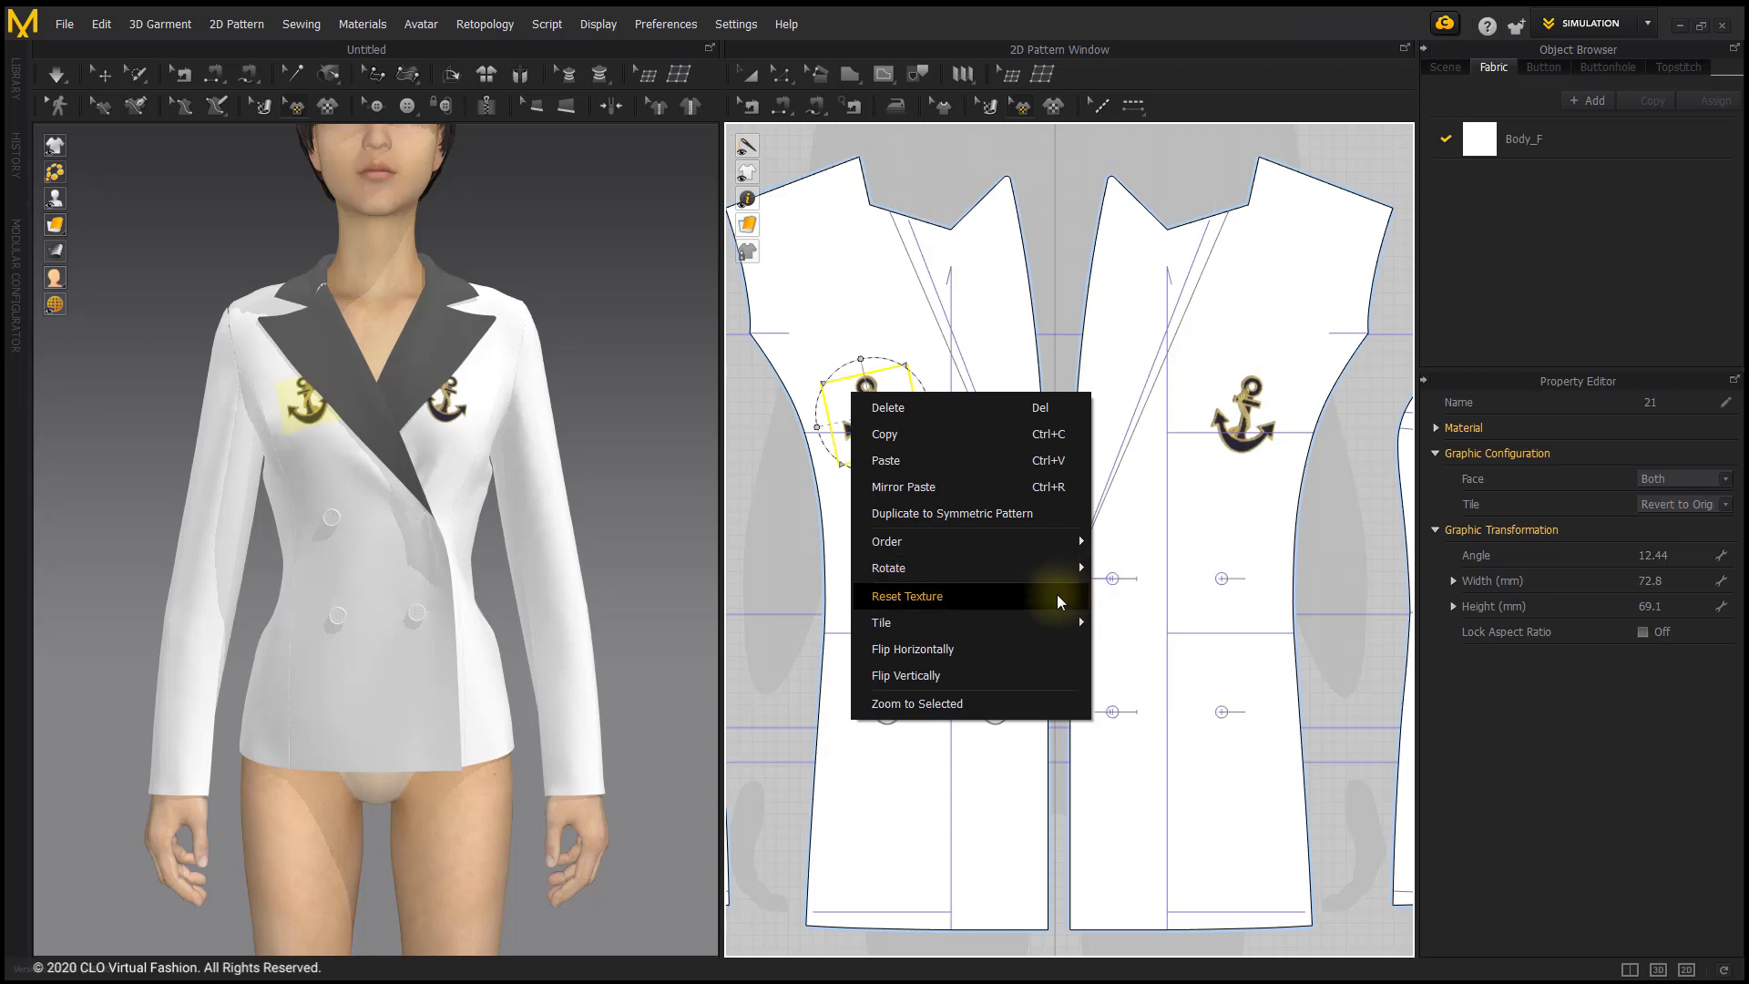
pyautogui.click(907, 596)
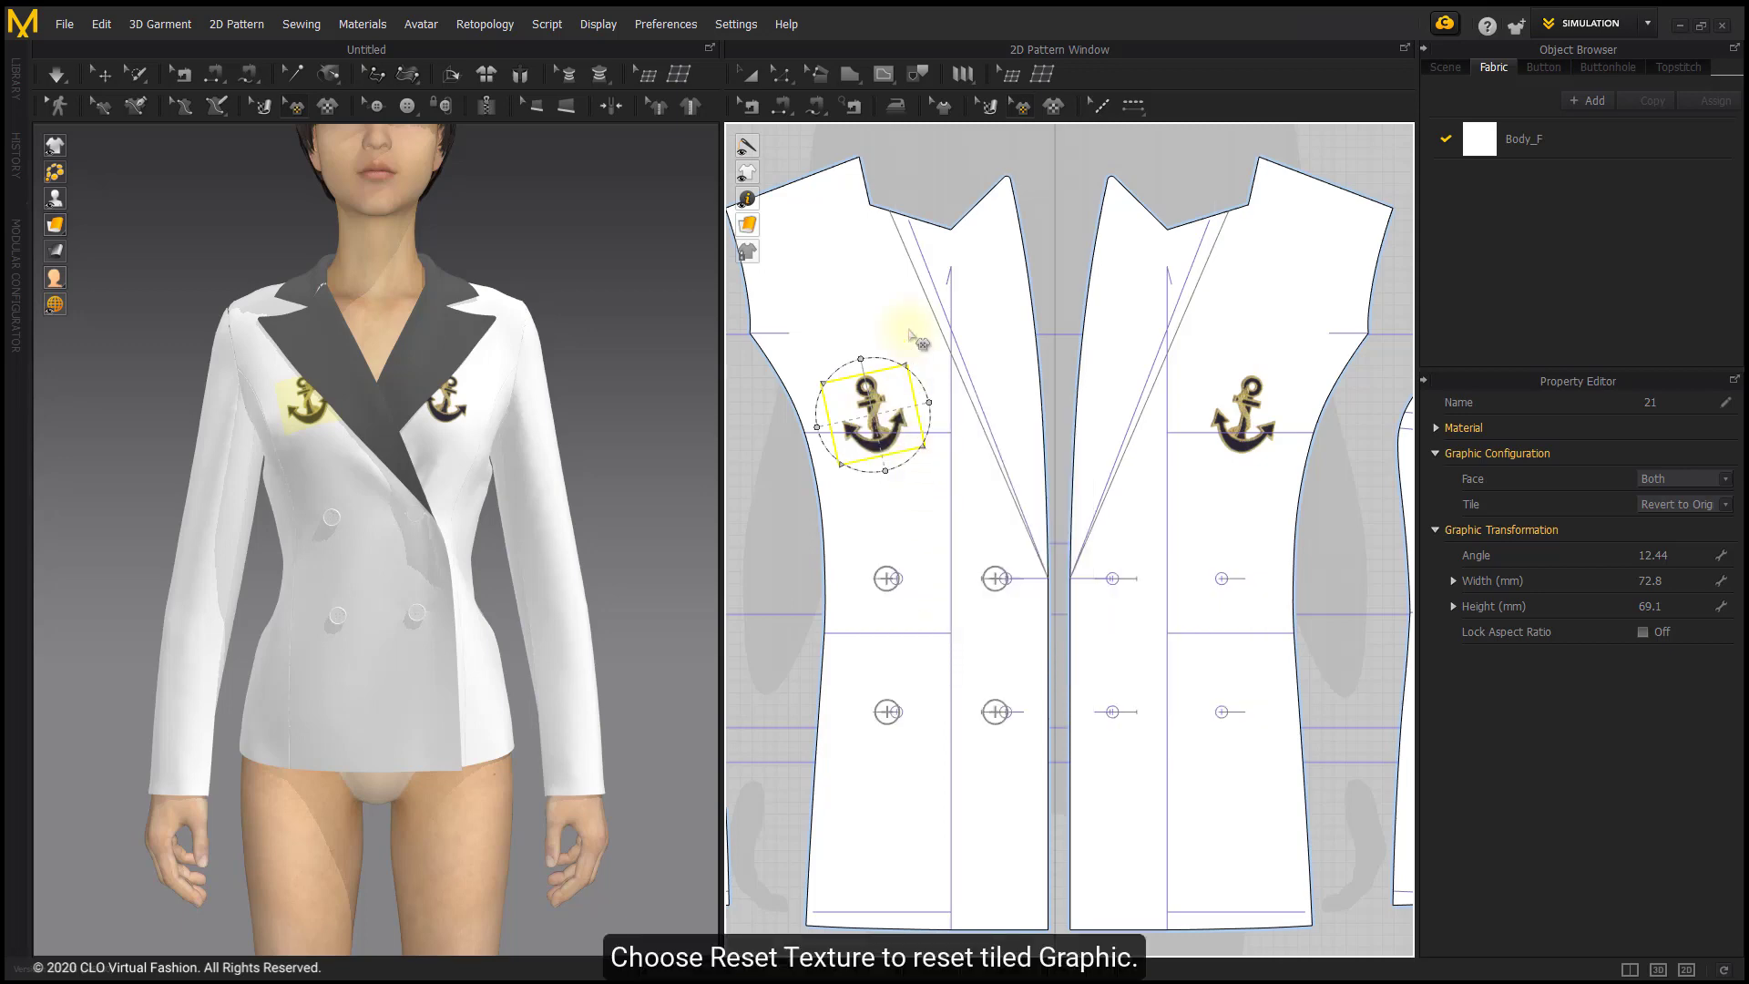
# Step: Flip the left-chest anchor horizontally and vertically to sit upside down at 192.44°, then zoom to it
pyautogui.rightClick(873, 412)
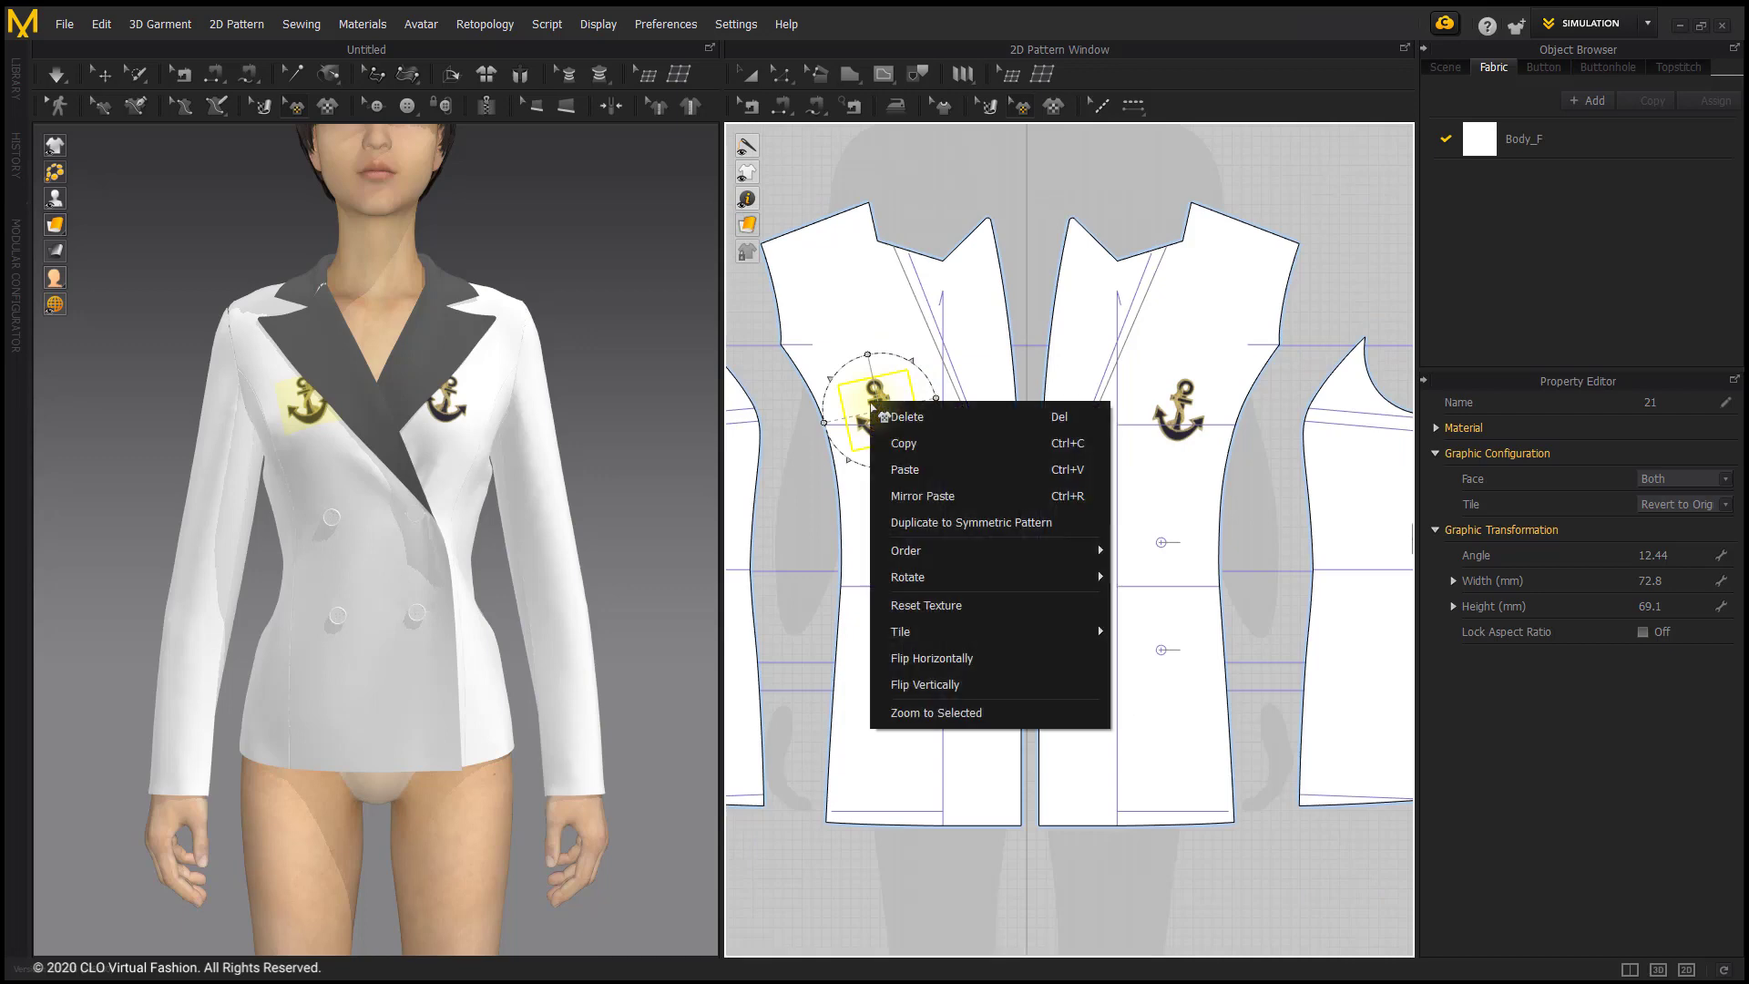
pyautogui.moveTo(947, 631)
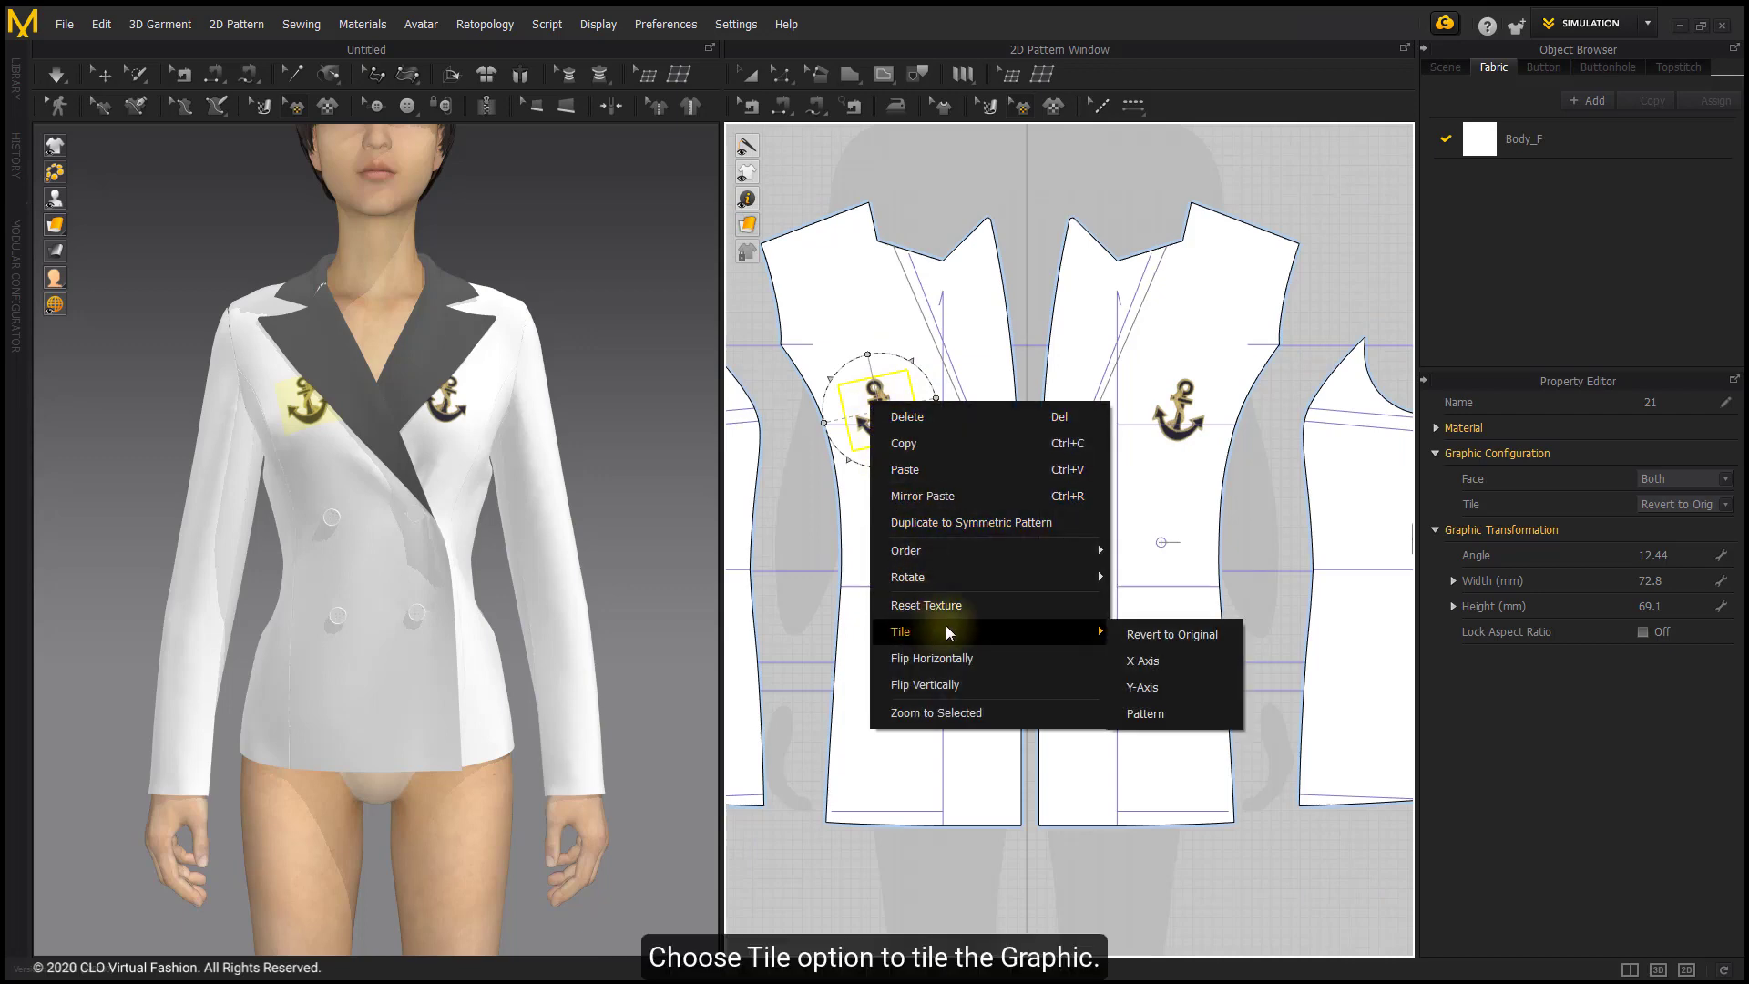
pyautogui.moveTo(1127, 715)
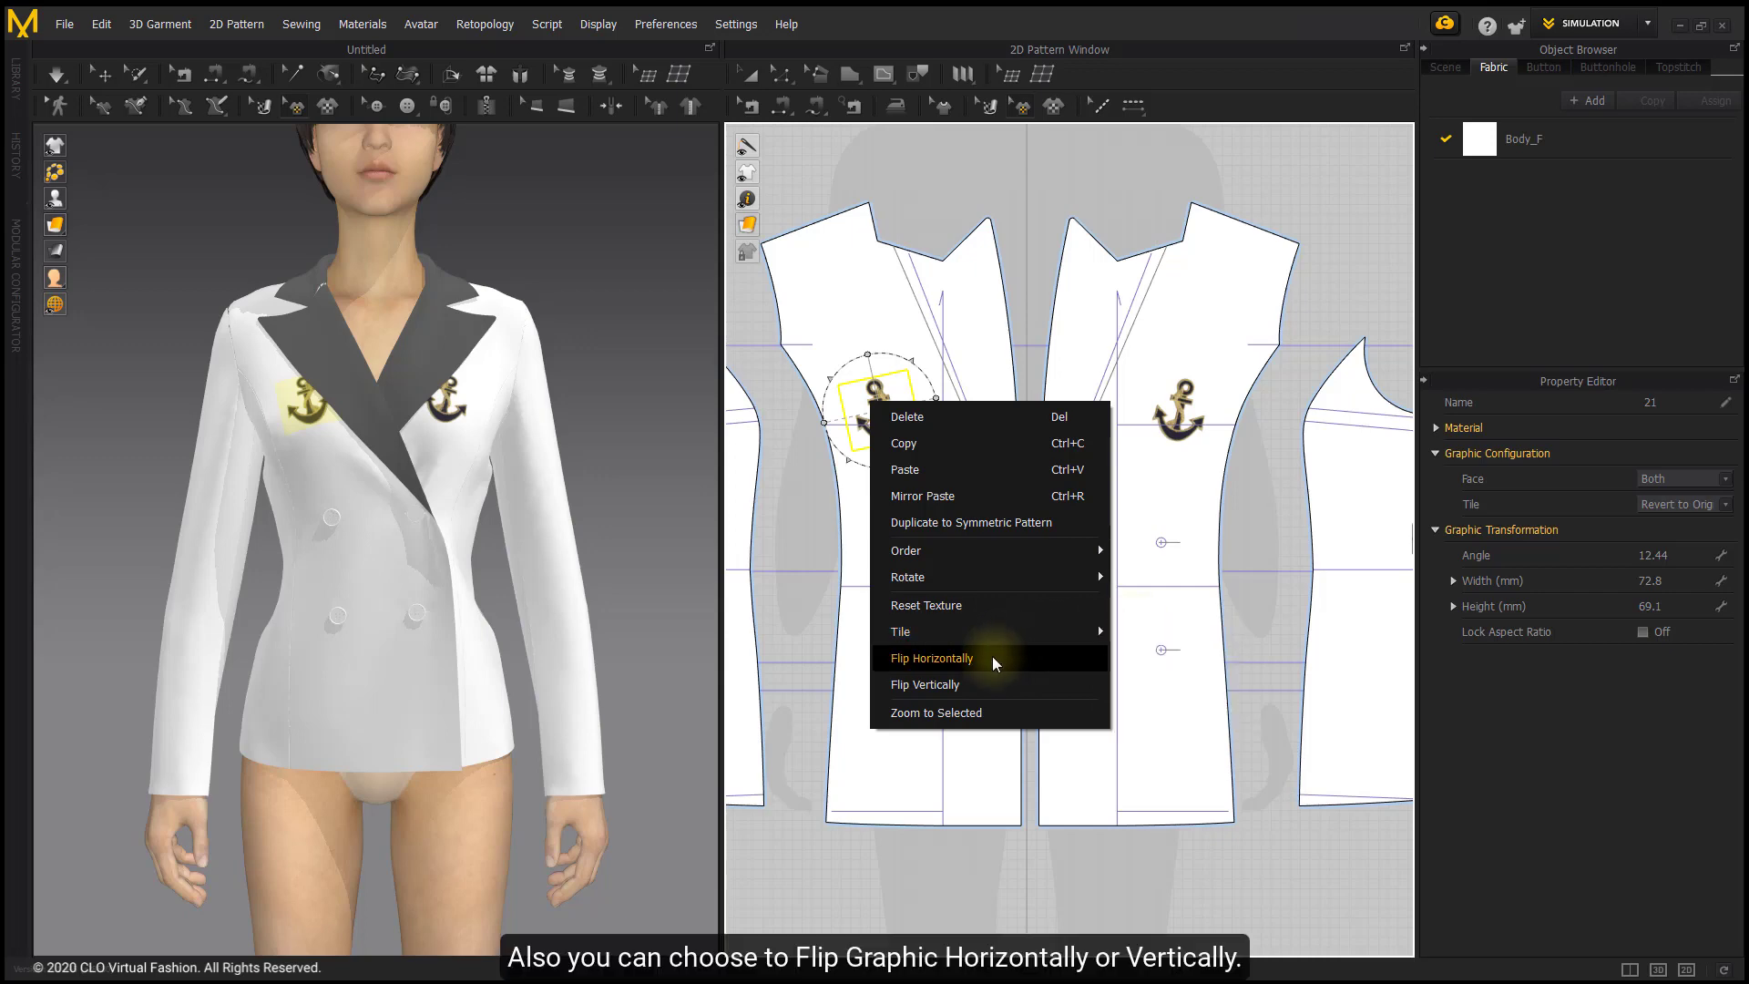
pyautogui.click(932, 658)
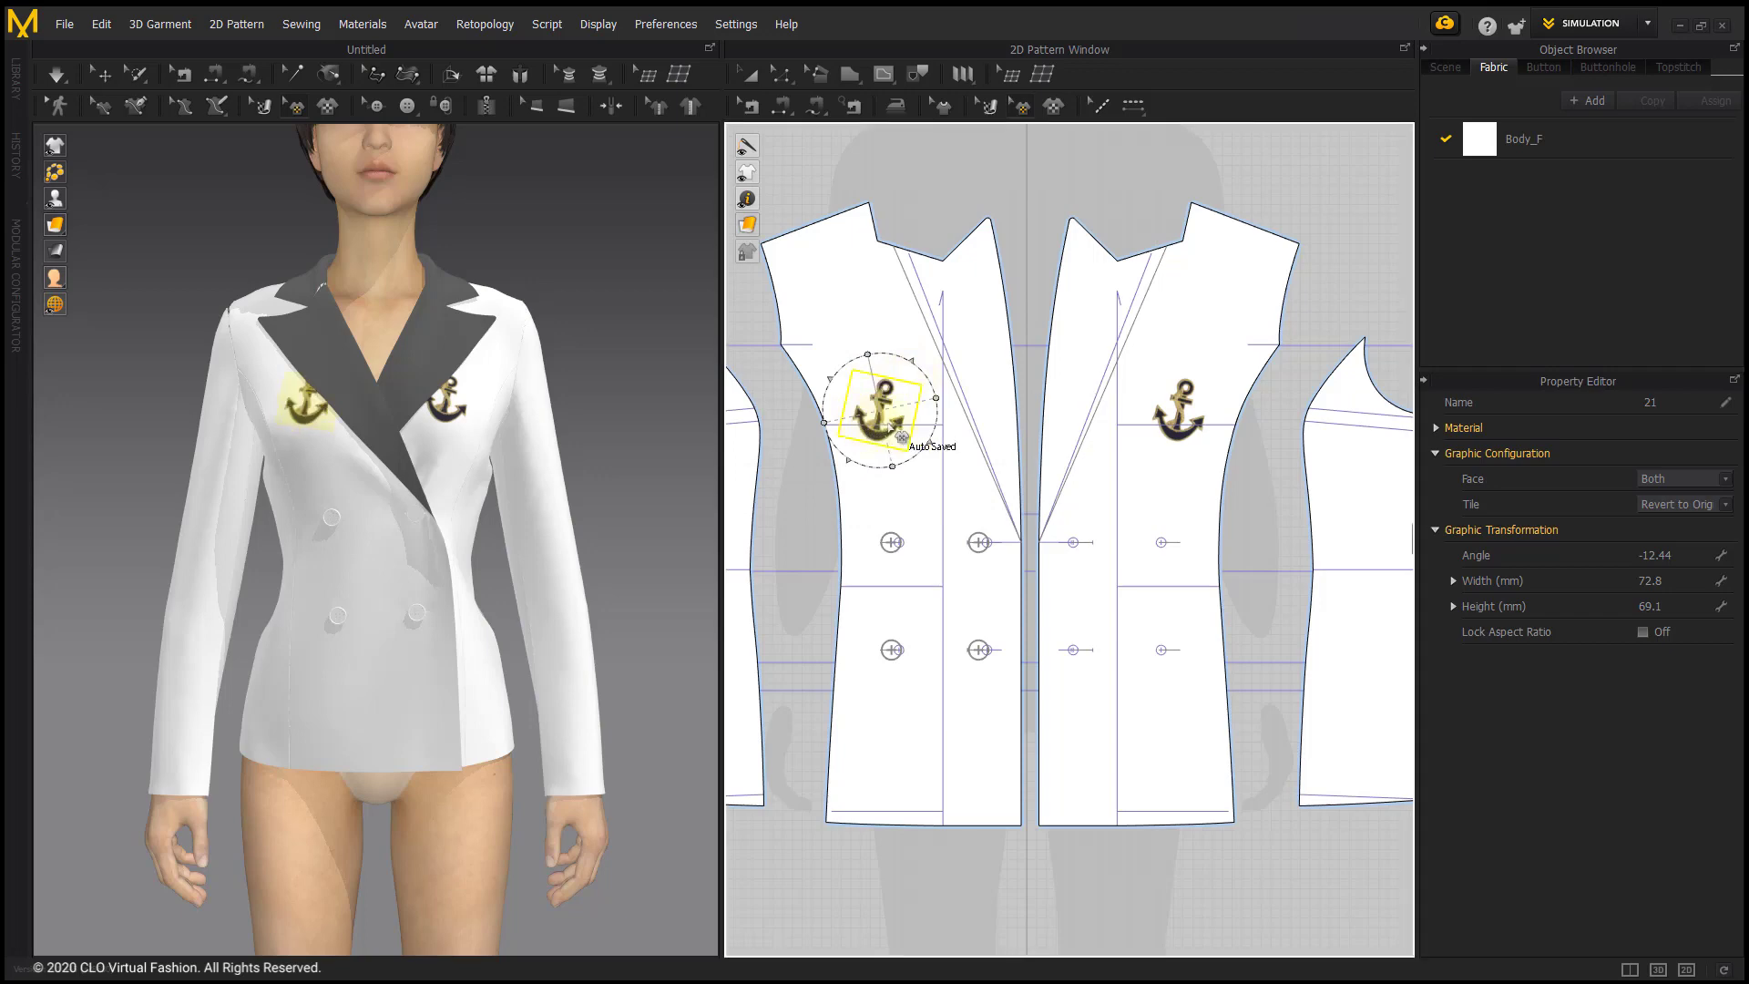
pyautogui.rightClick(883, 417)
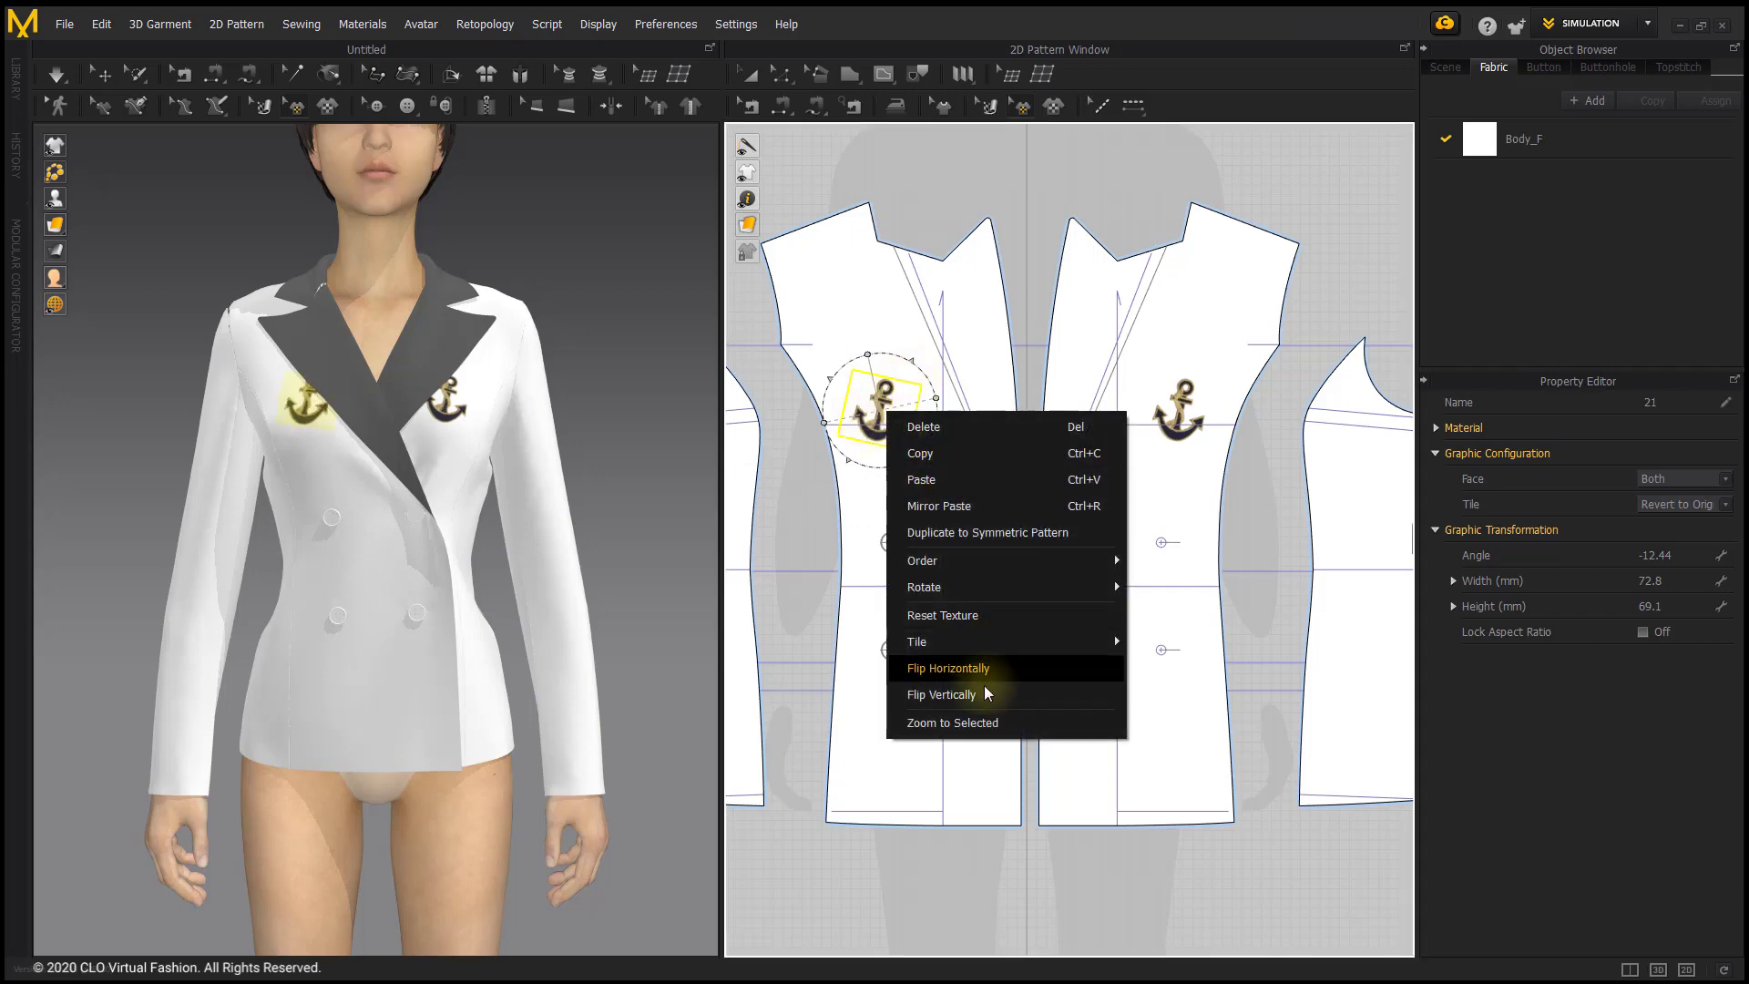
pyautogui.click(941, 694)
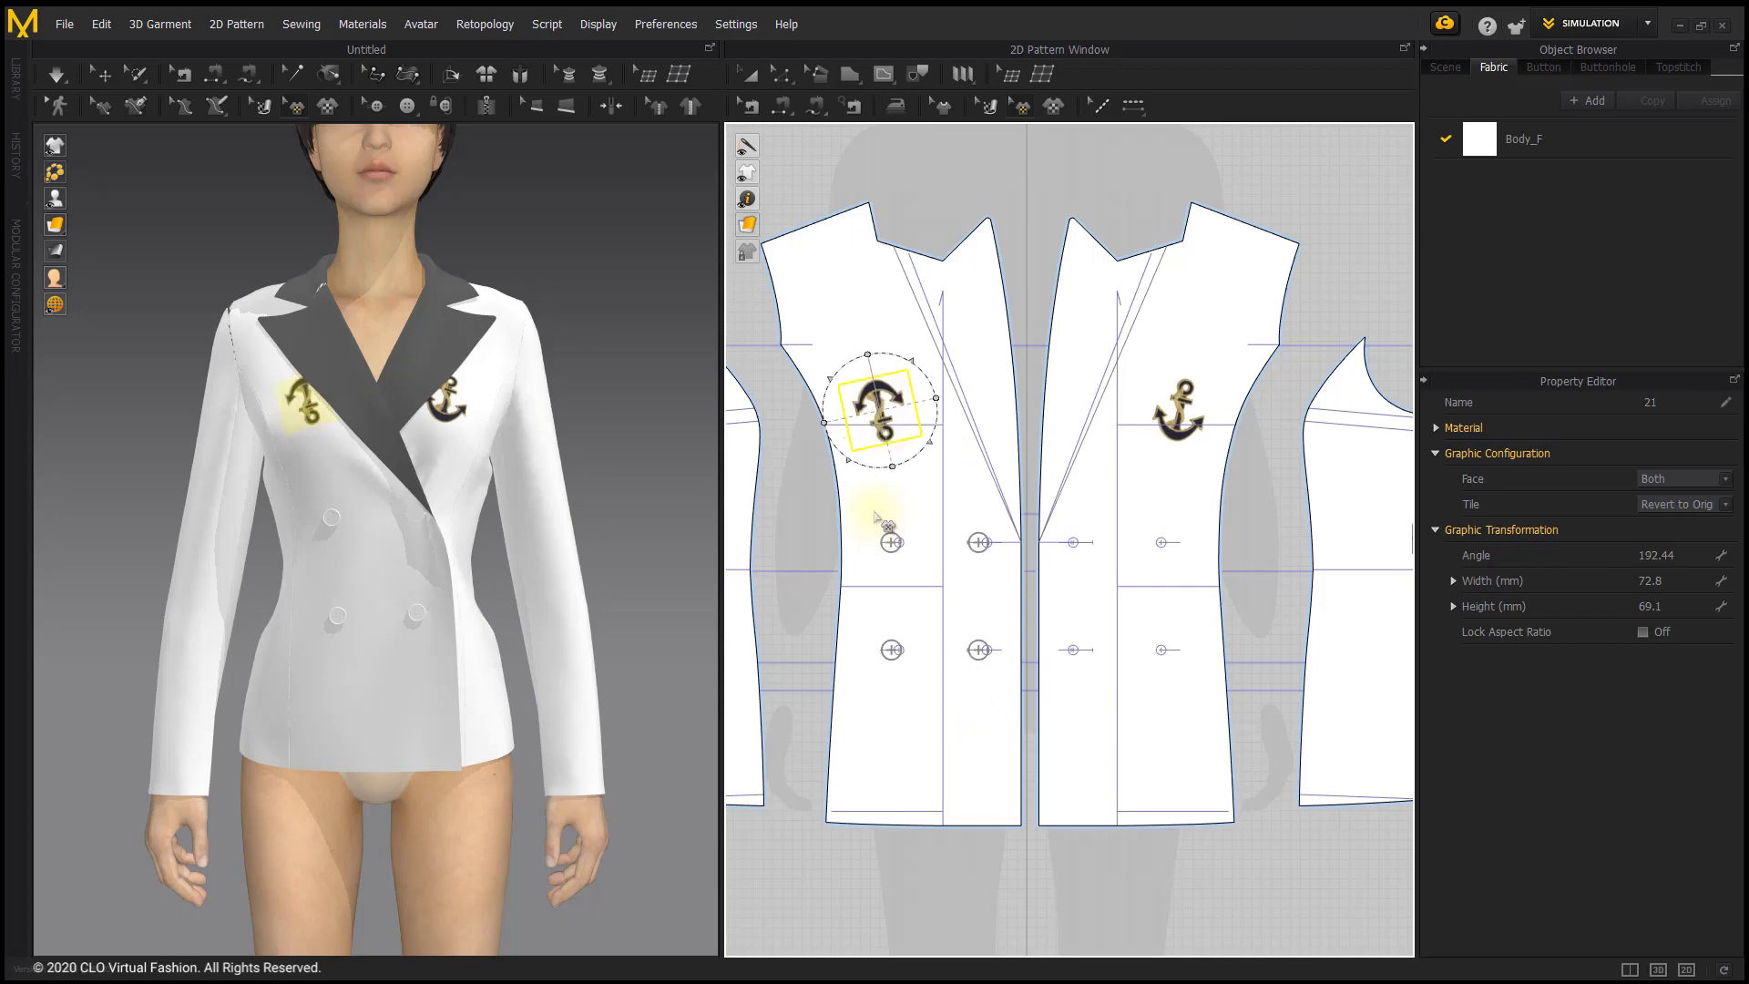
pyautogui.rightClick(880, 417)
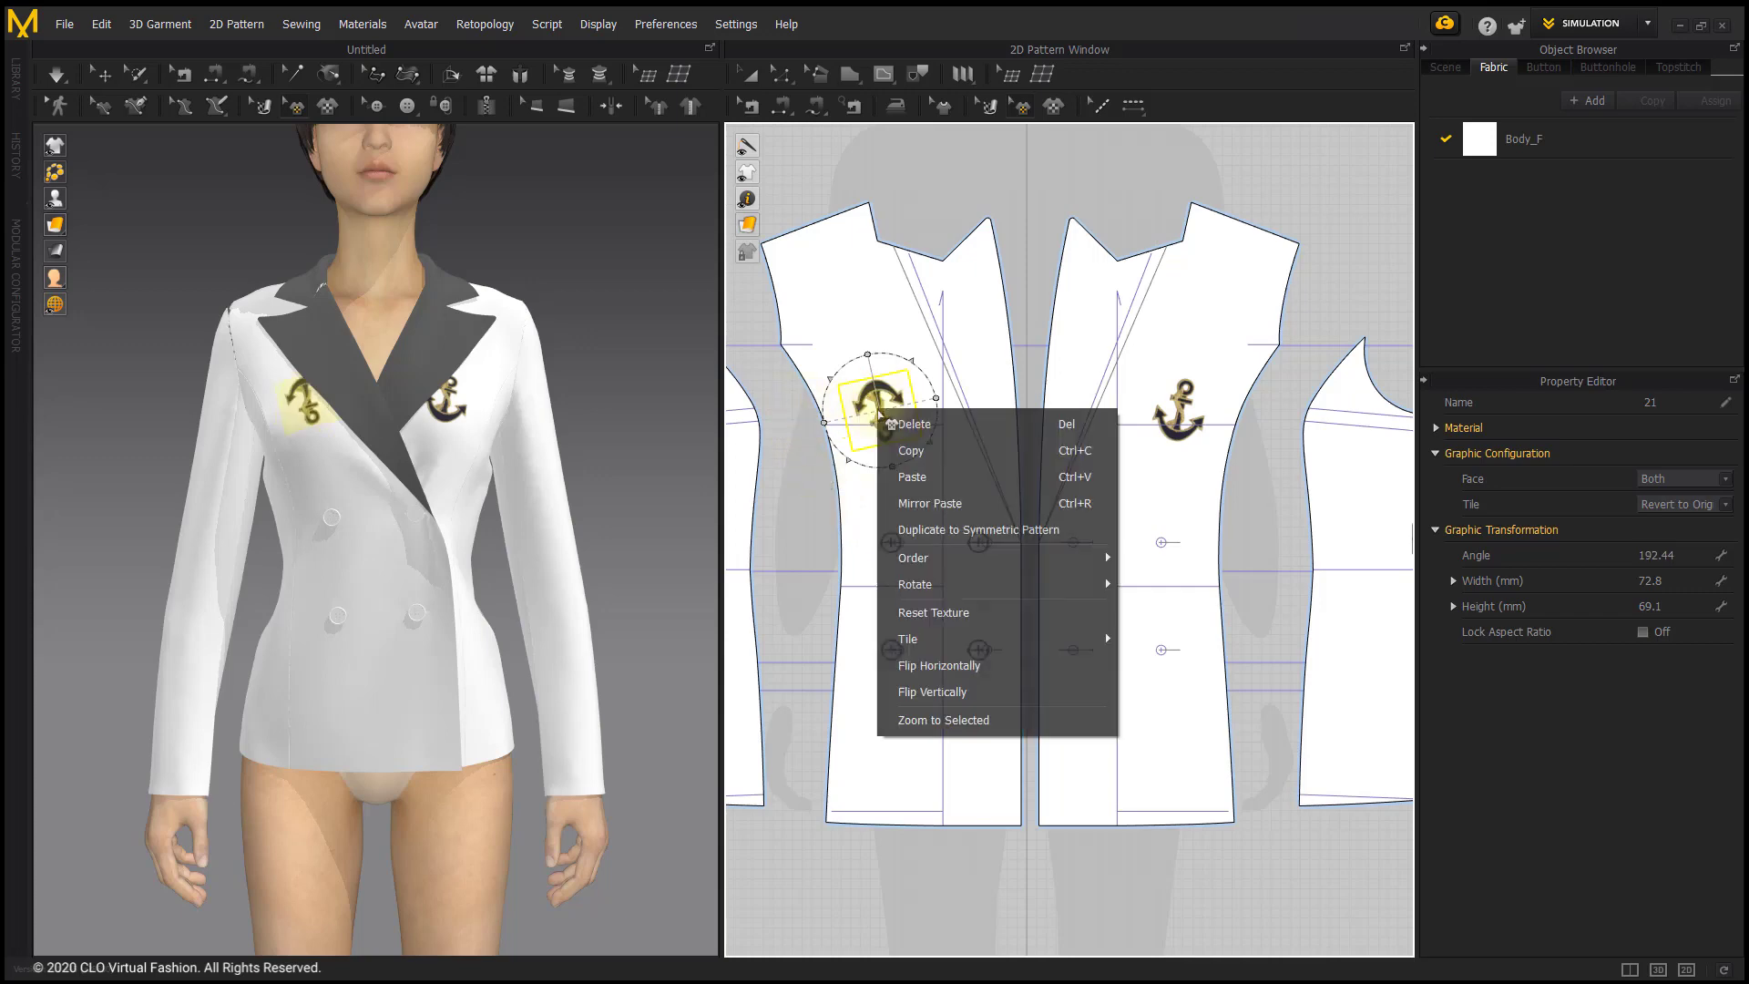
pyautogui.moveTo(931, 503)
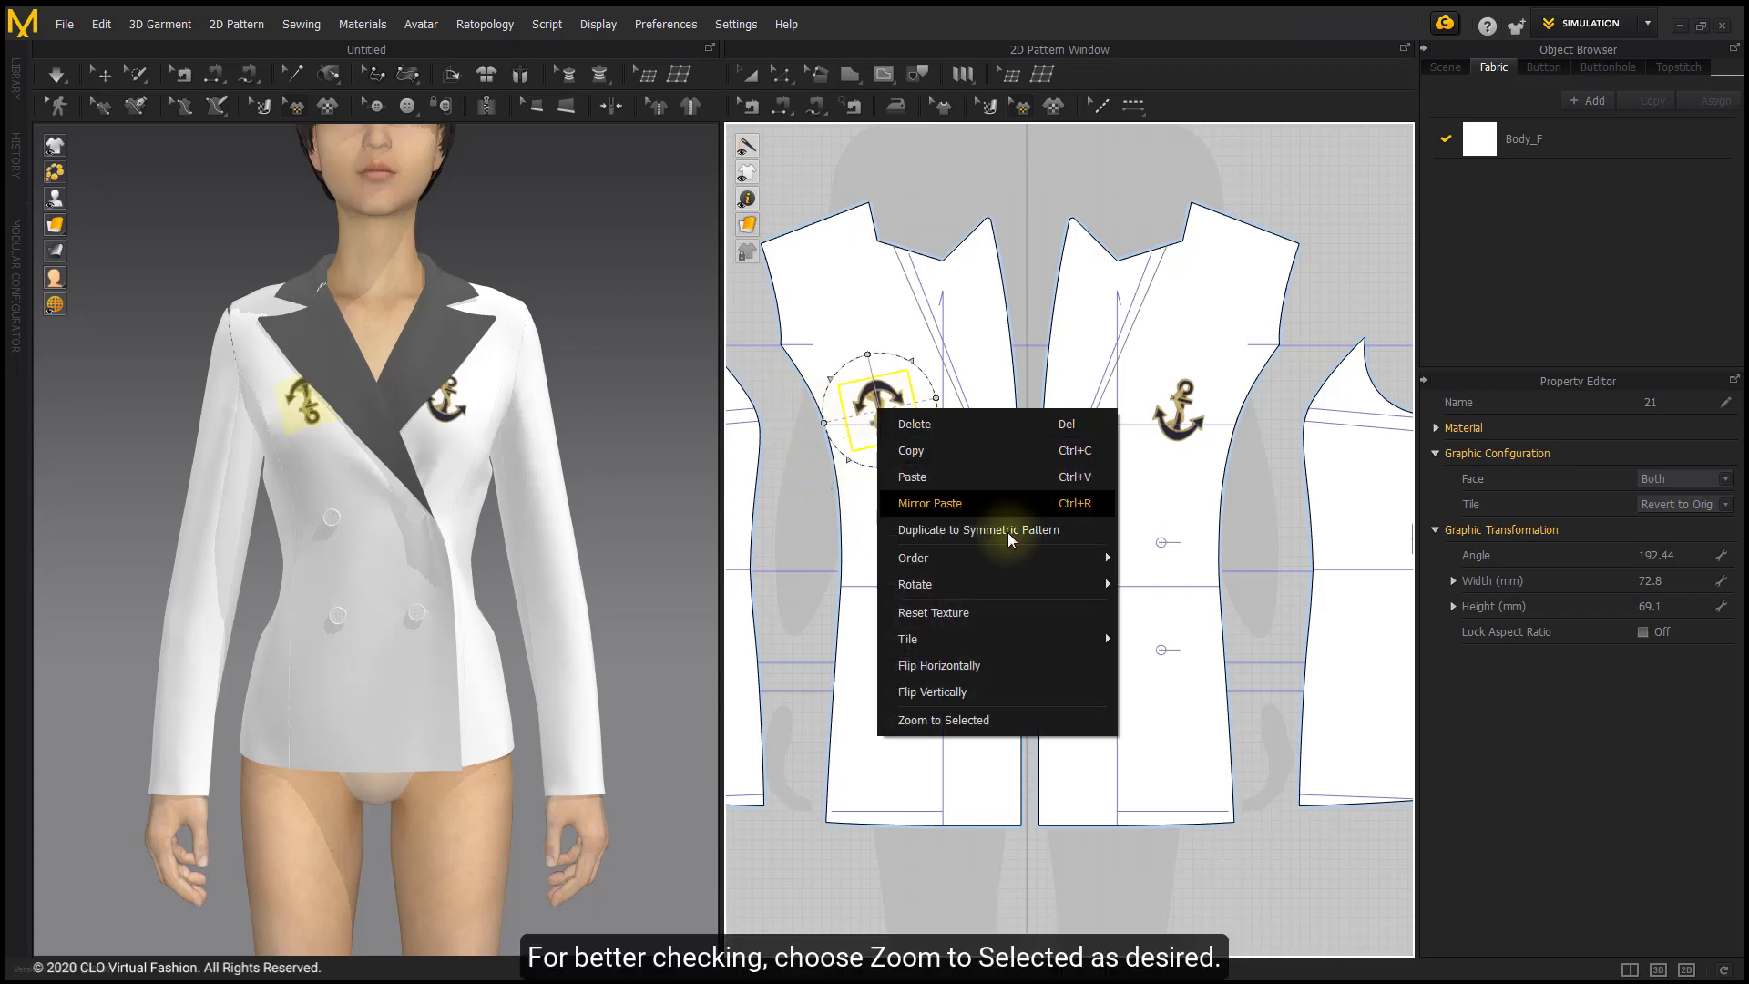
pyautogui.click(943, 719)
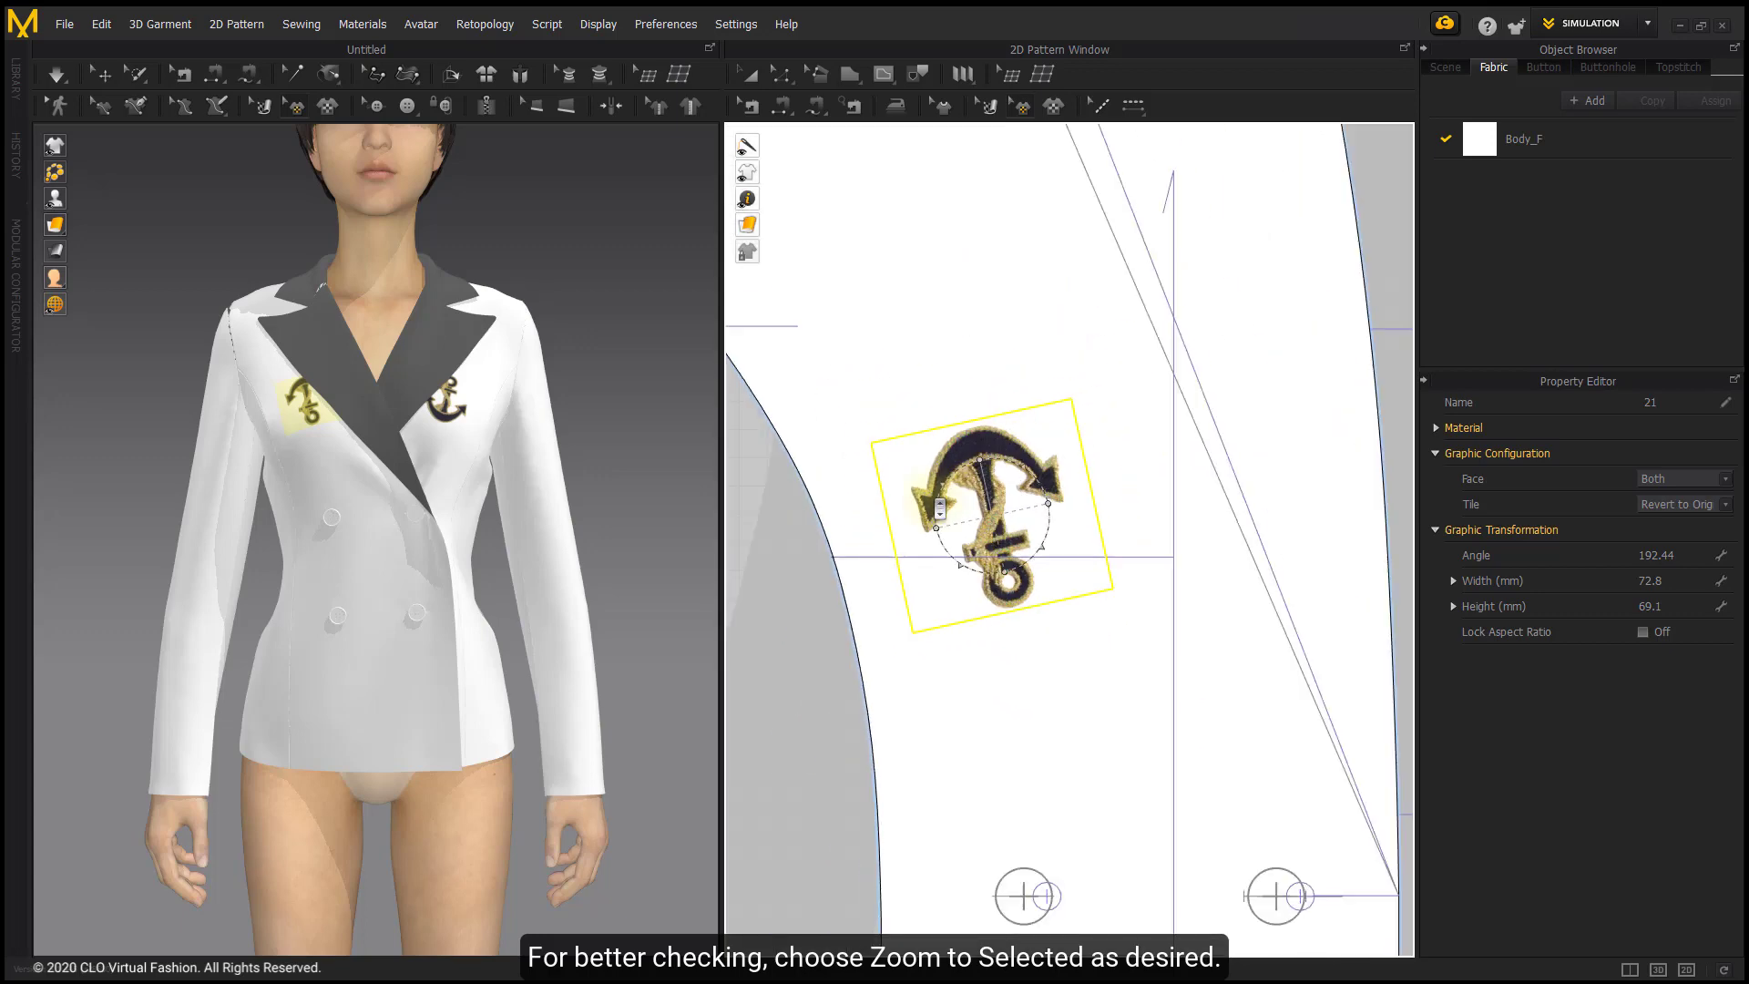